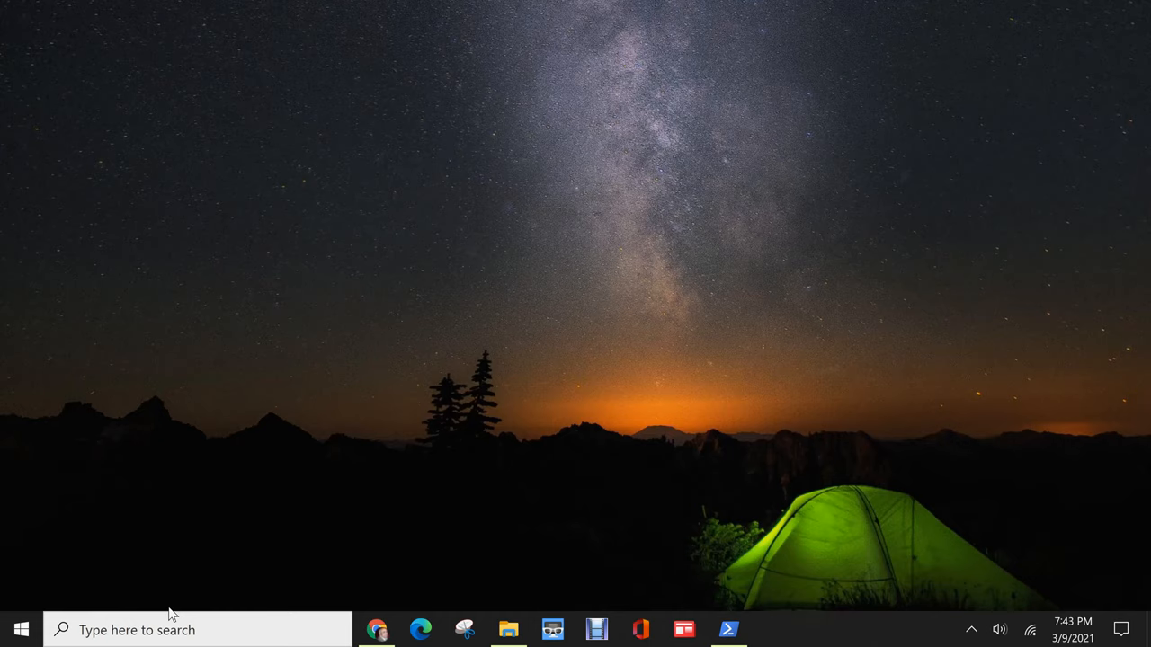
- Search 'powershell' in the Start menu to locate Windows PowerShell
{"action": "type", "text": "p"}
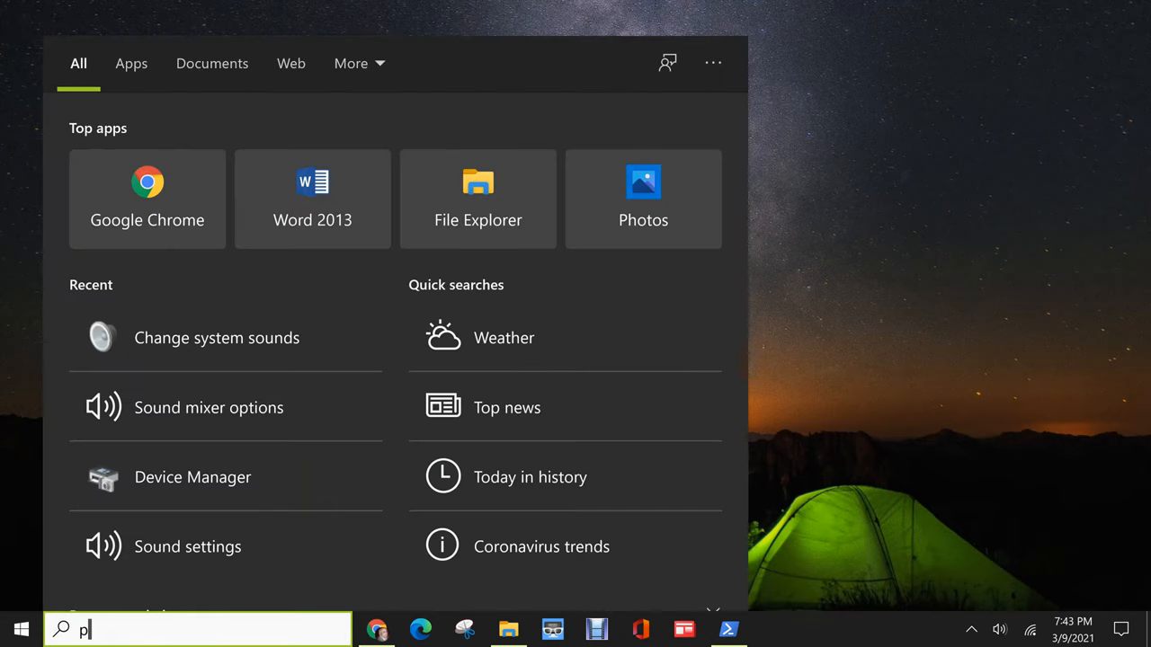
{"action": "type", "text": "owershell"}
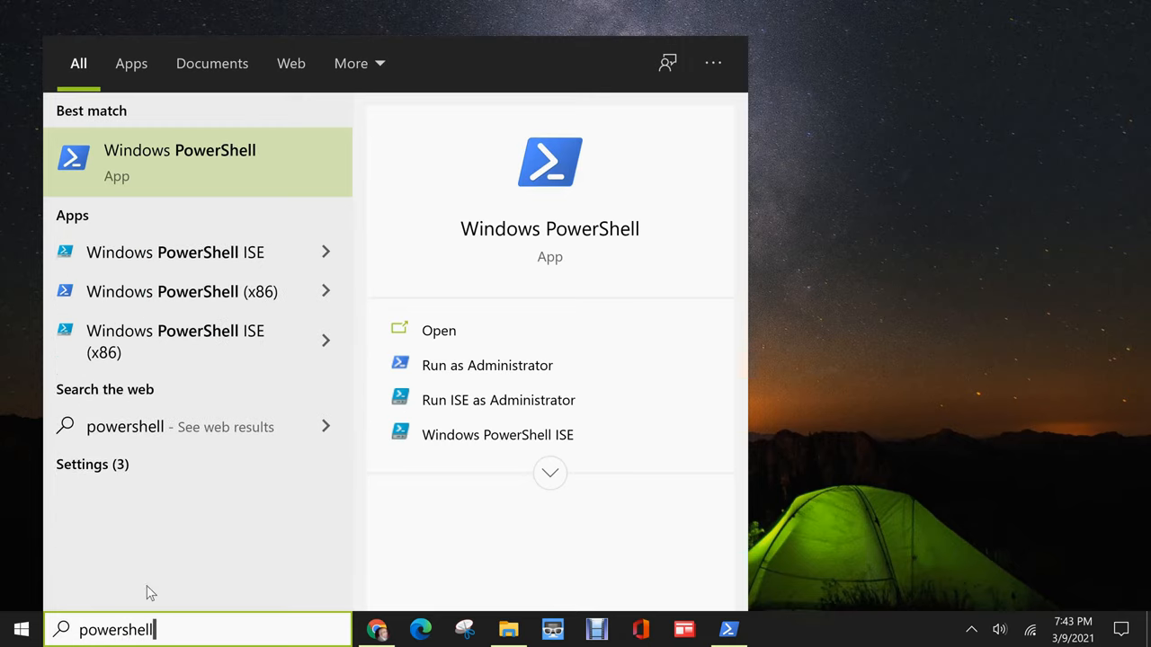
{"action": "mouse_move", "coordinate": [189, 162]}
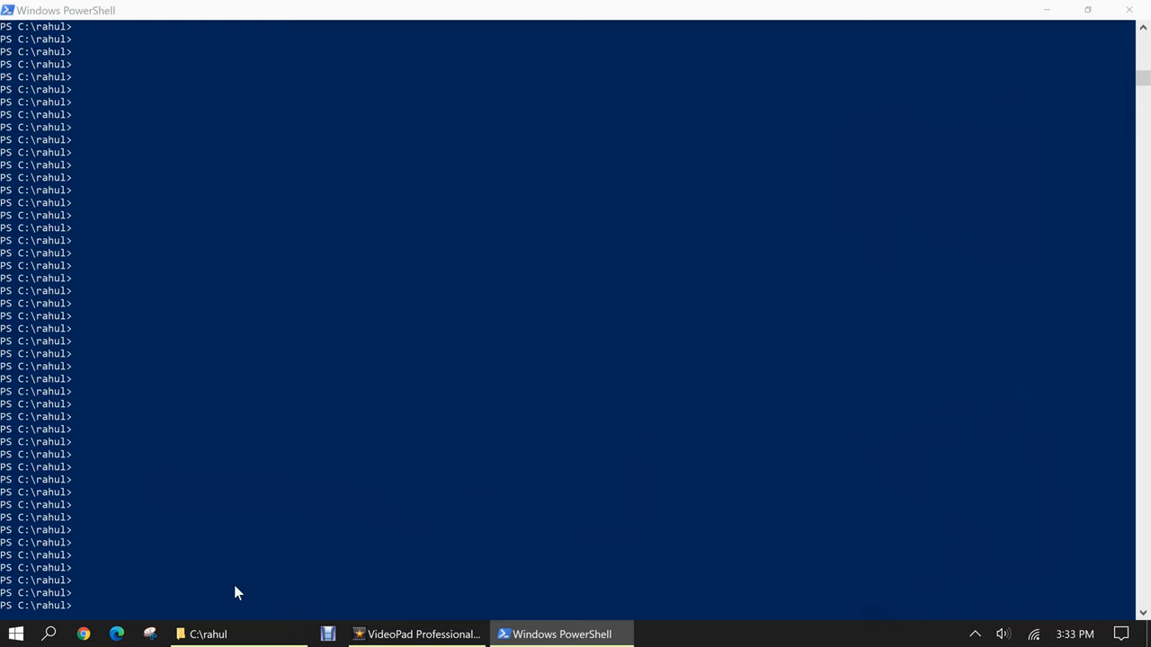
- Bring the C:\rahul folder forward, listing email-to-susan.png and the three love-letter files
{"action": "left_click", "coordinate": [208, 634]}
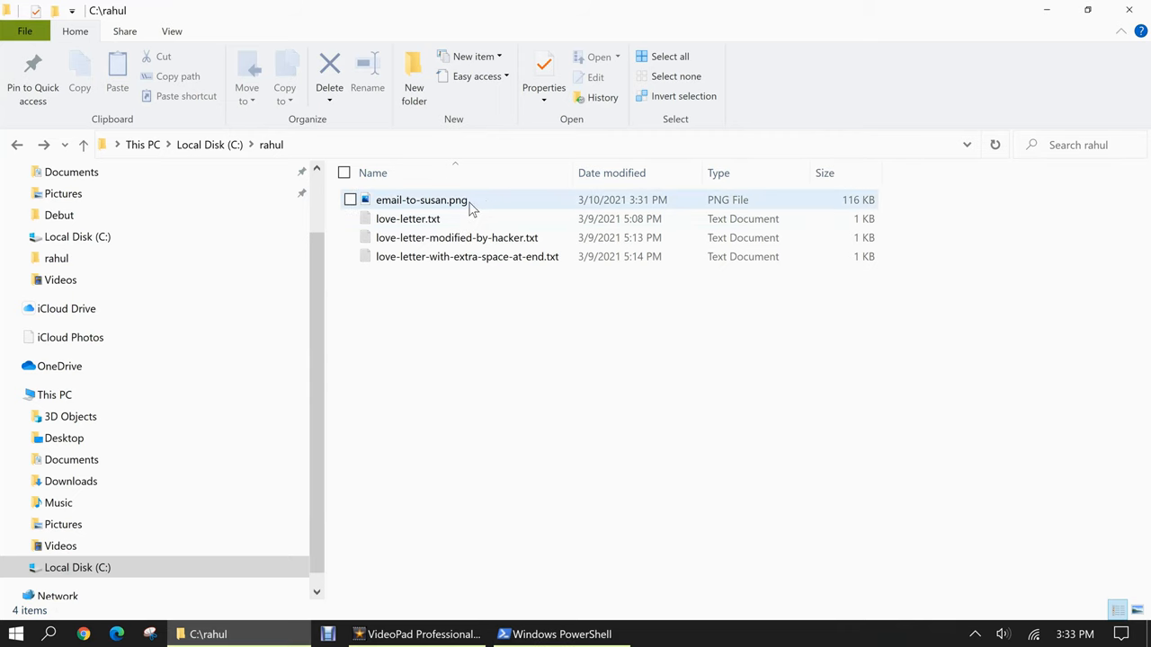
{"action": "mouse_move", "coordinate": [466, 256]}
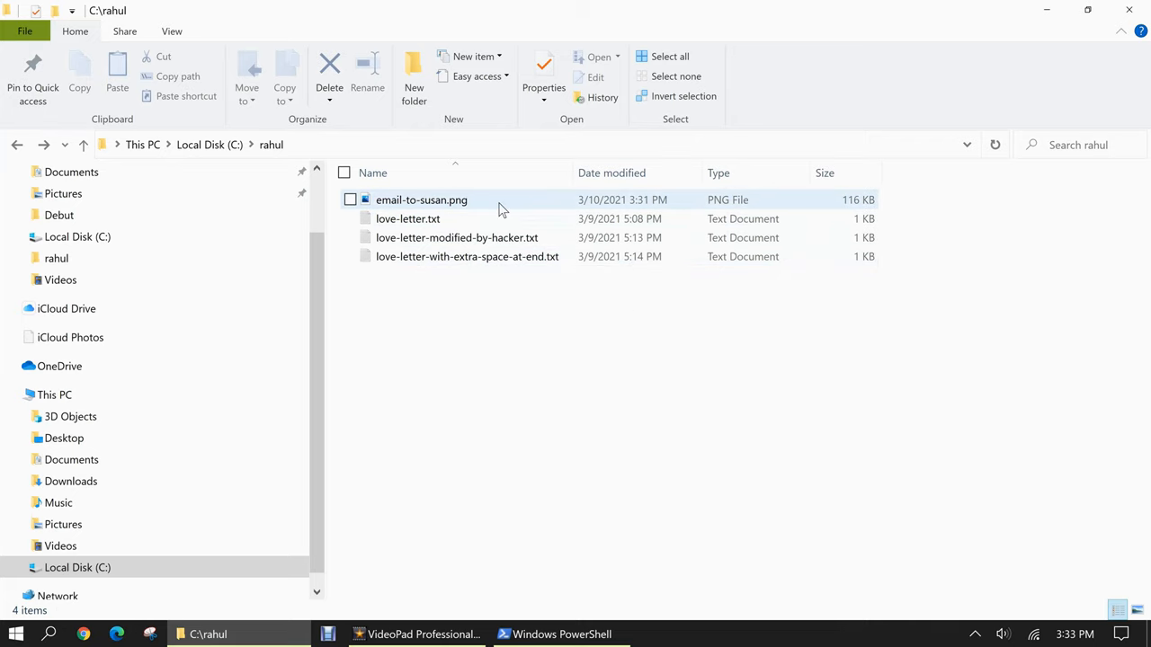
{"action": "mouse_move", "coordinate": [503, 199]}
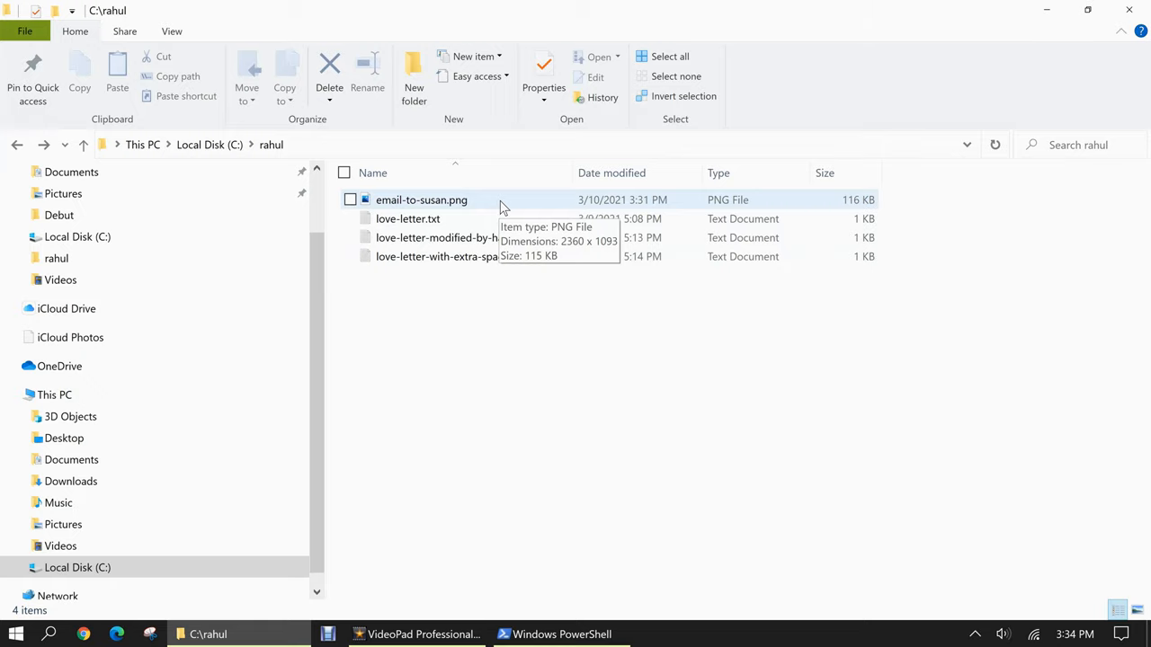
- View email-to-susan.png in Photos showing love-letter.txt's expected SHA256 hash
{"action": "double_click", "coordinate": [421, 199]}
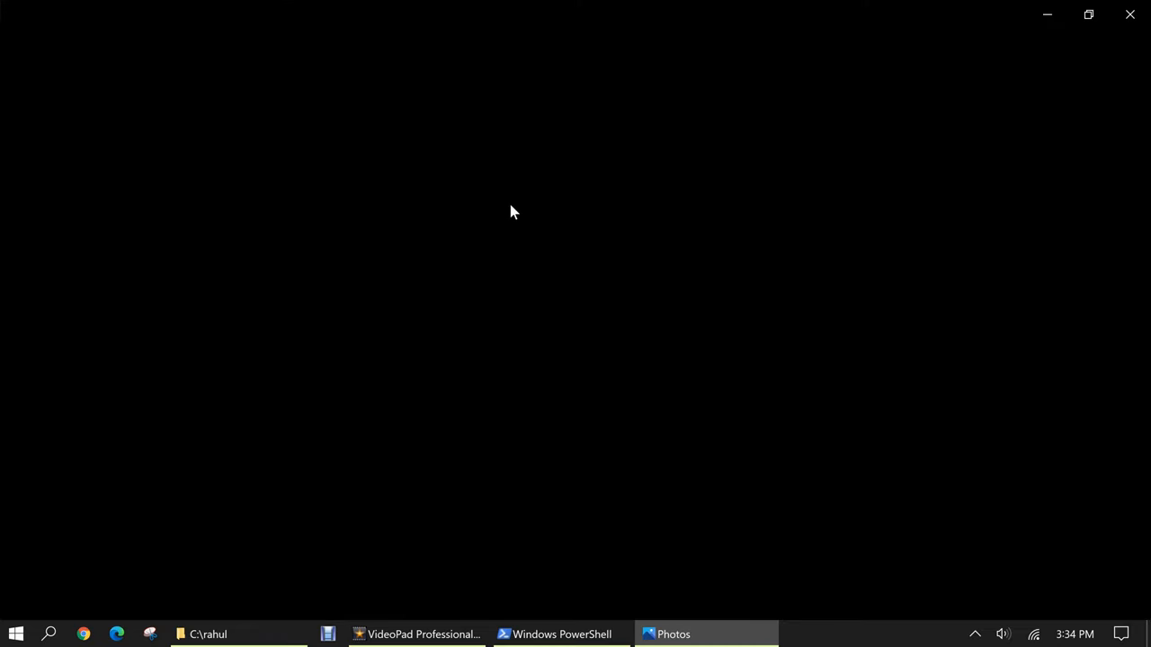
{"action": "left_click", "coordinate": [705, 634]}
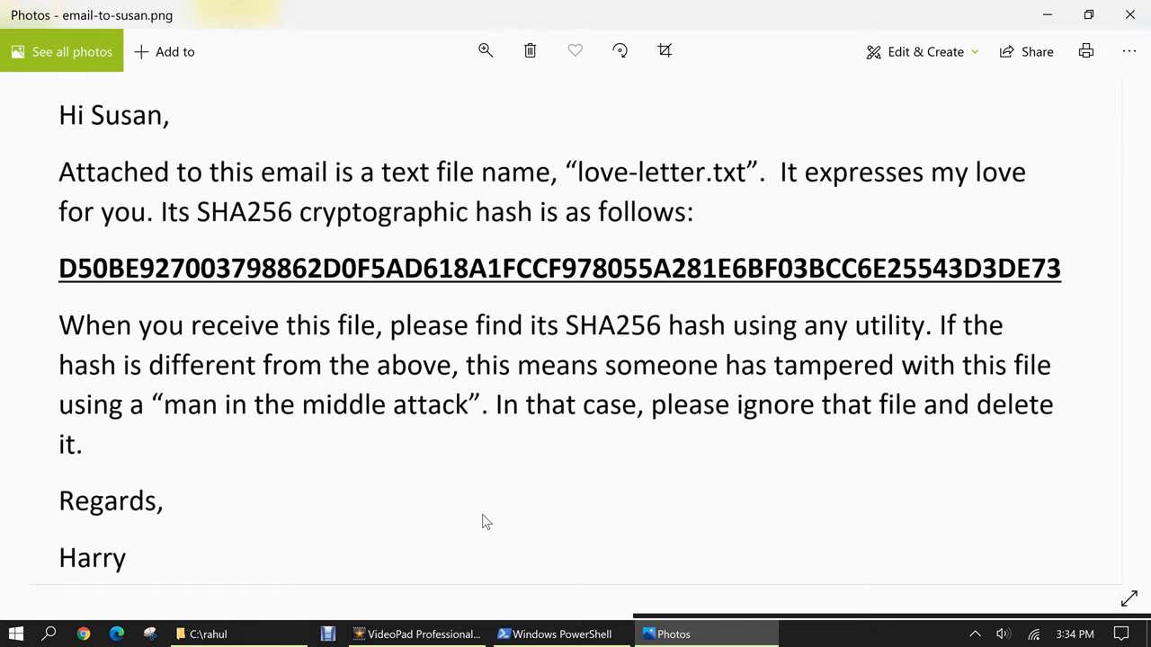
{"action": "mouse_move", "coordinate": [777, 234]}
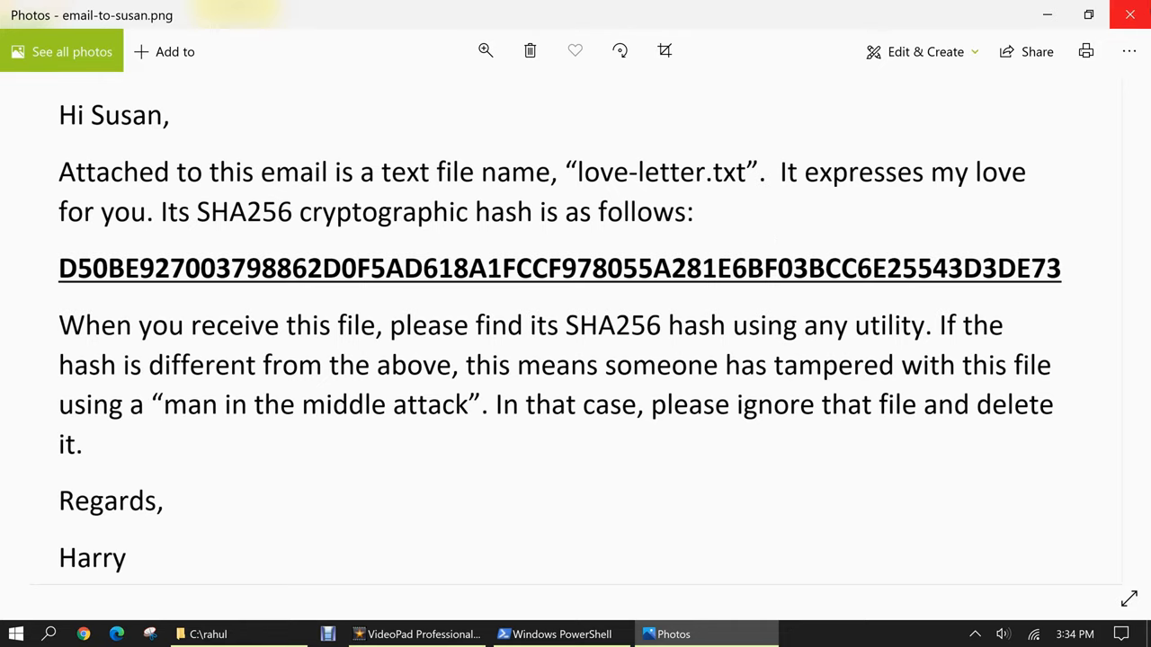
- Read love-letter.txt in Notepad from the rahul folder, then close it
{"action": "left_click", "coordinate": [207, 634]}
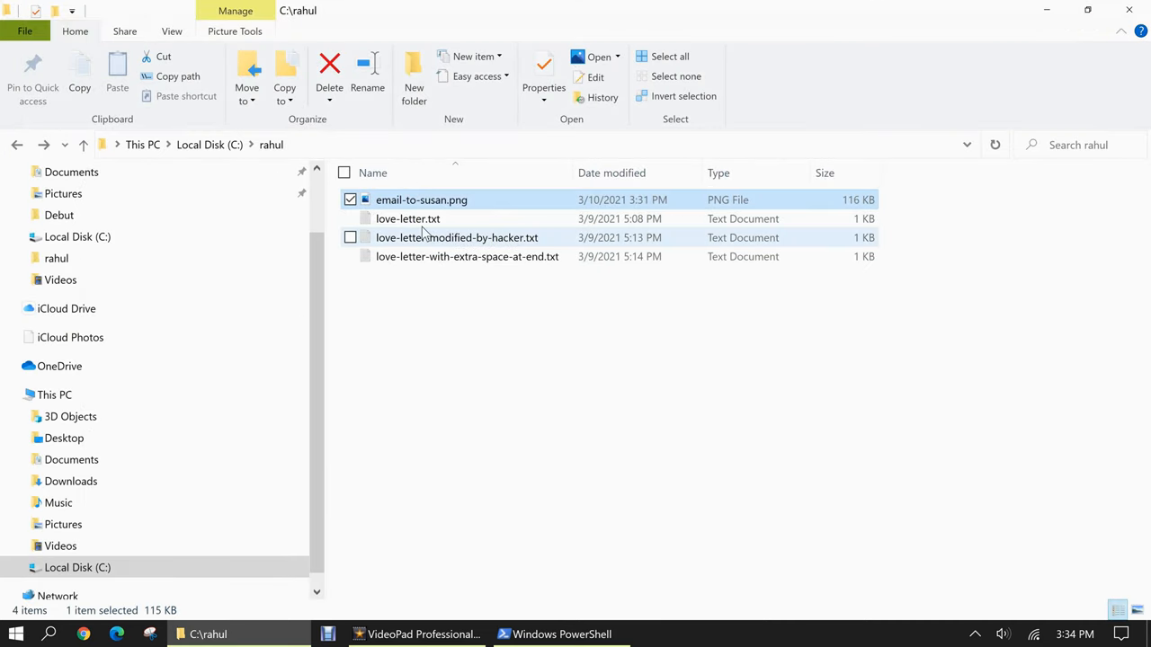
{"action": "double_click", "coordinate": [407, 218]}
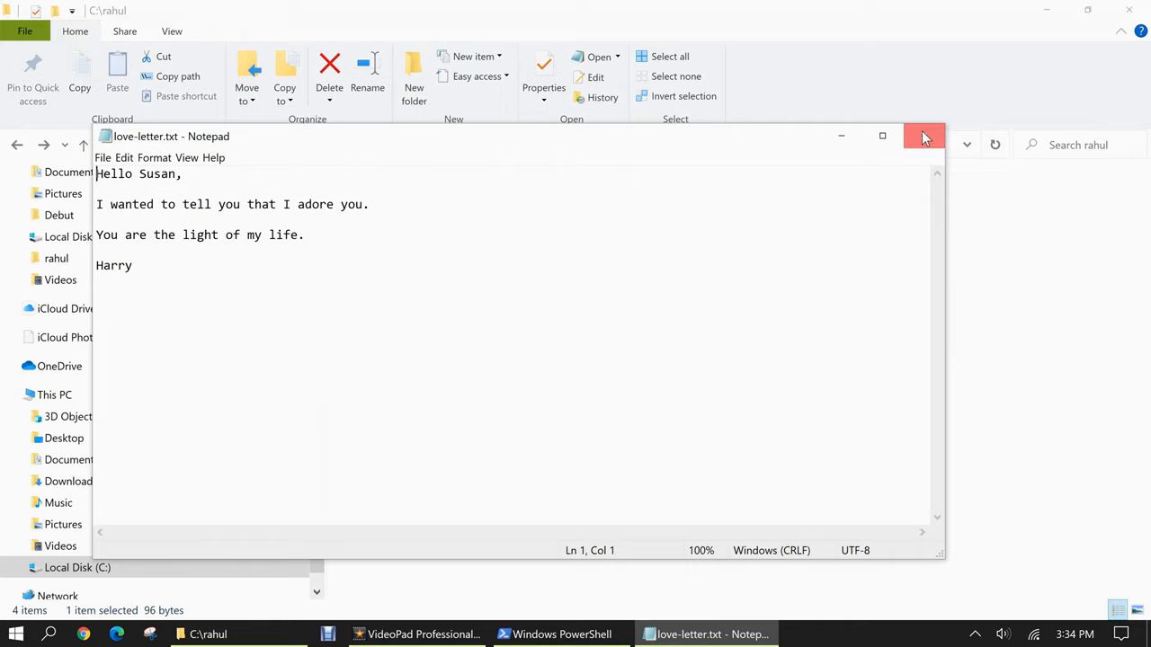
{"action": "left_click", "coordinate": [924, 136]}
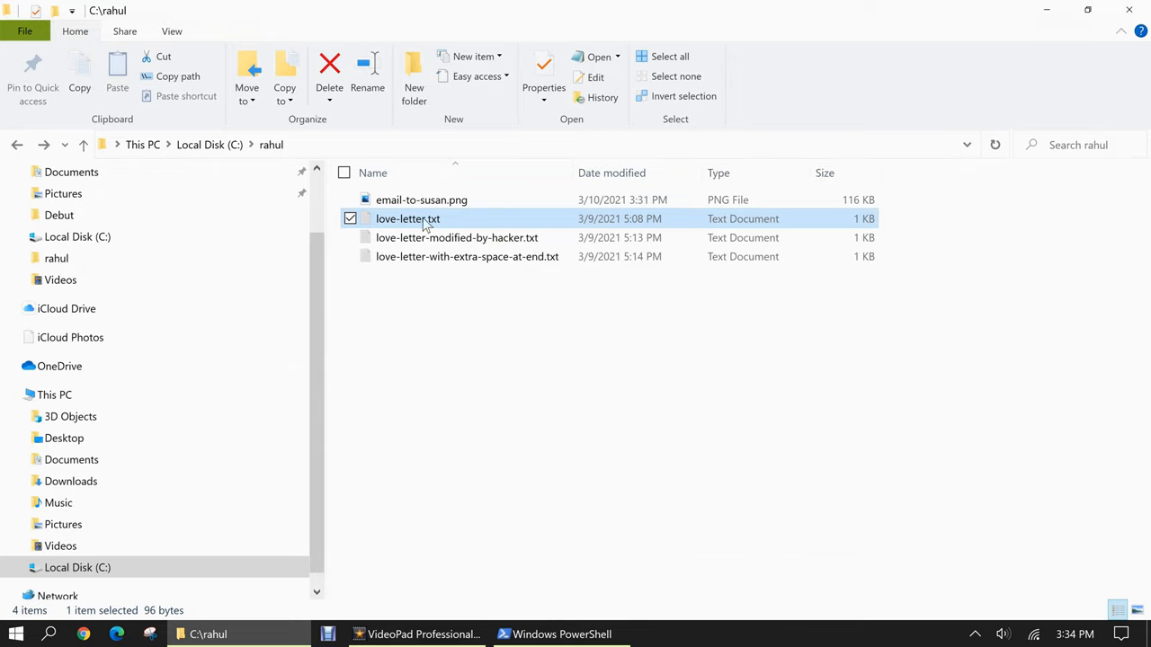
{"action": "mouse_move", "coordinate": [405, 283]}
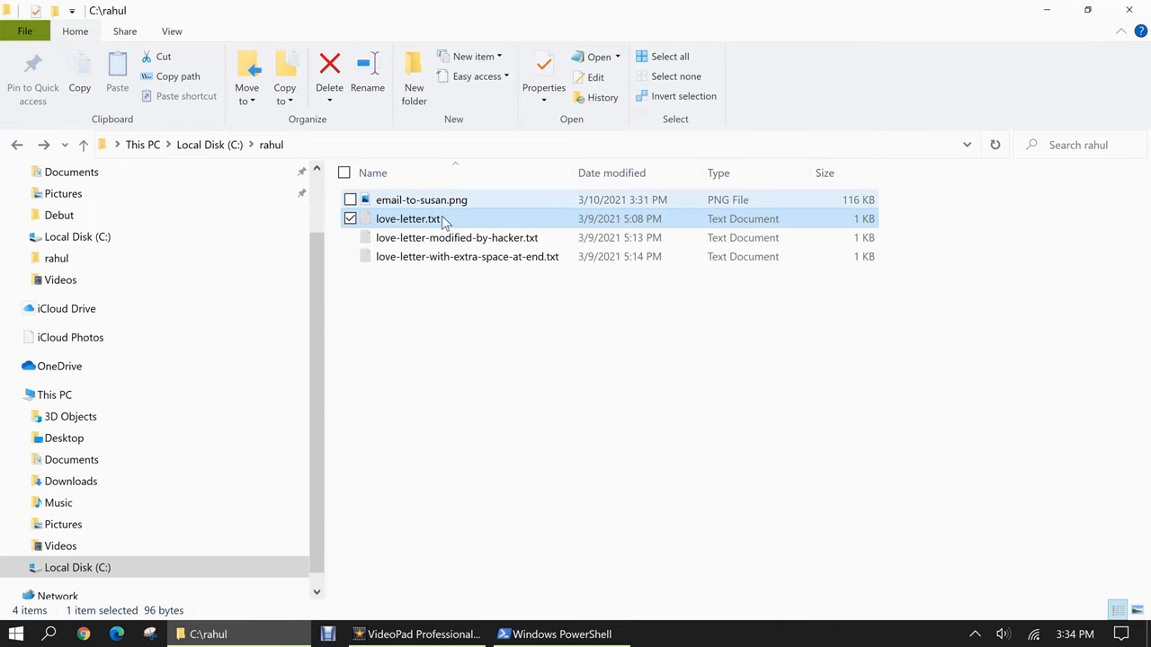
{"action": "left_click", "coordinate": [560, 634]}
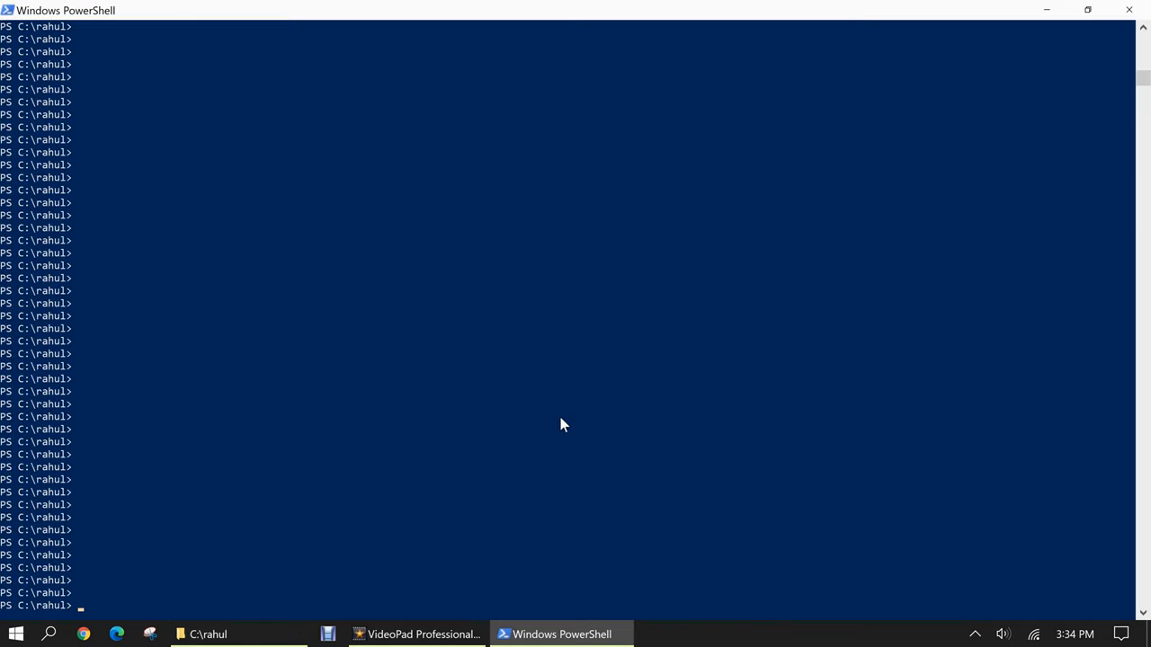
{"action": "type", "text": "Get-FileHash love-letter.txt"}
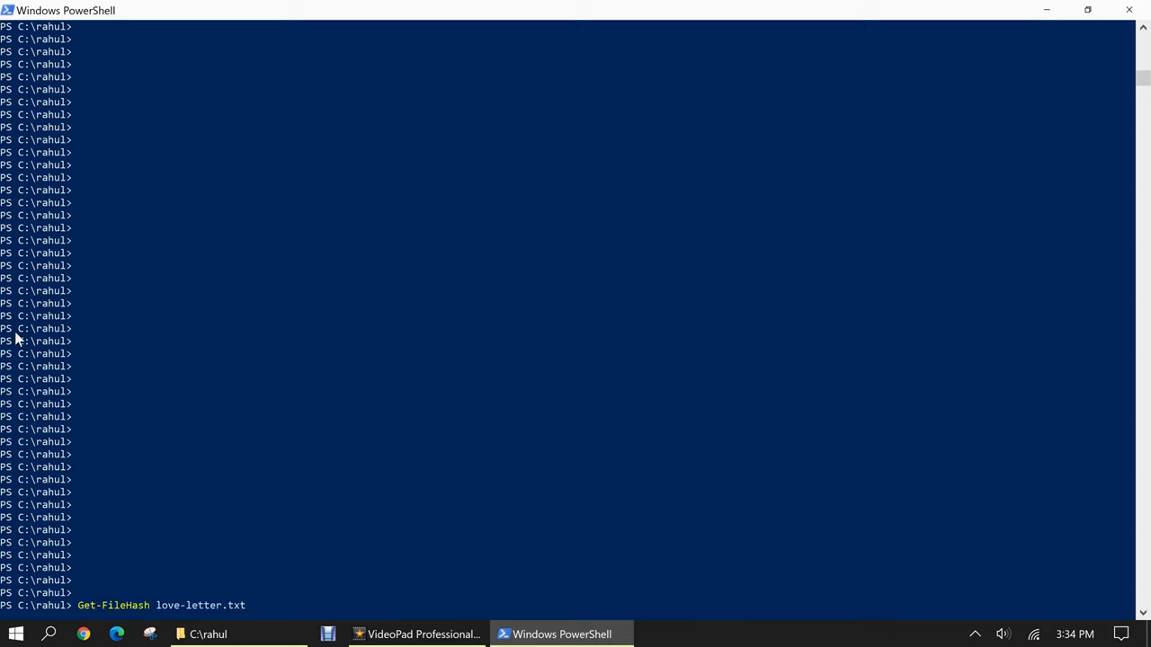
{"action": "mouse_move", "coordinate": [202, 559]}
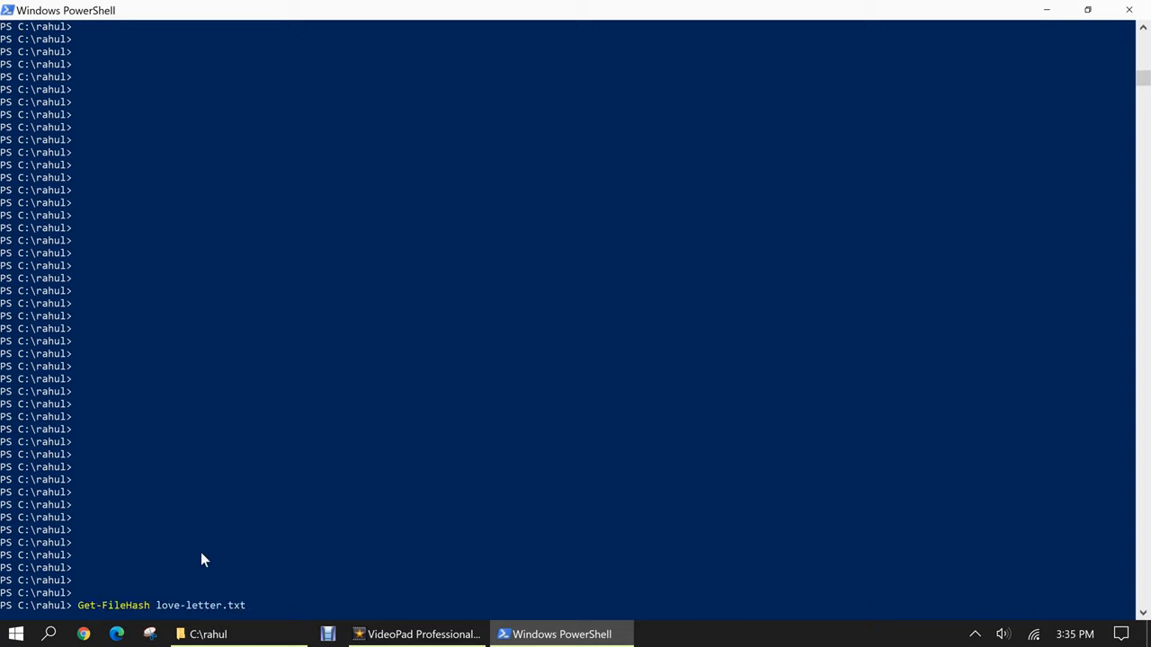
{"action": "mouse_move", "coordinate": [353, 448]}
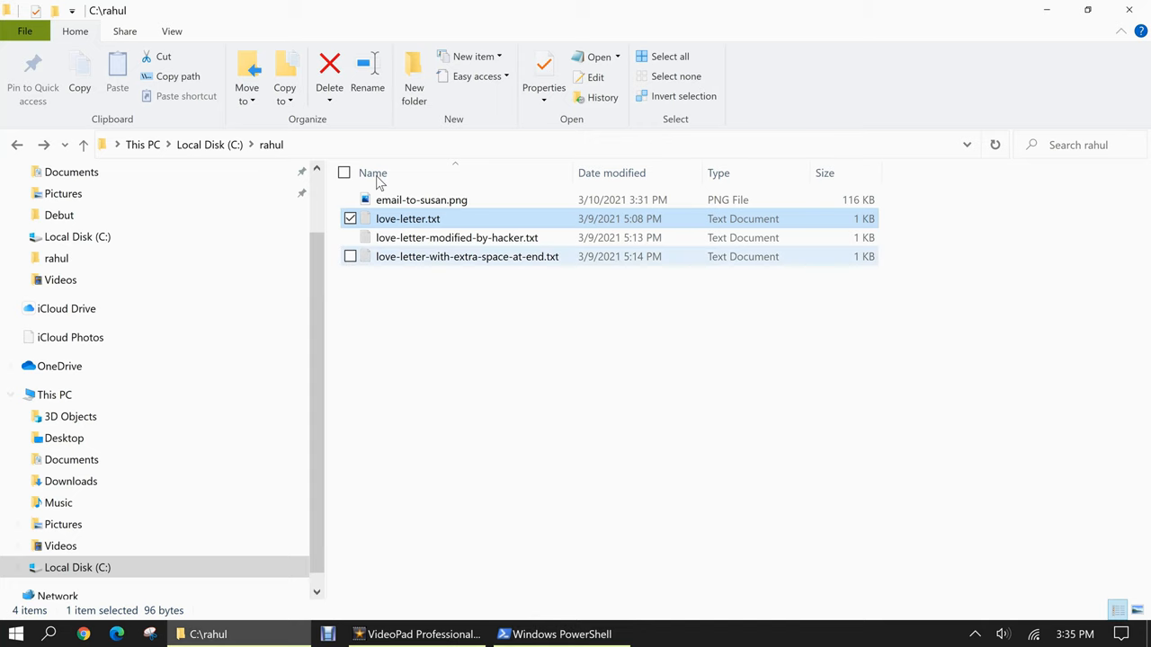
{"action": "double_click", "coordinate": [421, 200]}
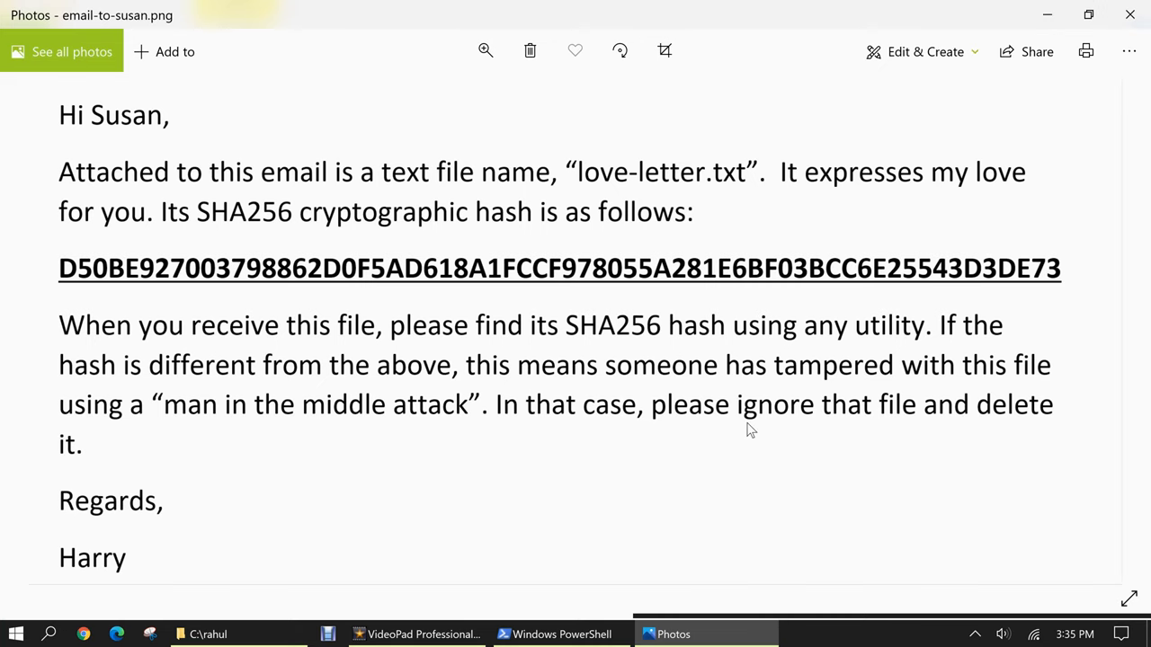
{"action": "left_click", "coordinate": [561, 634]}
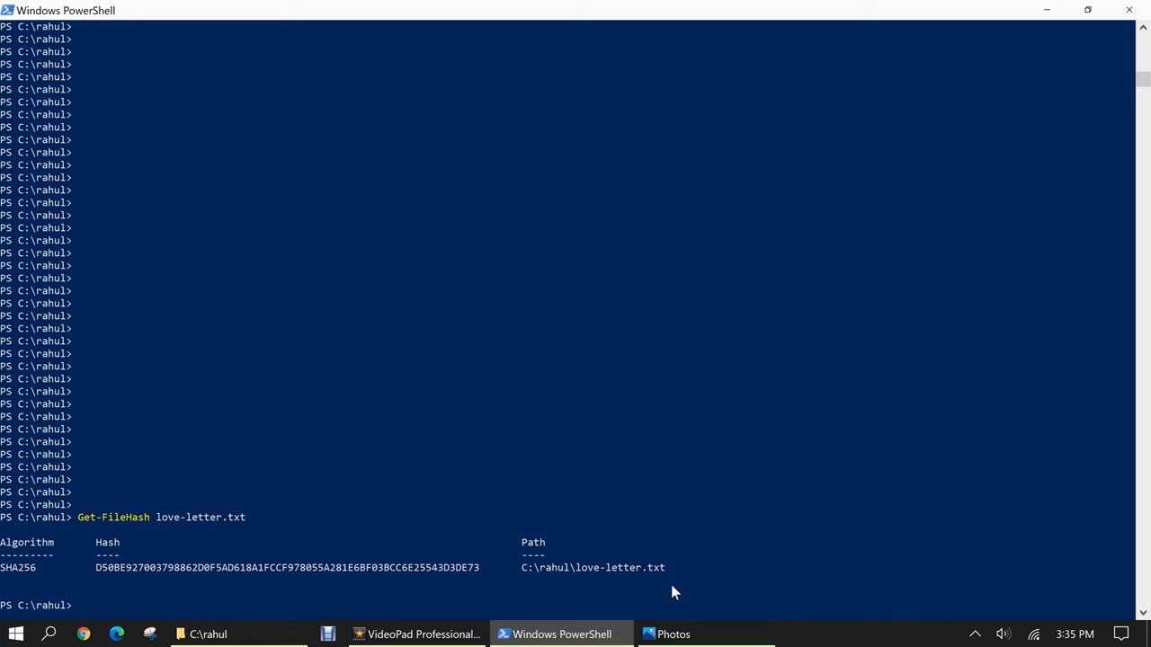
{"action": "left_click", "coordinate": [673, 634]}
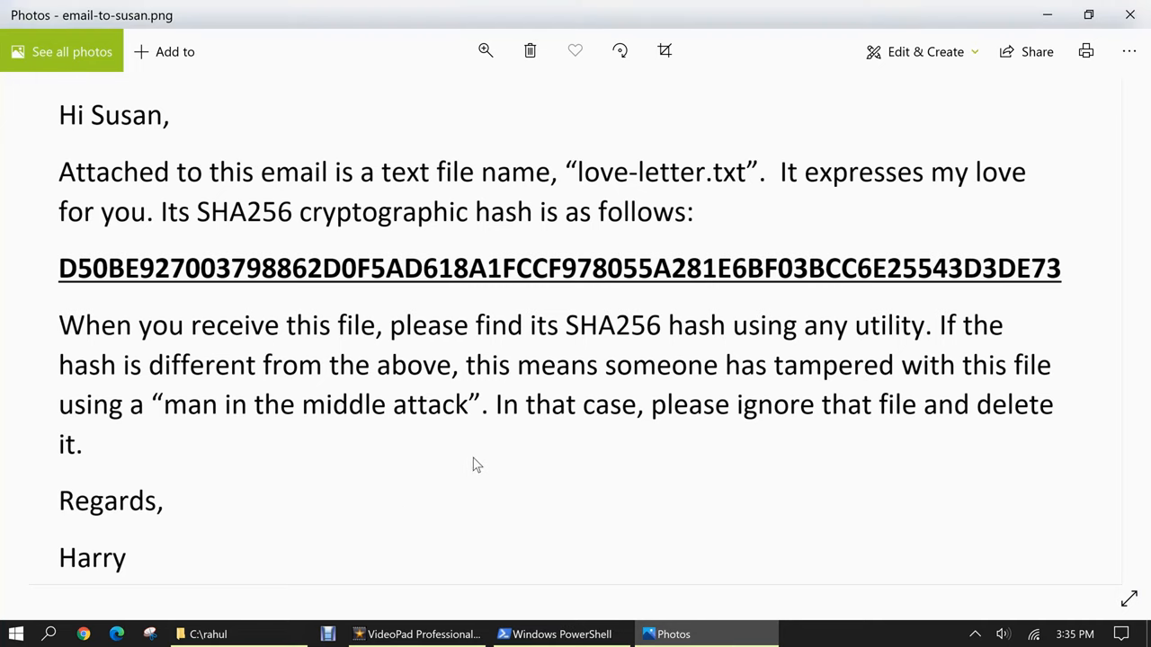
{"action": "mouse_move", "coordinate": [474, 465]}
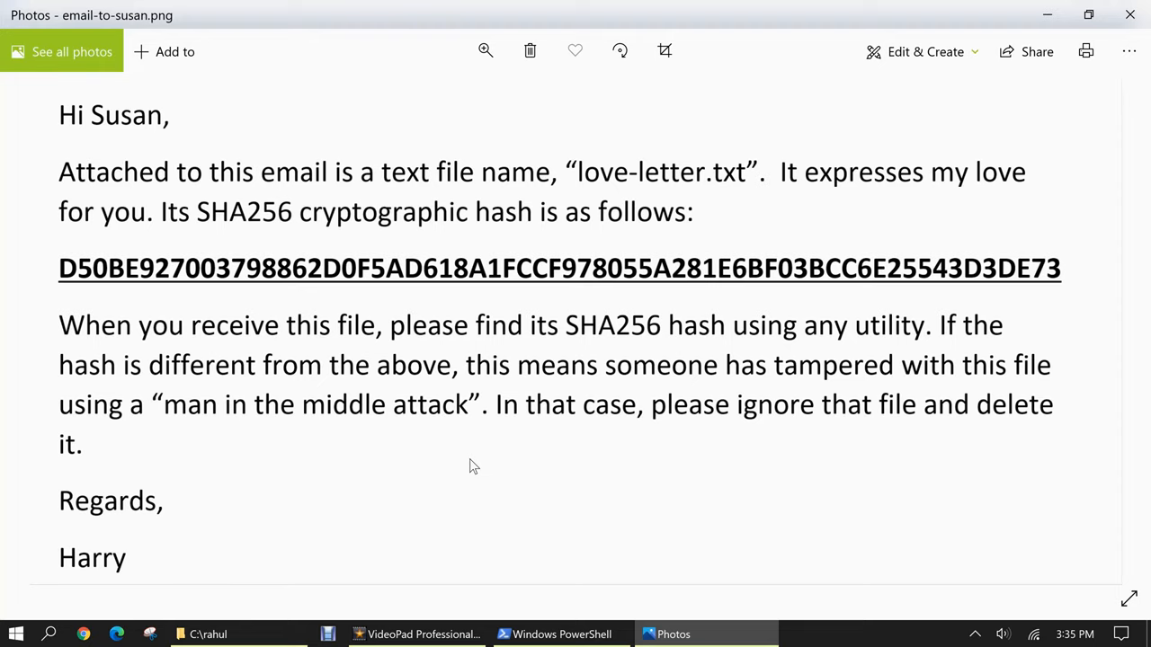
{"action": "left_click", "coordinate": [207, 634]}
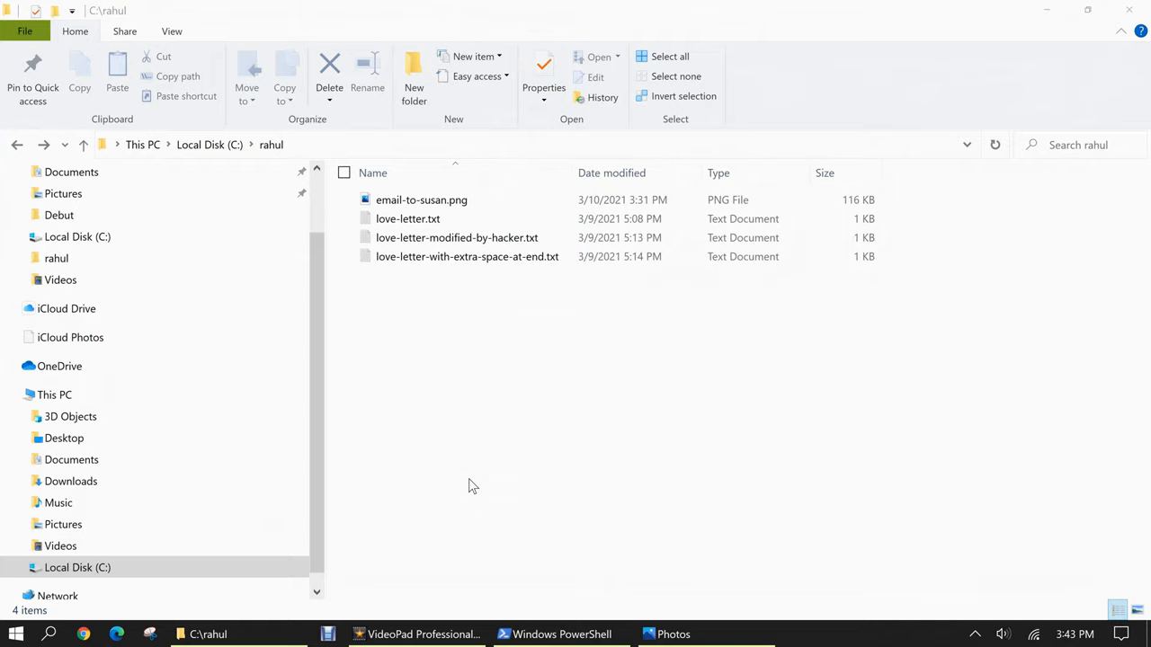
{"action": "mouse_move", "coordinate": [406, 300]}
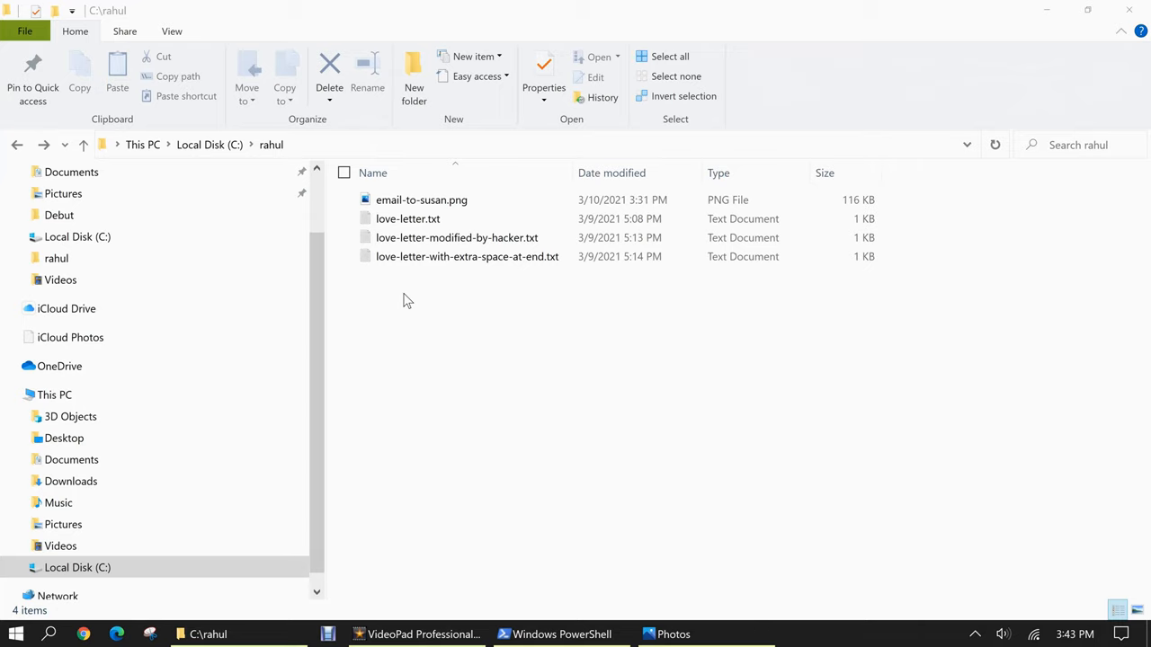
- Read love-letter-modified-by-hacker.txt's hateful rewrite in Notepad, close it, select the extra-space letter
{"action": "double_click", "coordinate": [456, 237]}
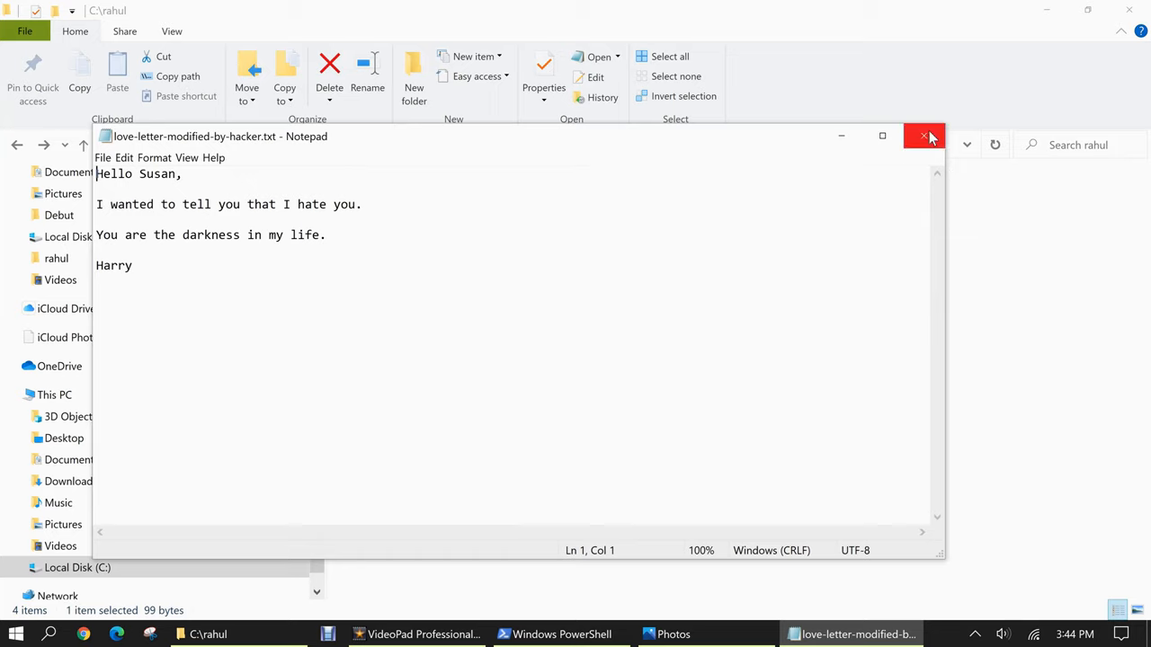
{"action": "mouse_move", "coordinate": [923, 136]}
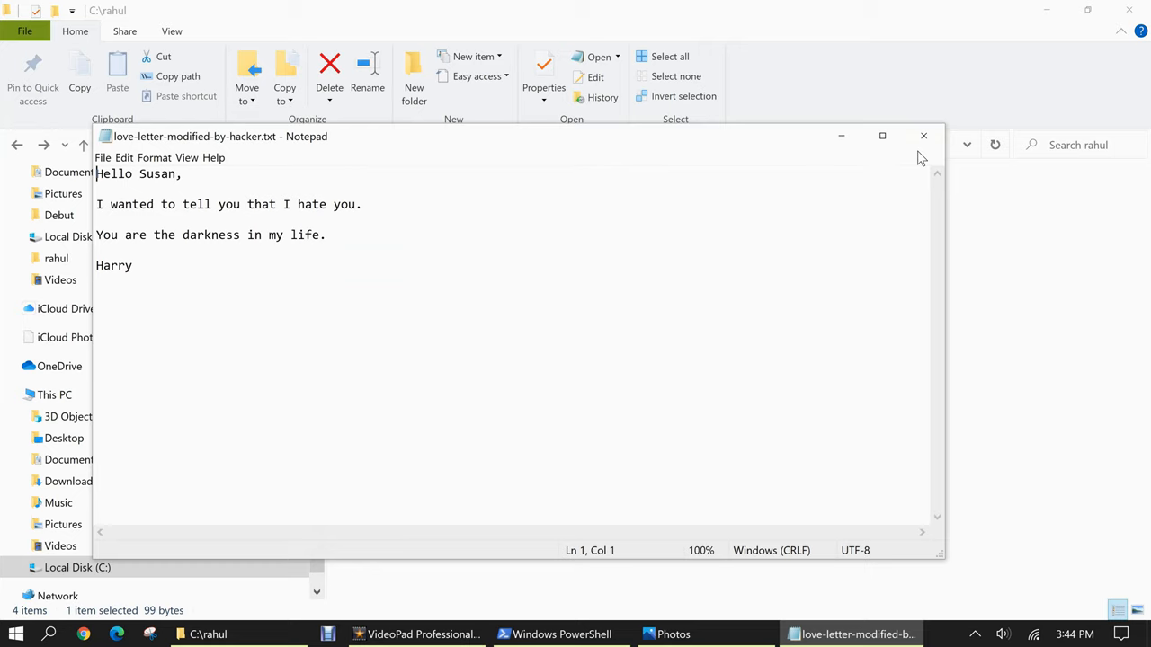
{"action": "left_click", "coordinate": [922, 135]}
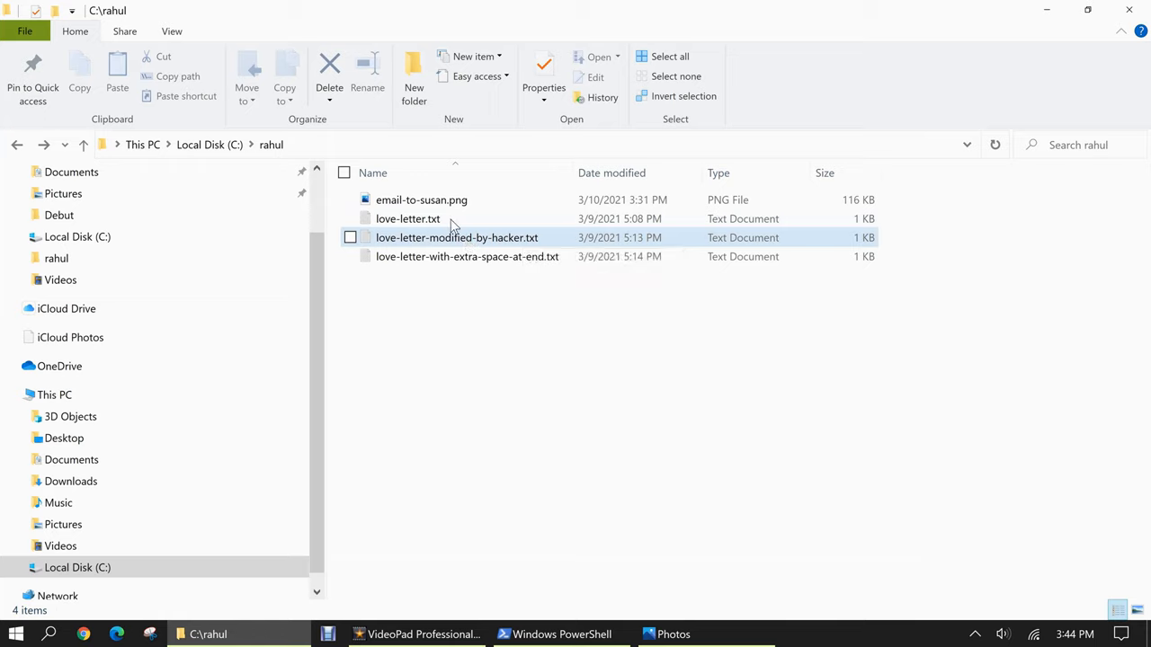
{"action": "left_click", "coordinate": [467, 256]}
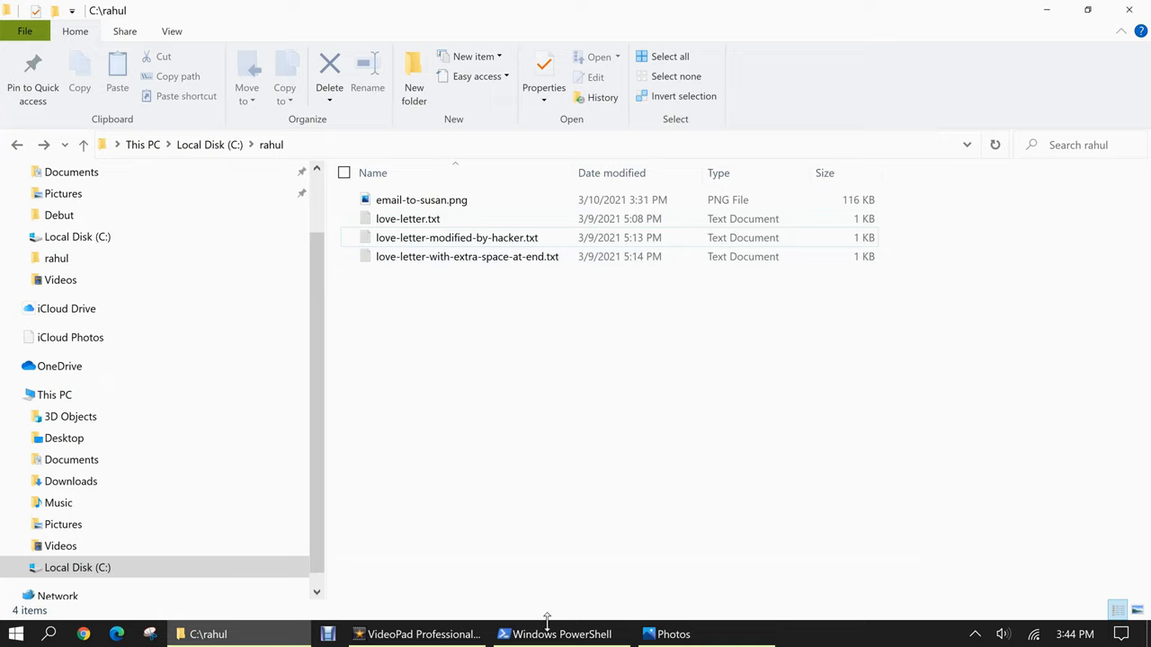
- Compare the hacker-modified letter's Get-FileHash SHA256 against the email's hash, finding a mismatch
{"action": "left_click", "coordinate": [561, 634]}
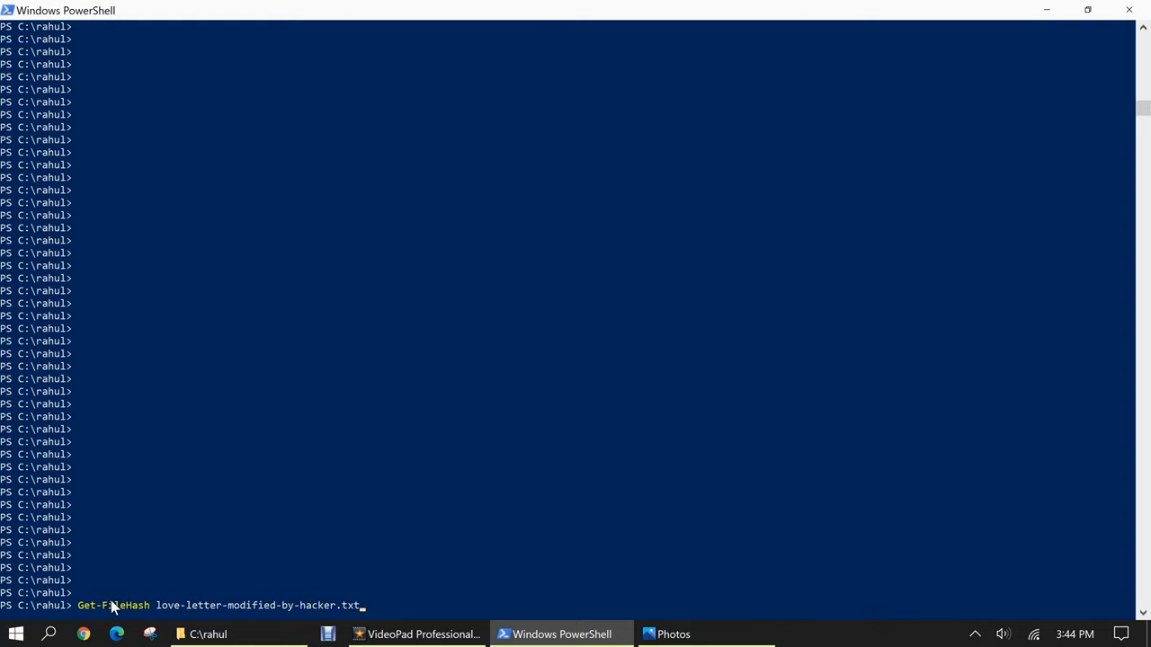
{"action": "mouse_move", "coordinate": [153, 609]}
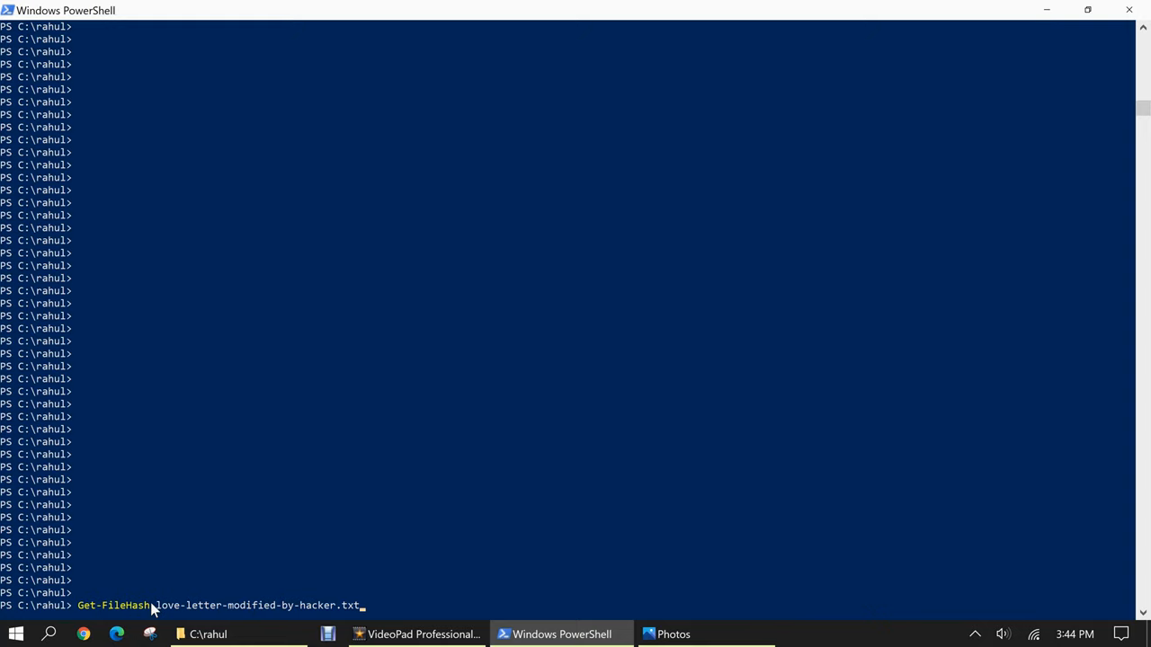
{"action": "mouse_move", "coordinate": [372, 508]}
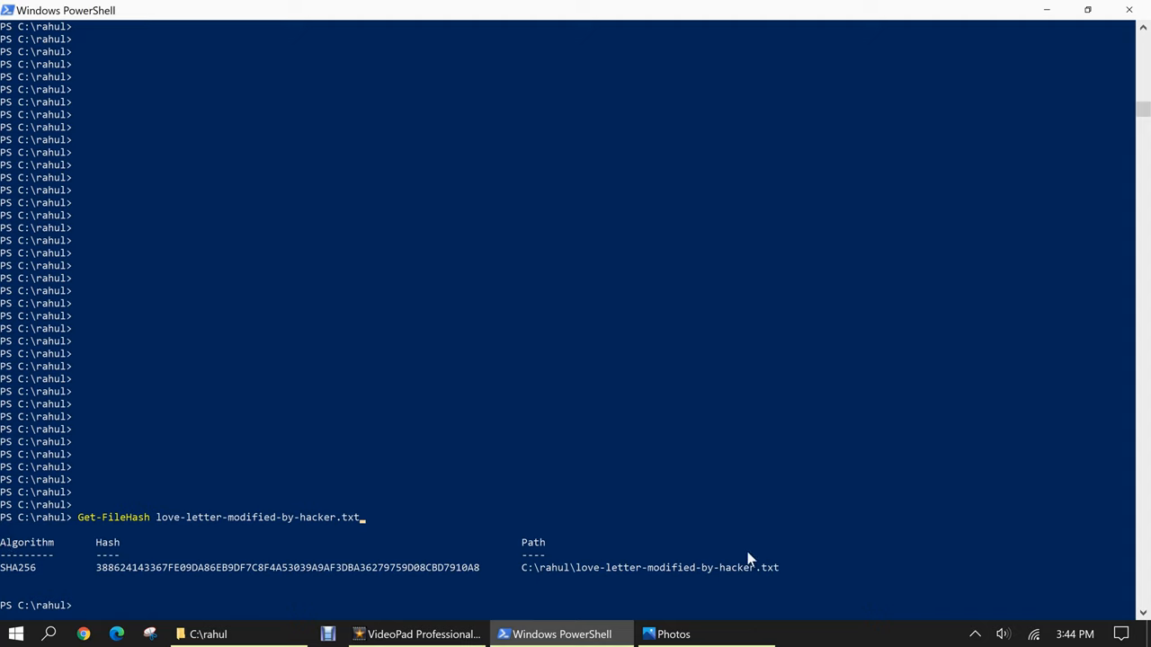
{"action": "mouse_move", "coordinate": [701, 636]}
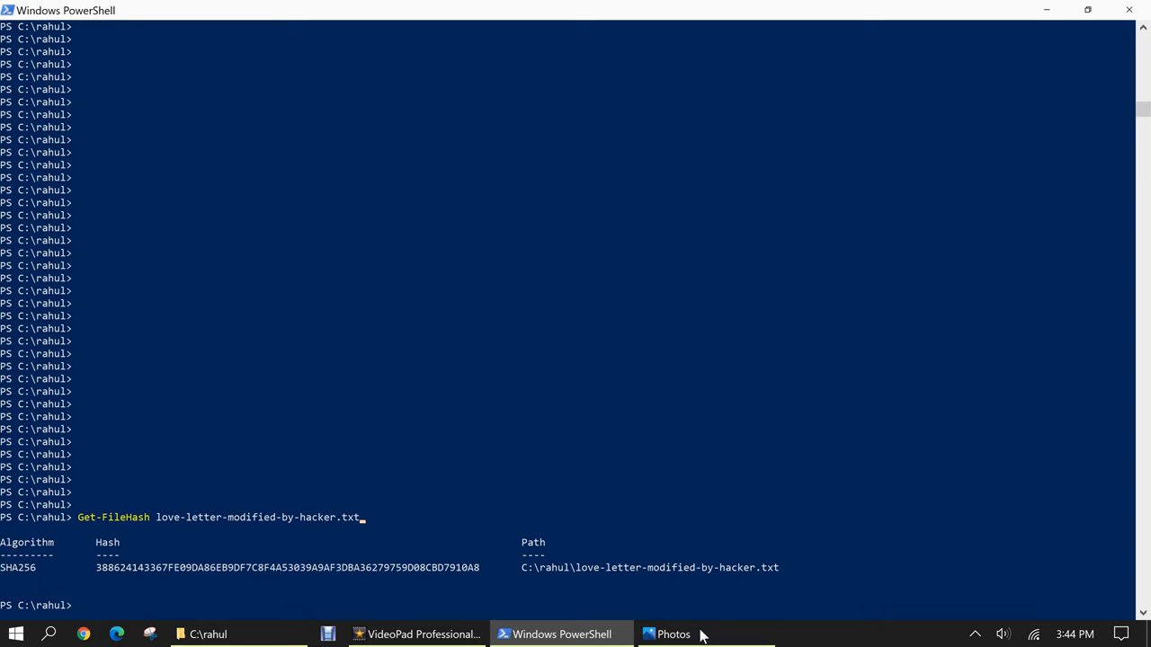
{"action": "left_click", "coordinate": [674, 634]}
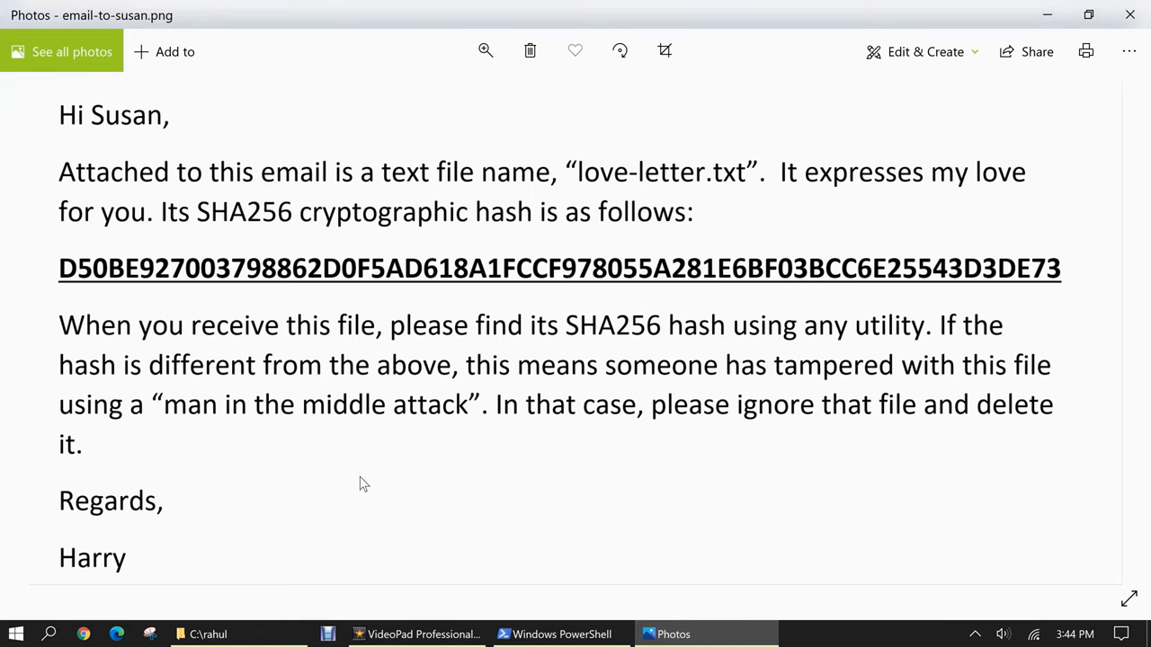
{"action": "mouse_move", "coordinate": [288, 278]}
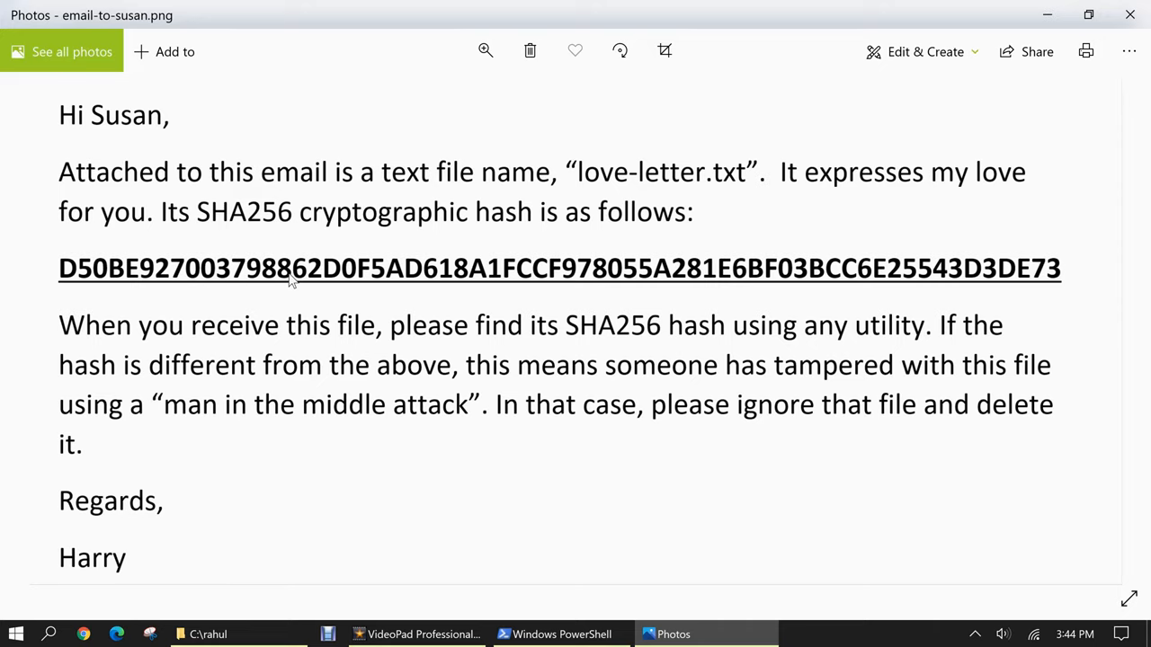
{"action": "left_click", "coordinate": [208, 634]}
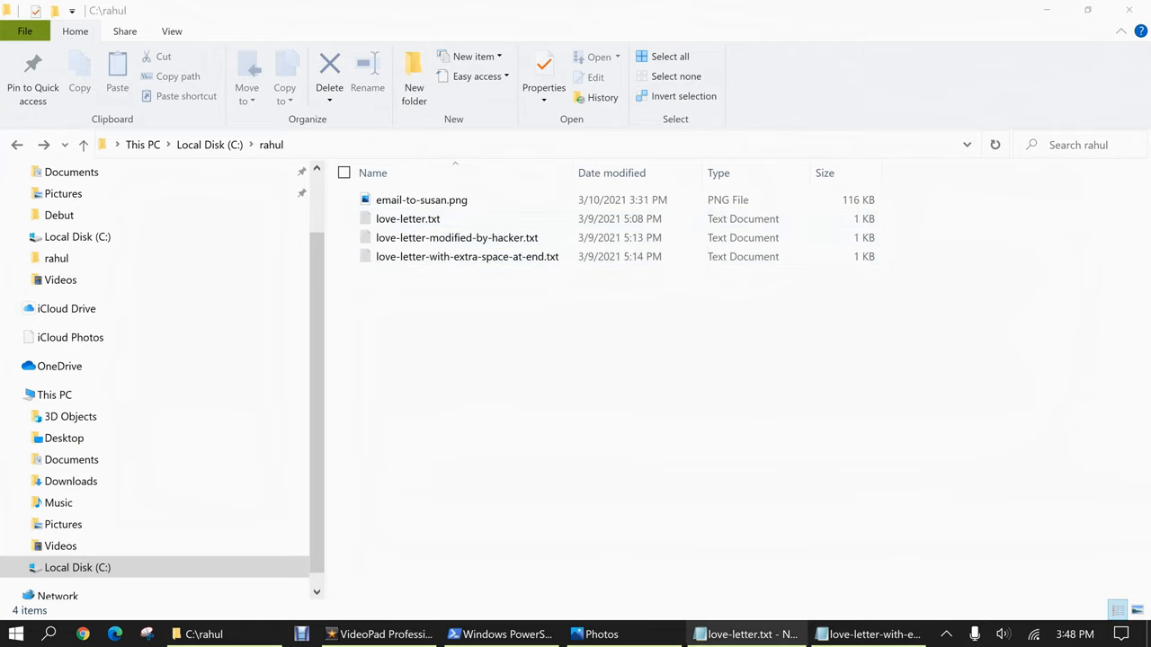
- Review Harry's original love-letter.txt in Notepad again and close it
{"action": "left_click", "coordinate": [750, 634]}
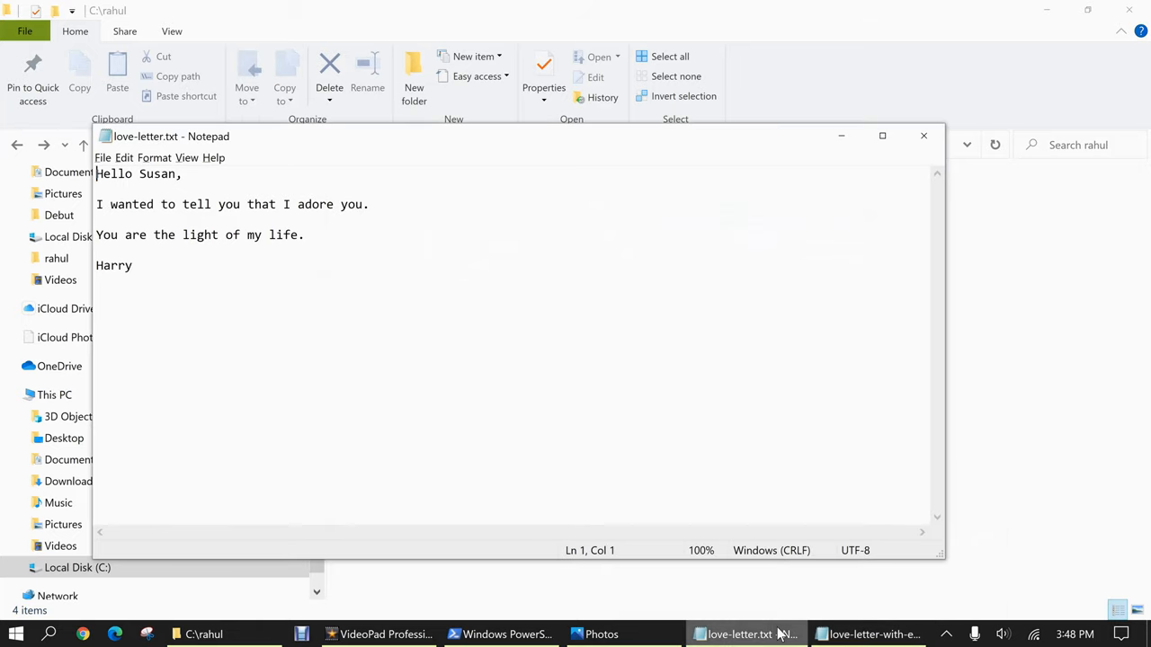
{"action": "left_click", "coordinate": [868, 633]}
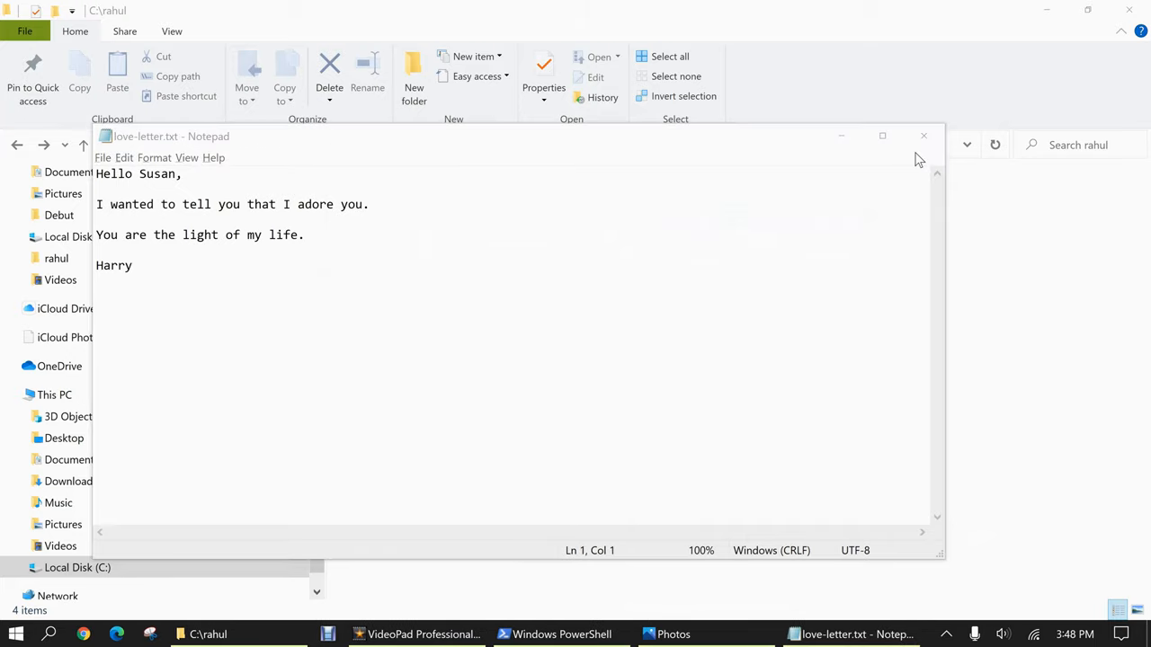
{"action": "left_click", "coordinate": [922, 135]}
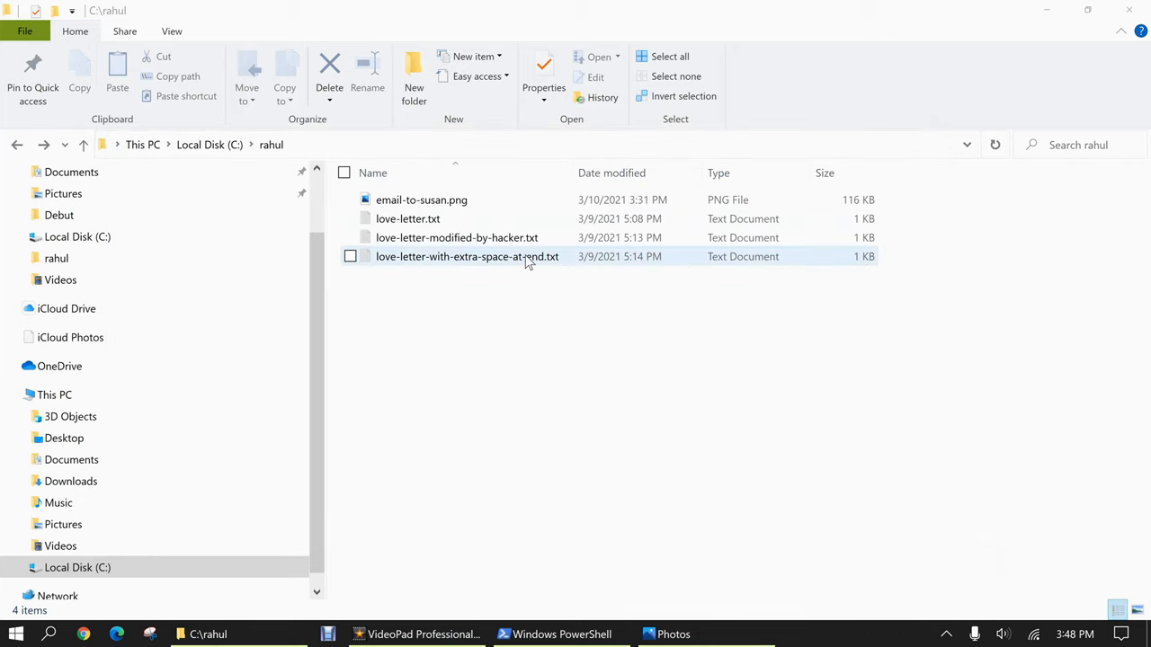
- Compare love-letter-with-extra-space-at-end.txt's SHA256 hash with the email's, finding they differ
{"action": "left_click", "coordinate": [561, 633]}
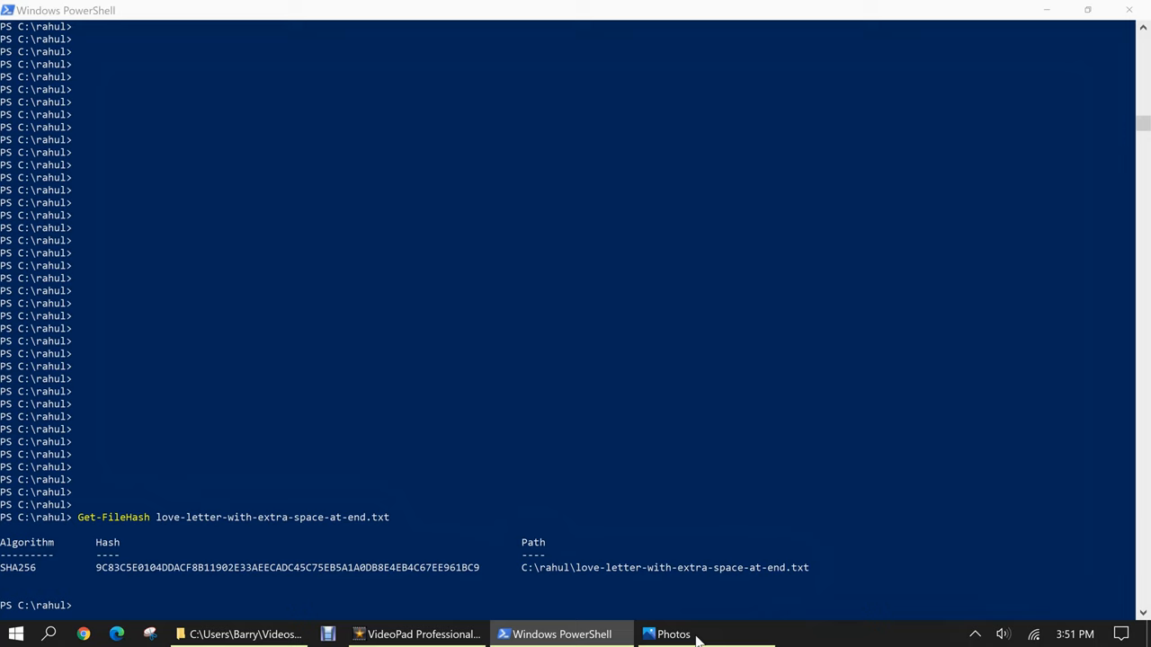
{"action": "left_click", "coordinate": [673, 634]}
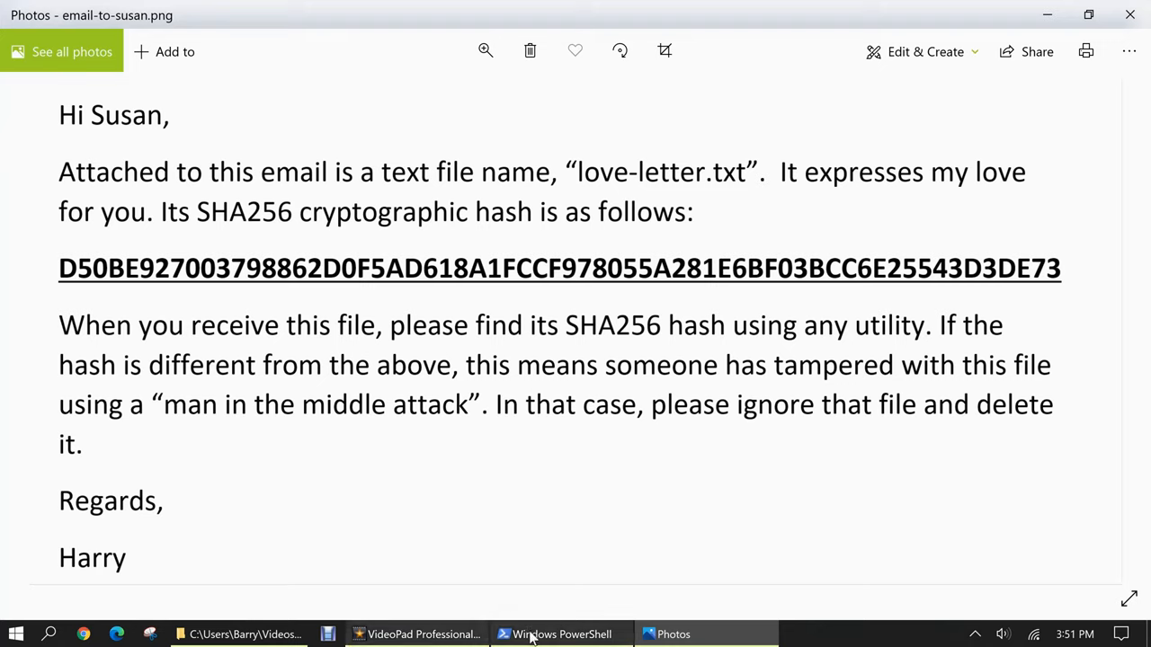
{"action": "left_click", "coordinate": [562, 634]}
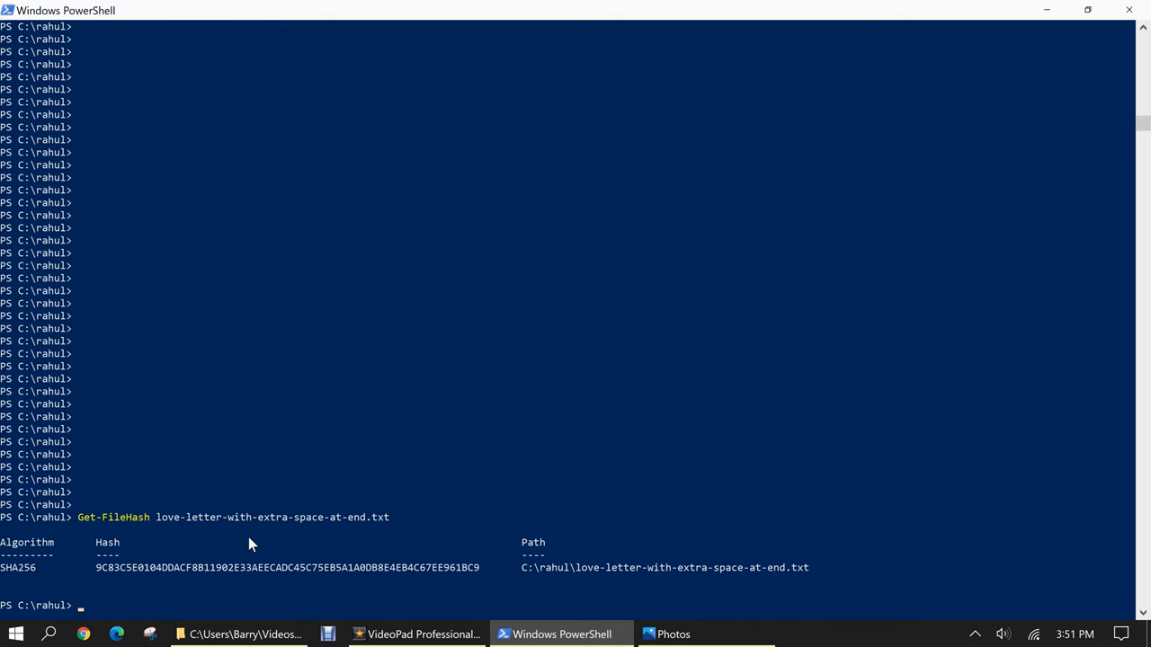
{"action": "mouse_move", "coordinate": [180, 542]}
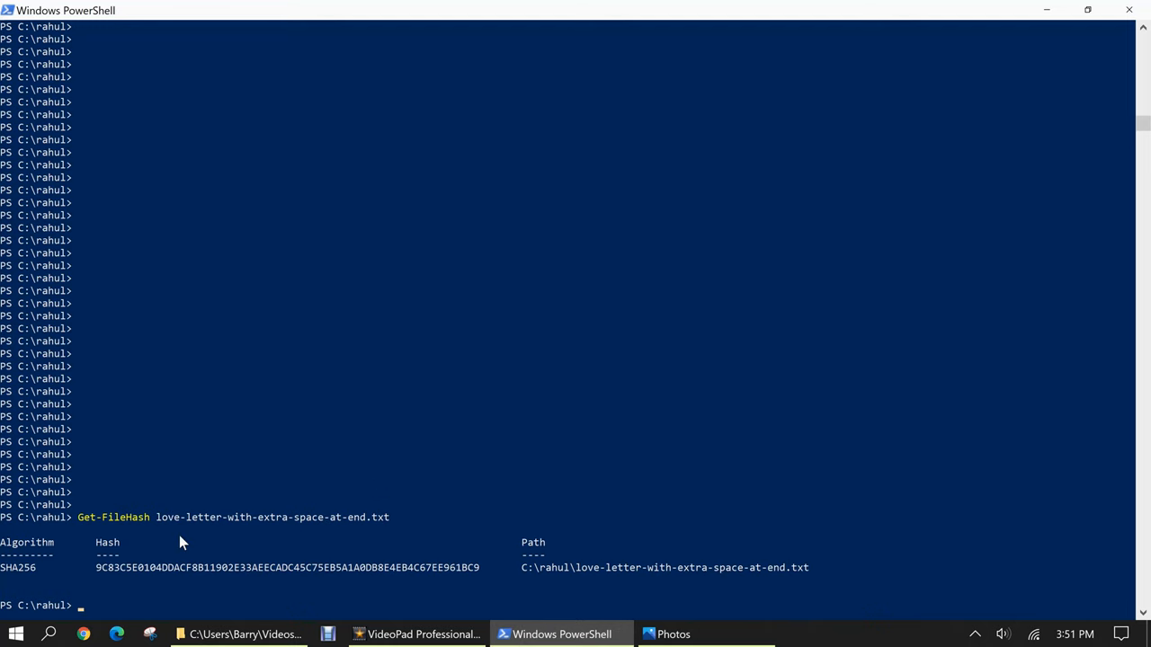
{"action": "mouse_move", "coordinate": [216, 541]}
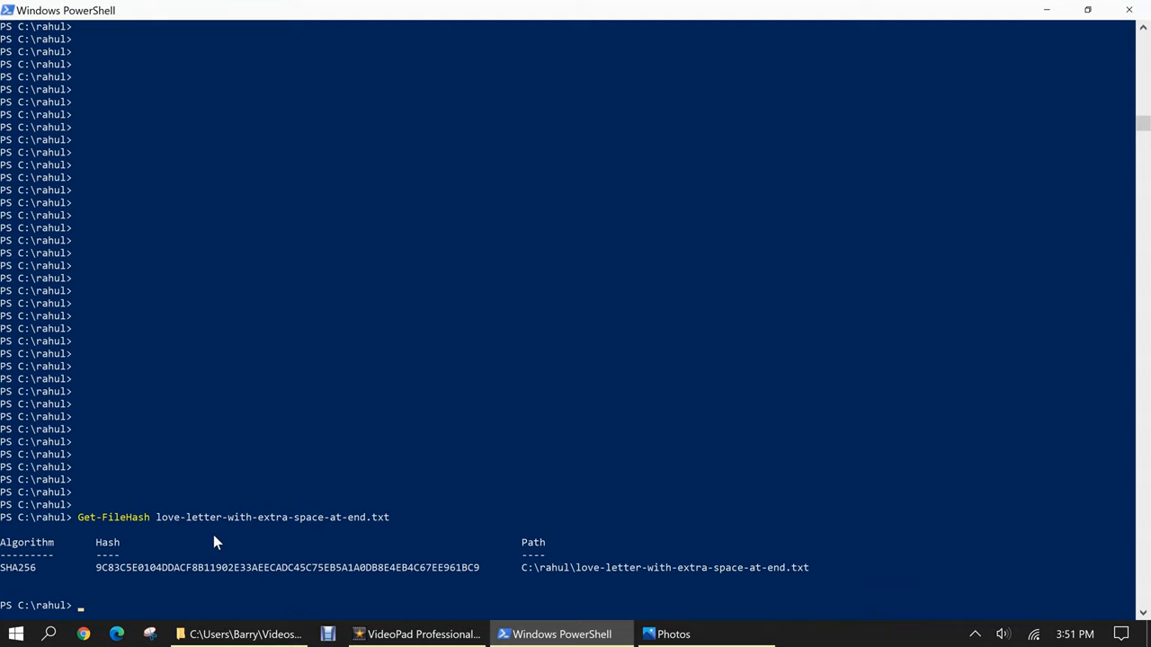
{"action": "mouse_move", "coordinate": [241, 409]}
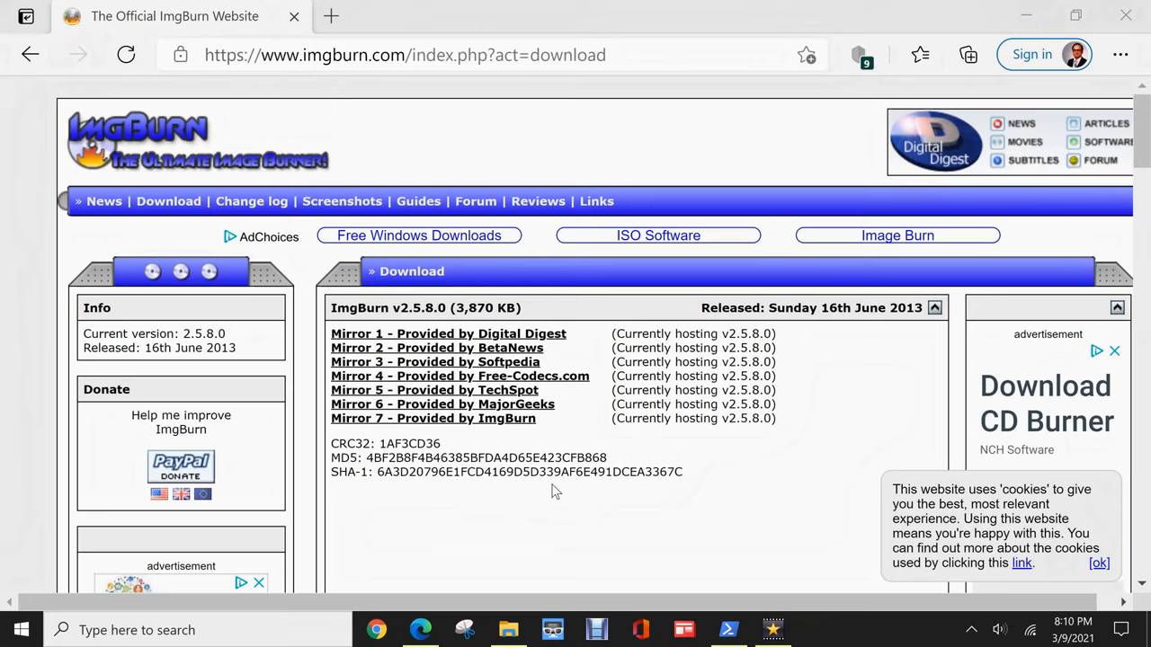
{"action": "mouse_move", "coordinate": [373, 171]}
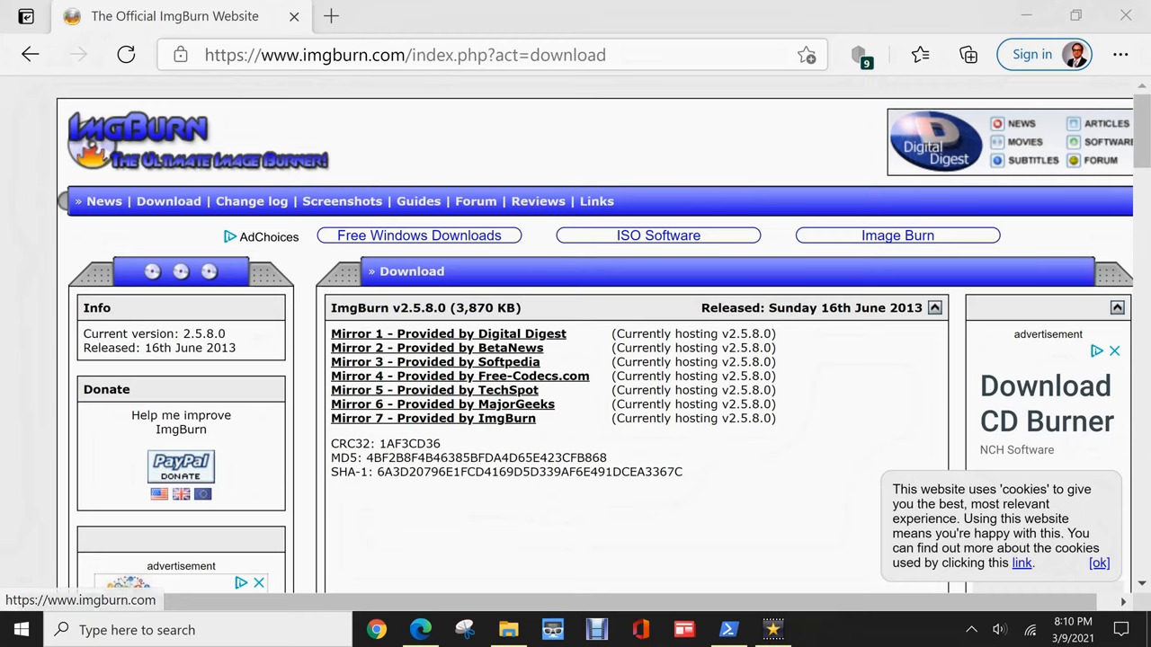
{"action": "mouse_move", "coordinate": [168, 201]}
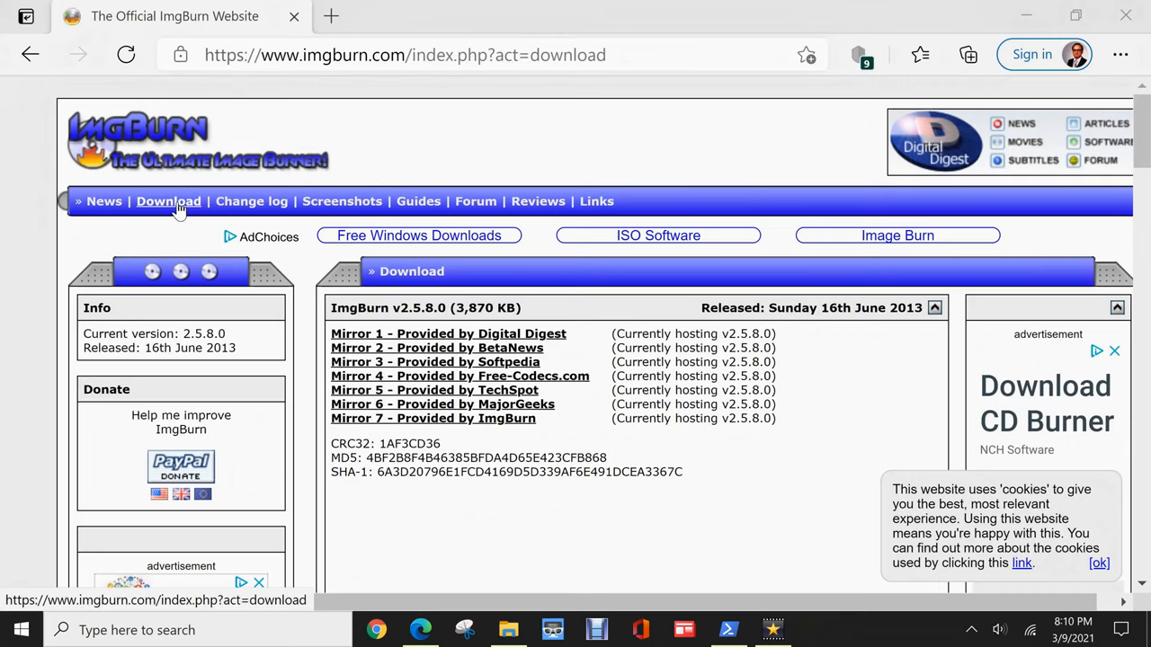
- Scroll the ImgBurn download page to the v2.5.8.0 CRC32, MD5 and SHA-1 checksums
{"action": "scroll", "scroll_direction": "down", "scroll_amount": 3}
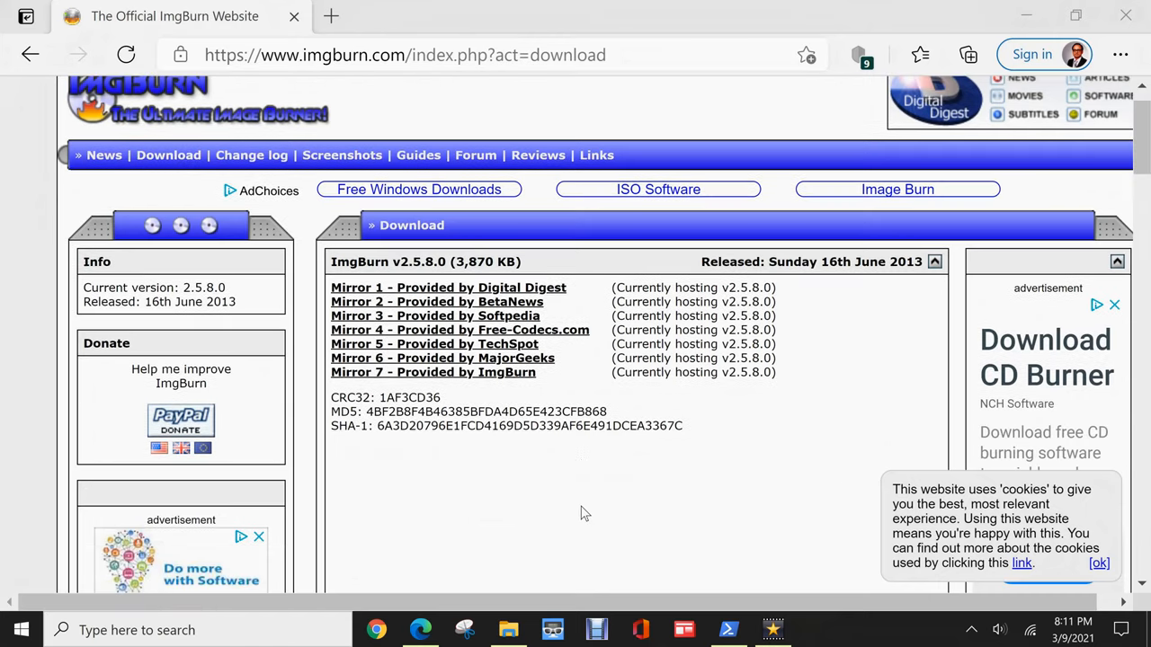
{"action": "scroll", "scroll_direction": "down", "scroll_amount": 3}
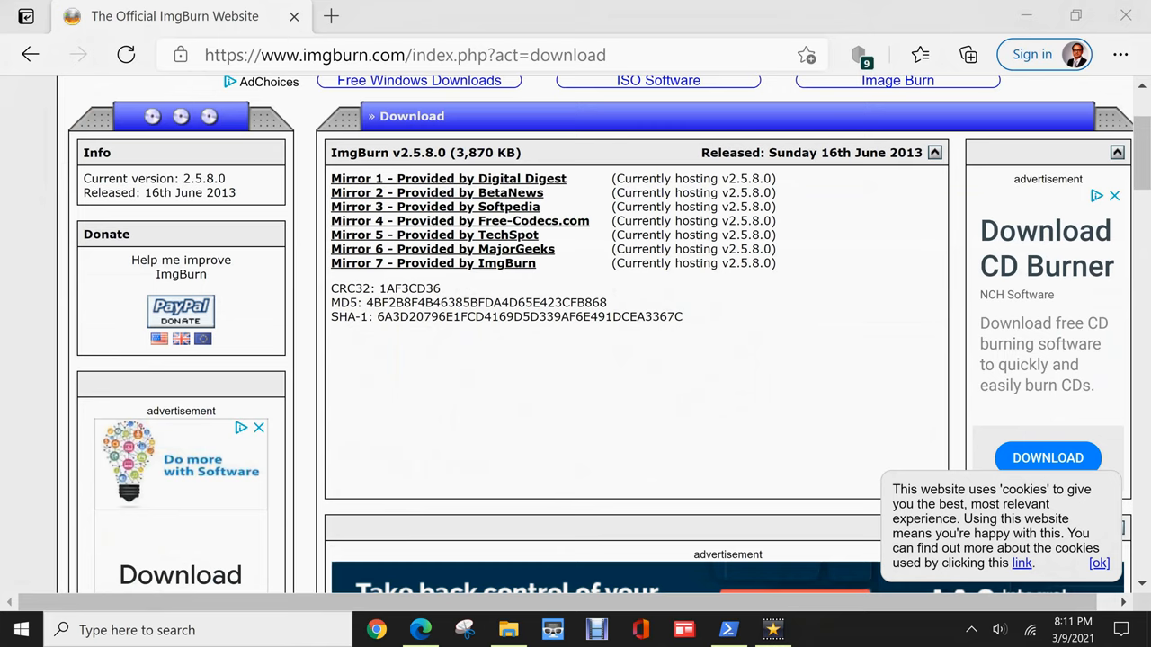
{"action": "mouse_move", "coordinate": [454, 350]}
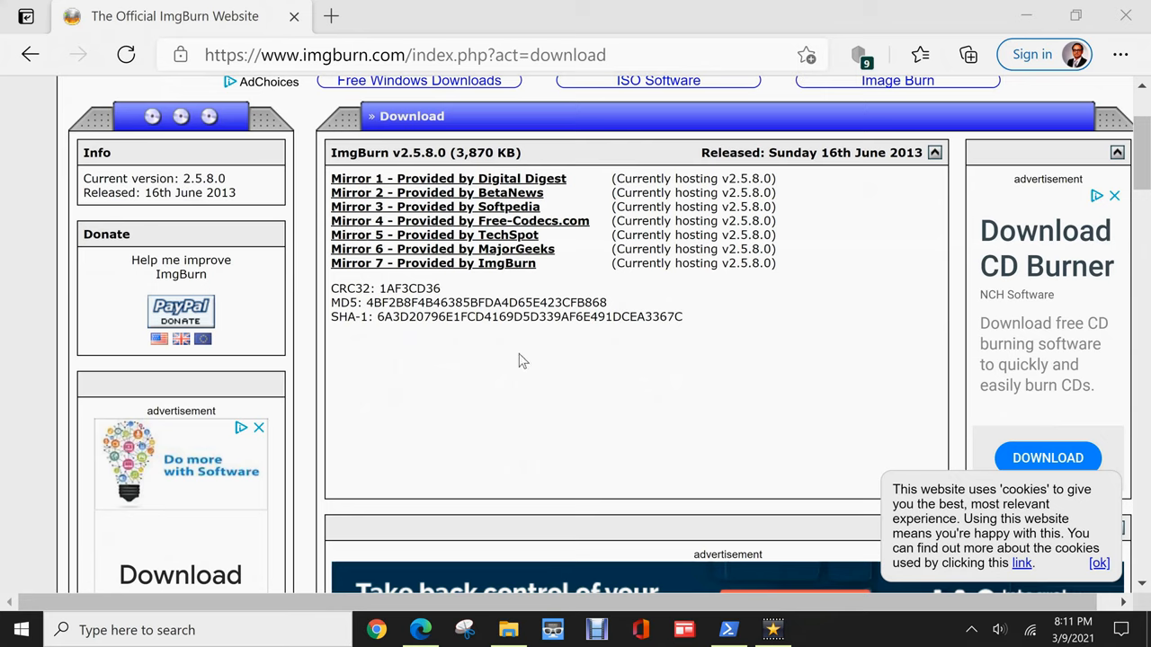
{"action": "mouse_move", "coordinate": [506, 274]}
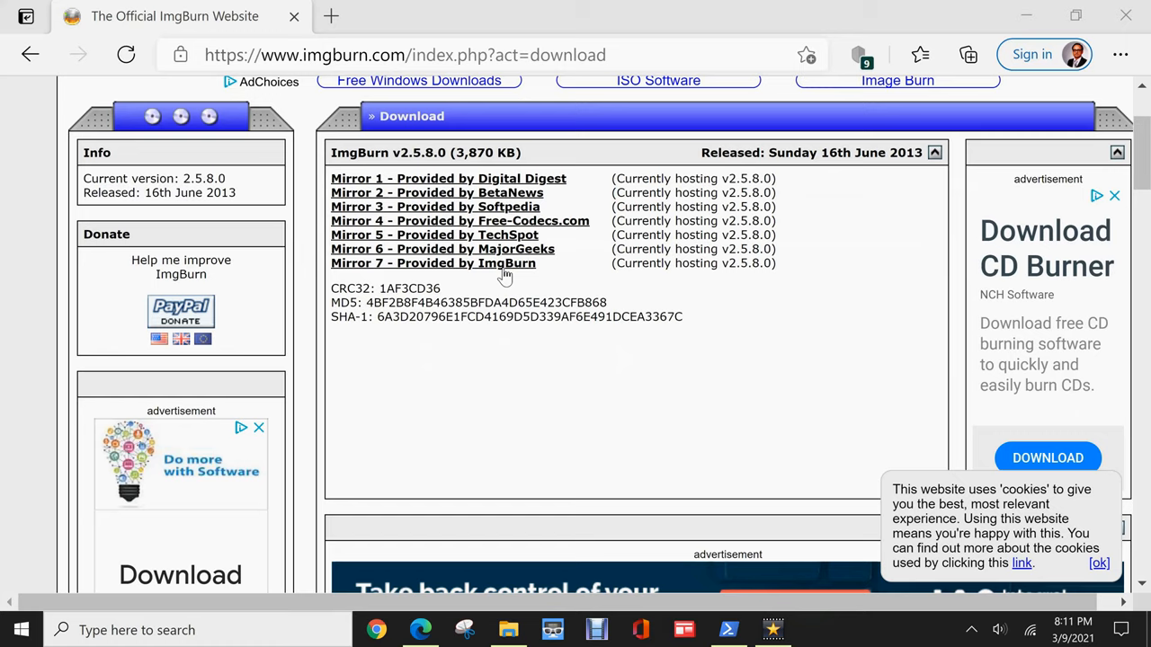
{"action": "mouse_move", "coordinate": [502, 578]}
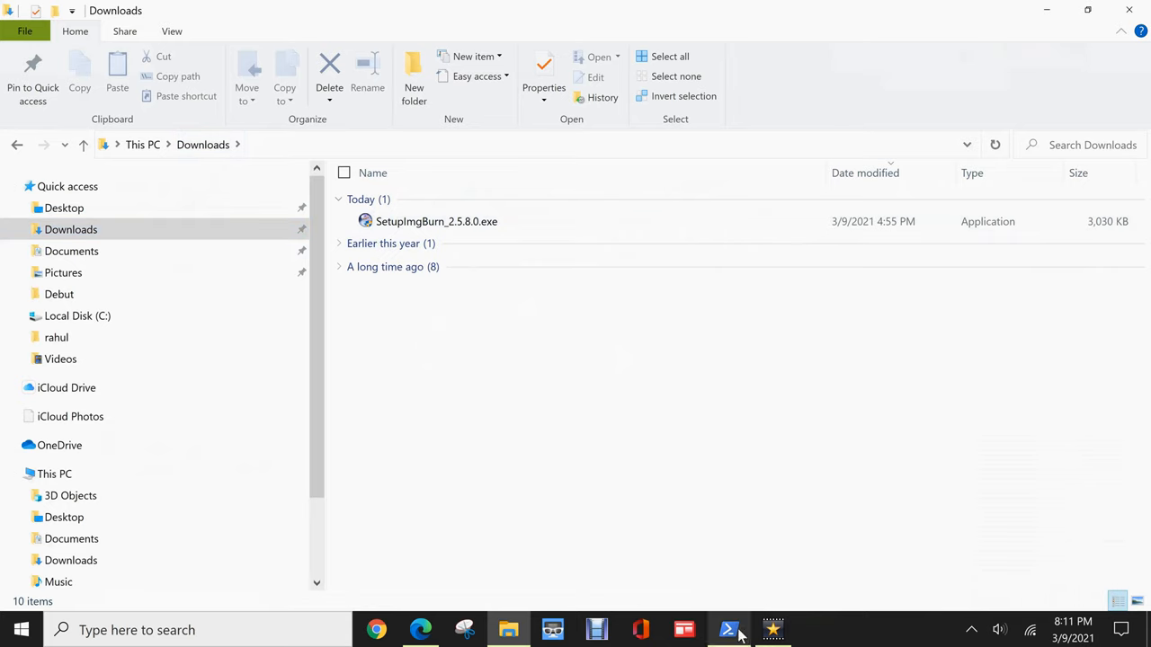
- Compute the default SHA256 hash of SetupImgBurn_2.5.8.0.exe with Get-FileHash, then return to the ImgBurn page
{"action": "left_click", "coordinate": [729, 630]}
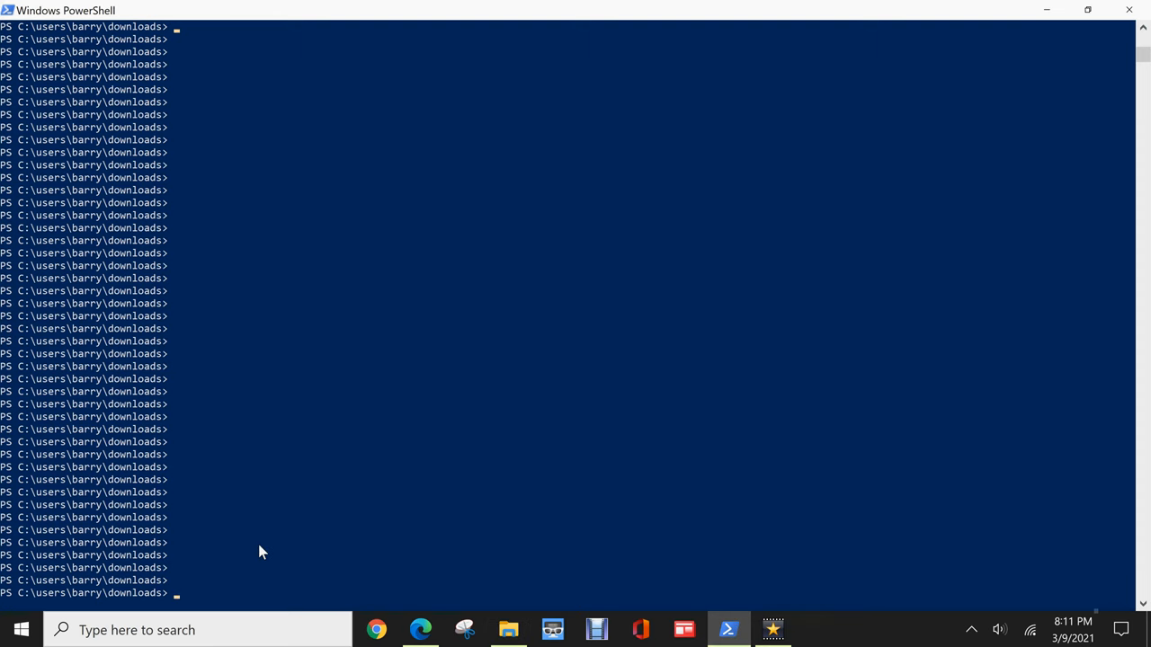
{"action": "mouse_move", "coordinate": [267, 551]}
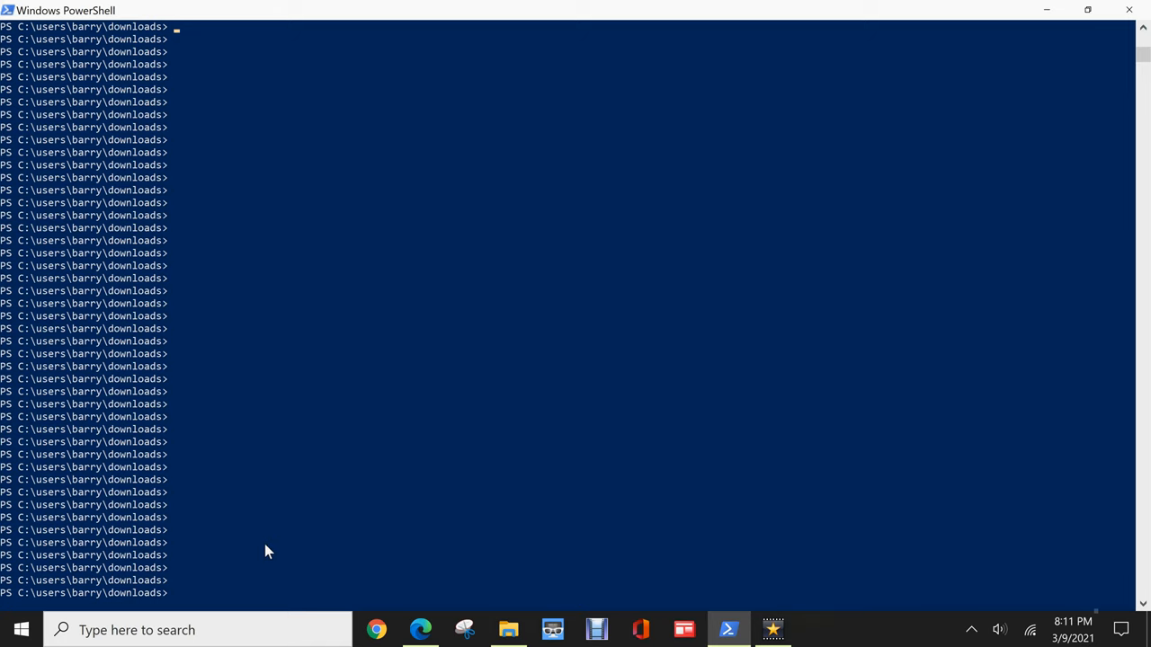
{"action": "mouse_move", "coordinate": [517, 472]}
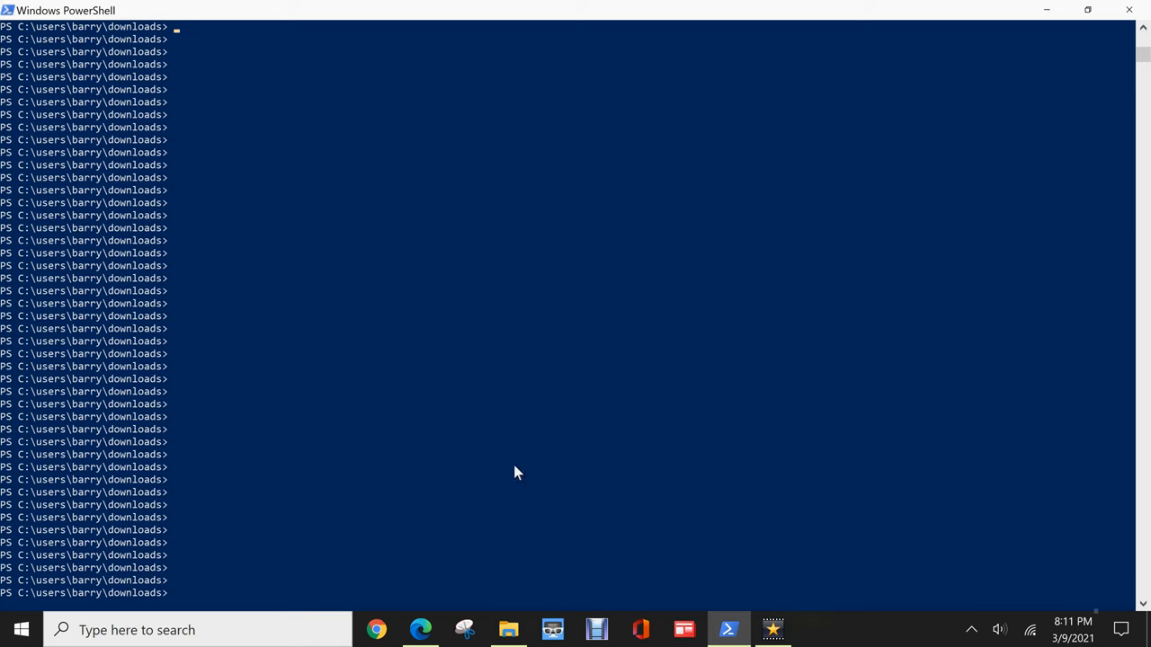
{"action": "type", "text": "Get-FileHash SetupImgBurn_2.5.8.0.exe"}
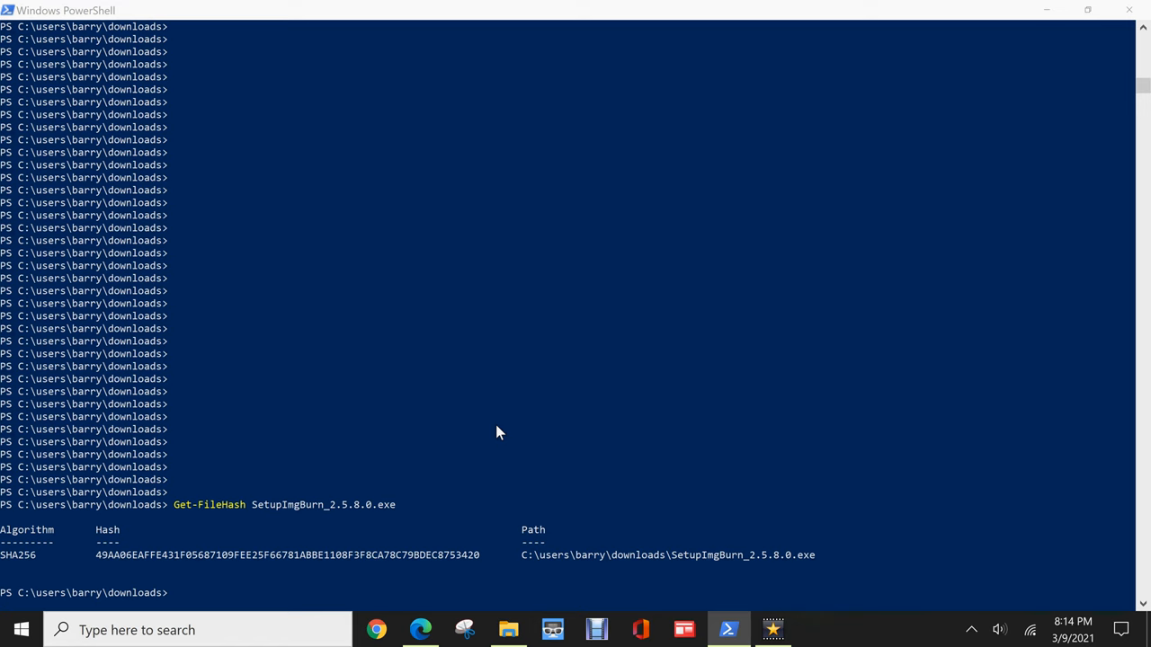
{"action": "mouse_move", "coordinate": [81, 557]}
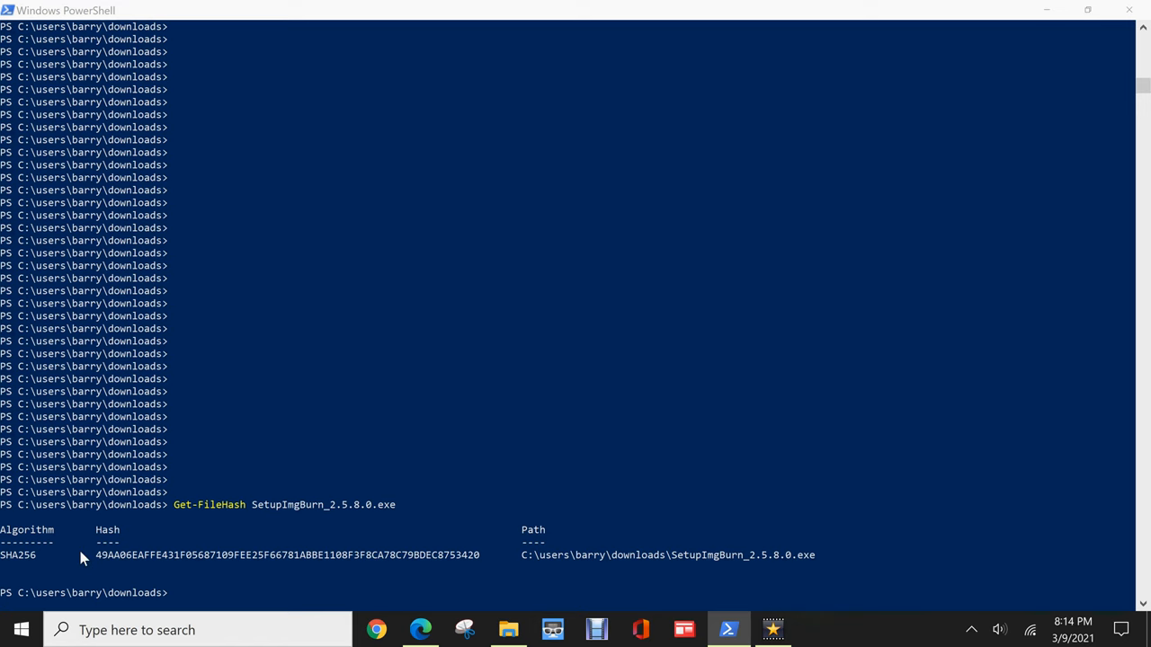
{"action": "mouse_move", "coordinate": [495, 611]}
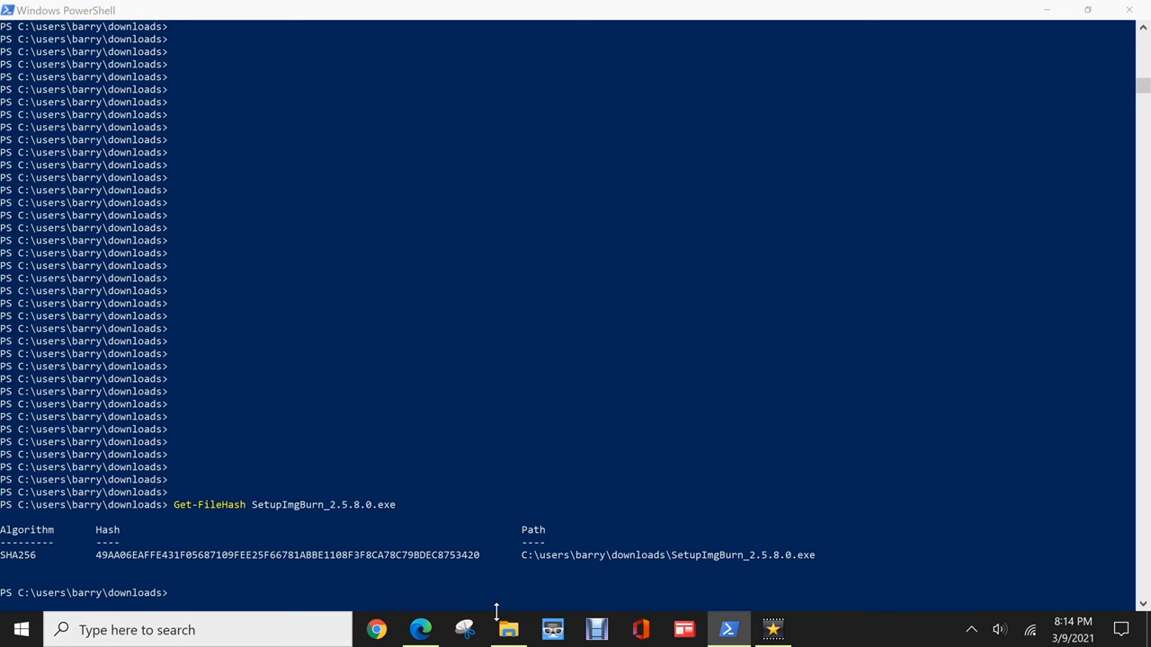
{"action": "left_click", "coordinate": [420, 629]}
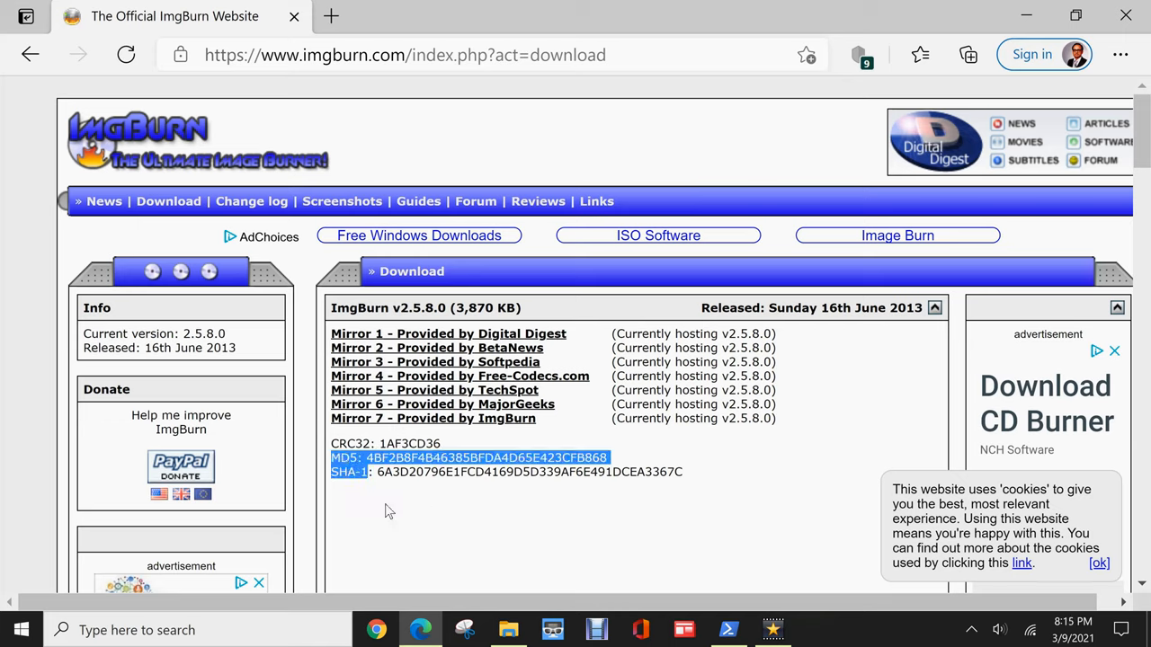
- Compute the installer's MD5 with Get-FileHash -Algorithm MD5 and compare it with the ImgBurn page's 4BF2B8F4…
{"action": "left_click", "coordinate": [729, 630]}
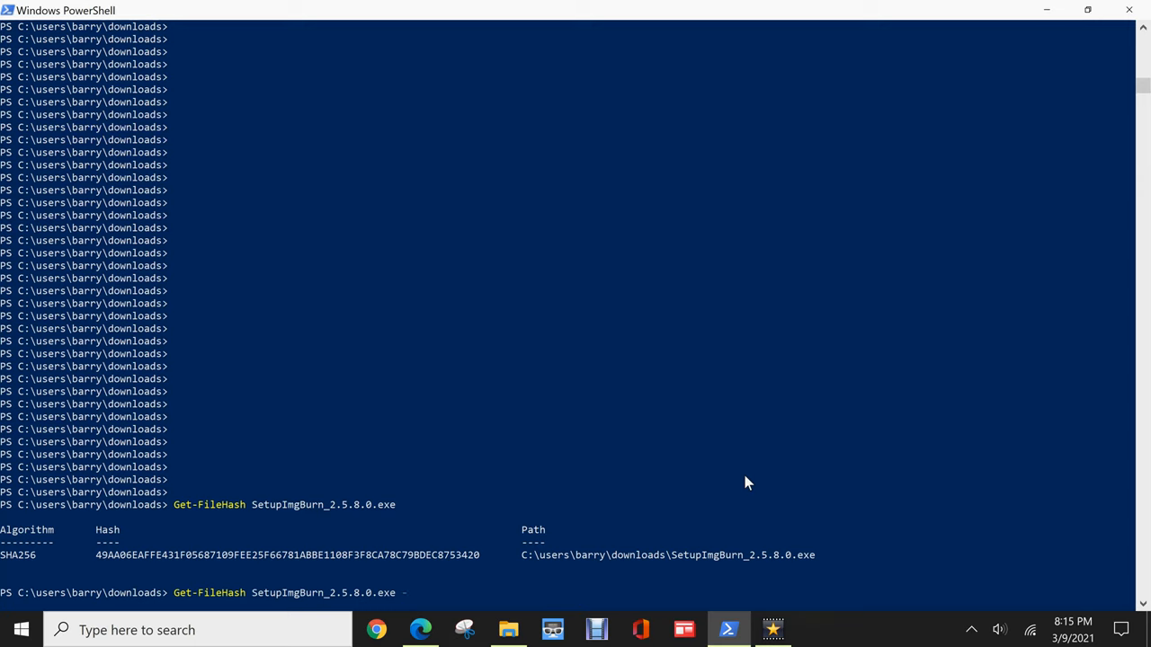
{"action": "type", "text": "-Alg"}
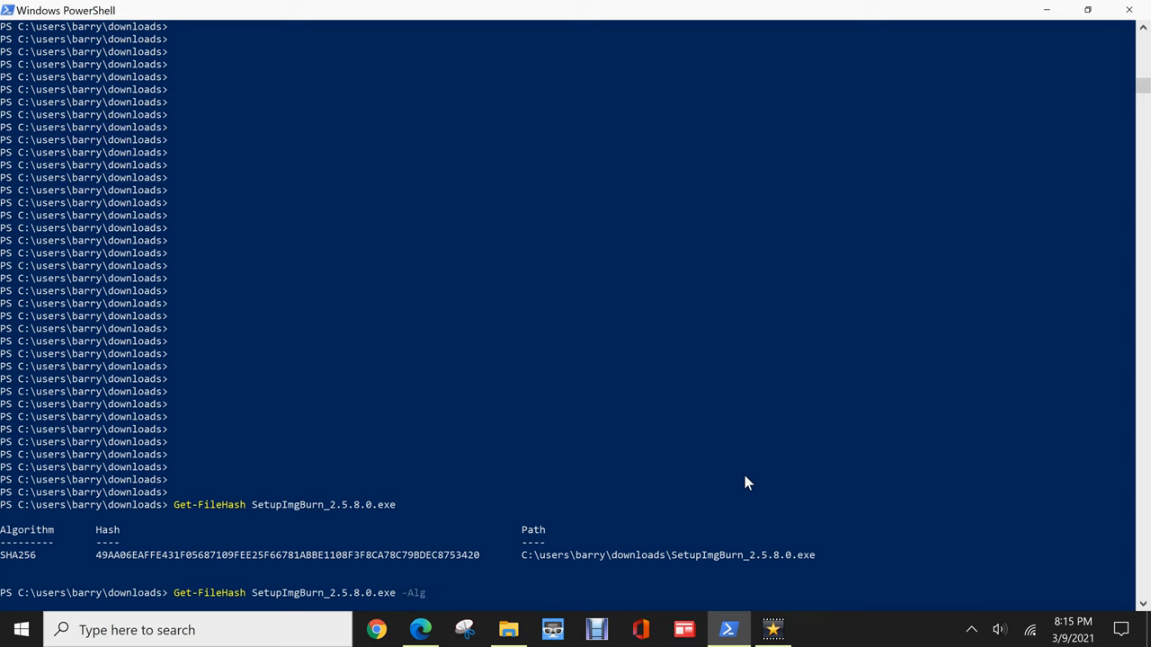
{"action": "type", "text": "or"}
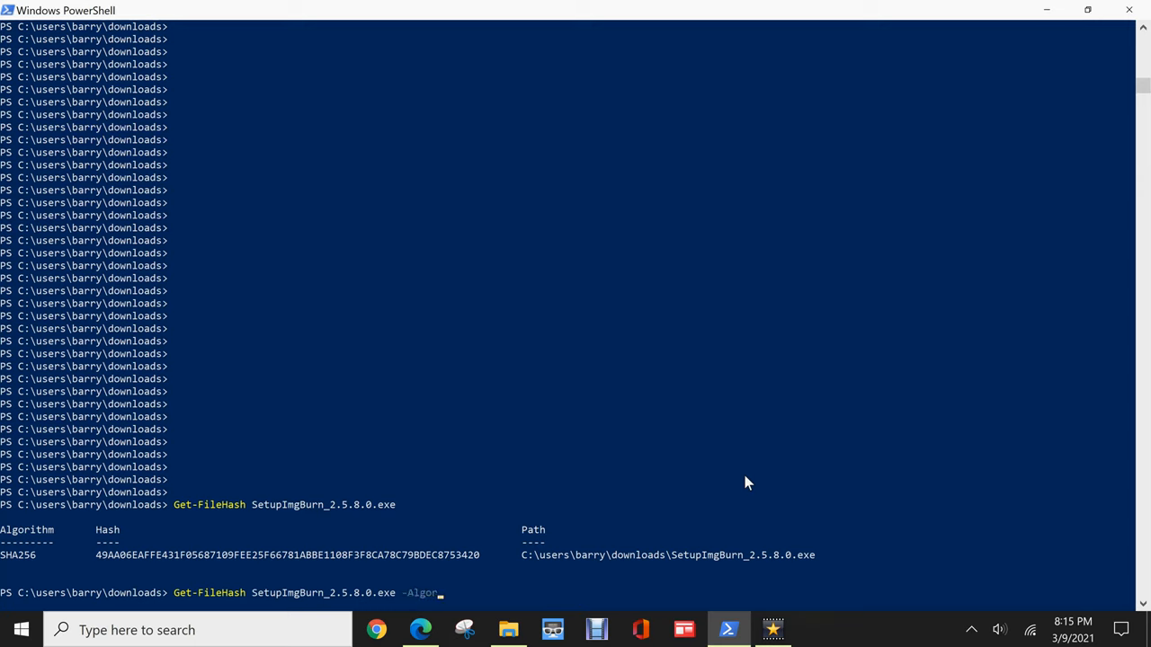
{"action": "type", "text": "ithm"}
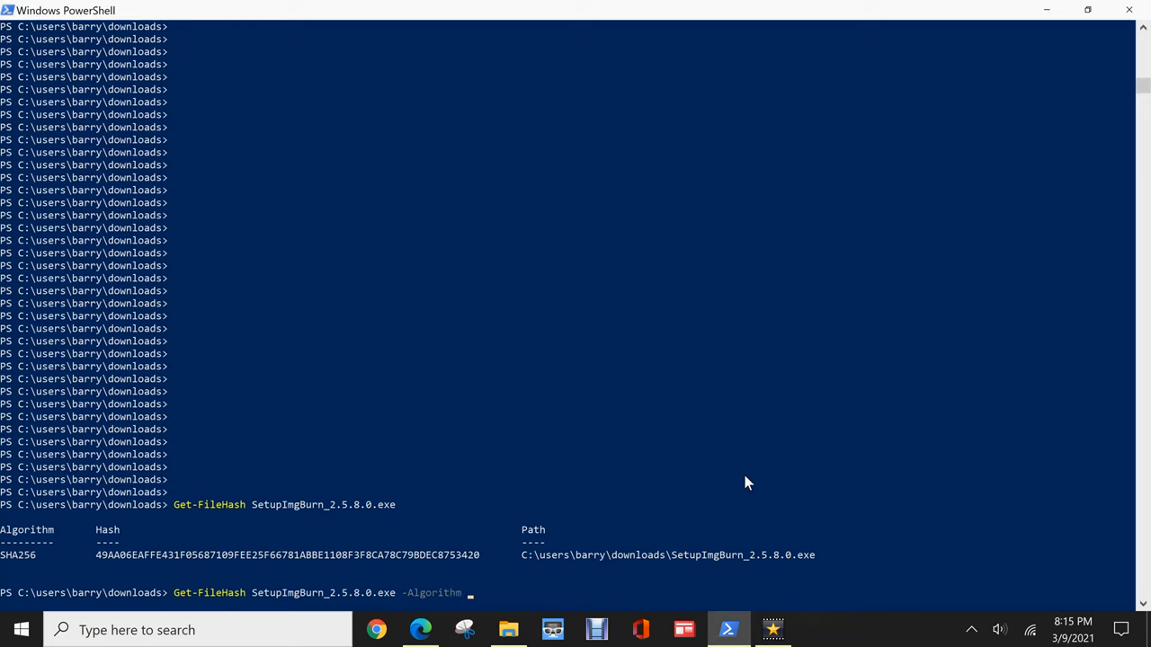
{"action": "type", "text": "MD5"}
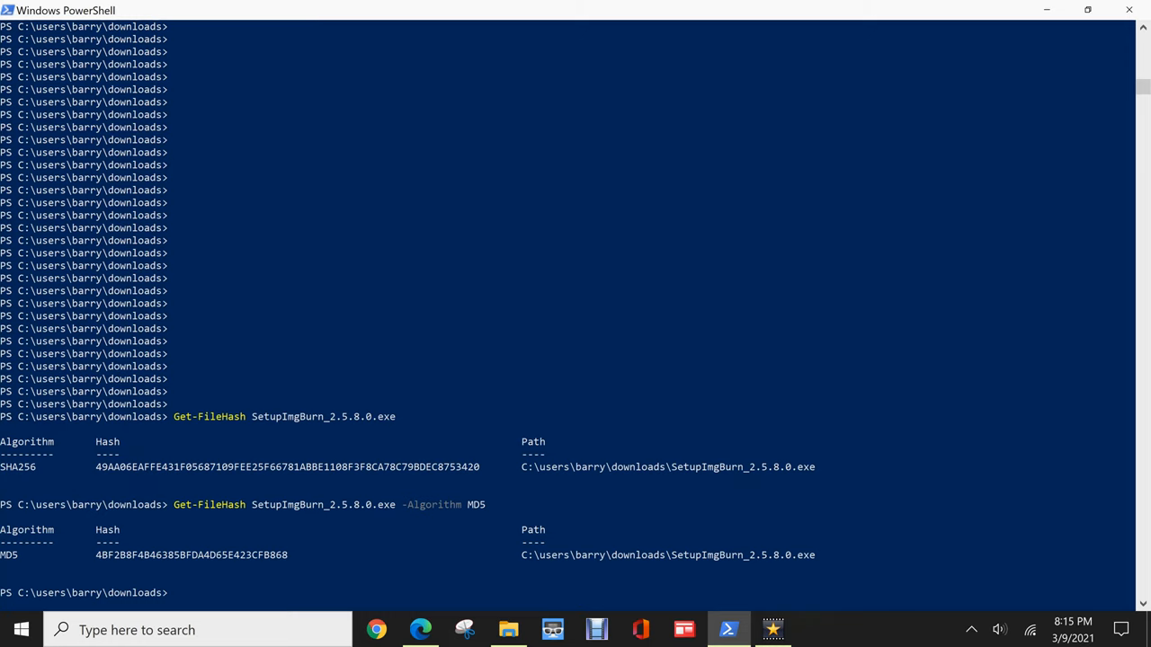
{"action": "mouse_move", "coordinate": [12, 560]}
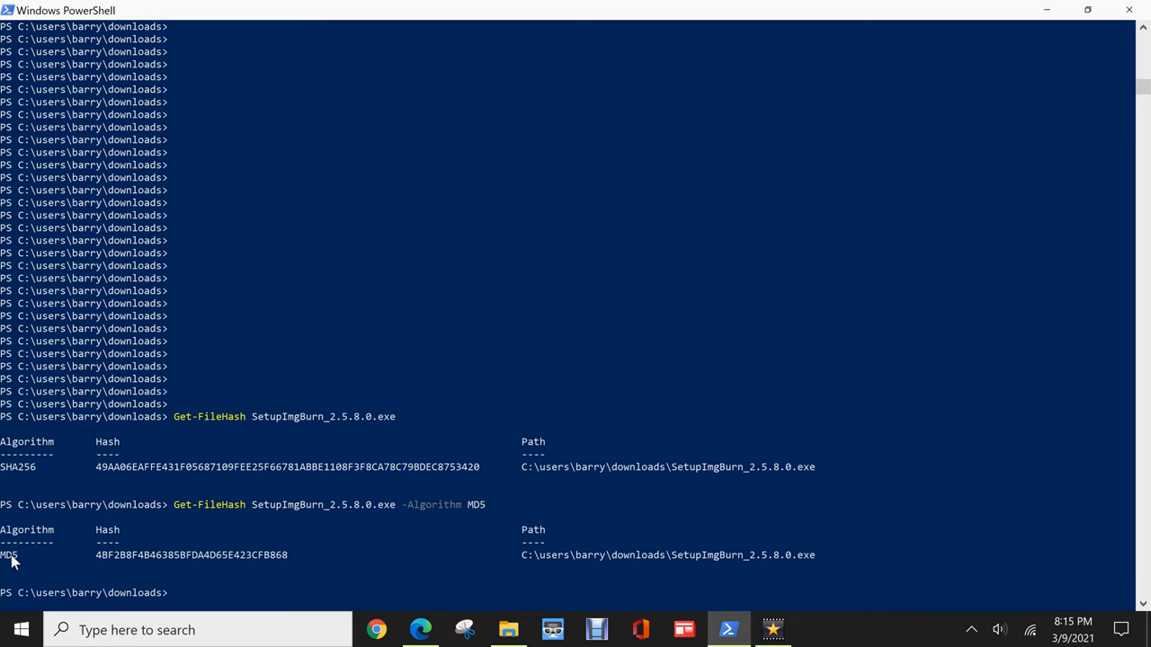
{"action": "mouse_move", "coordinate": [454, 629]}
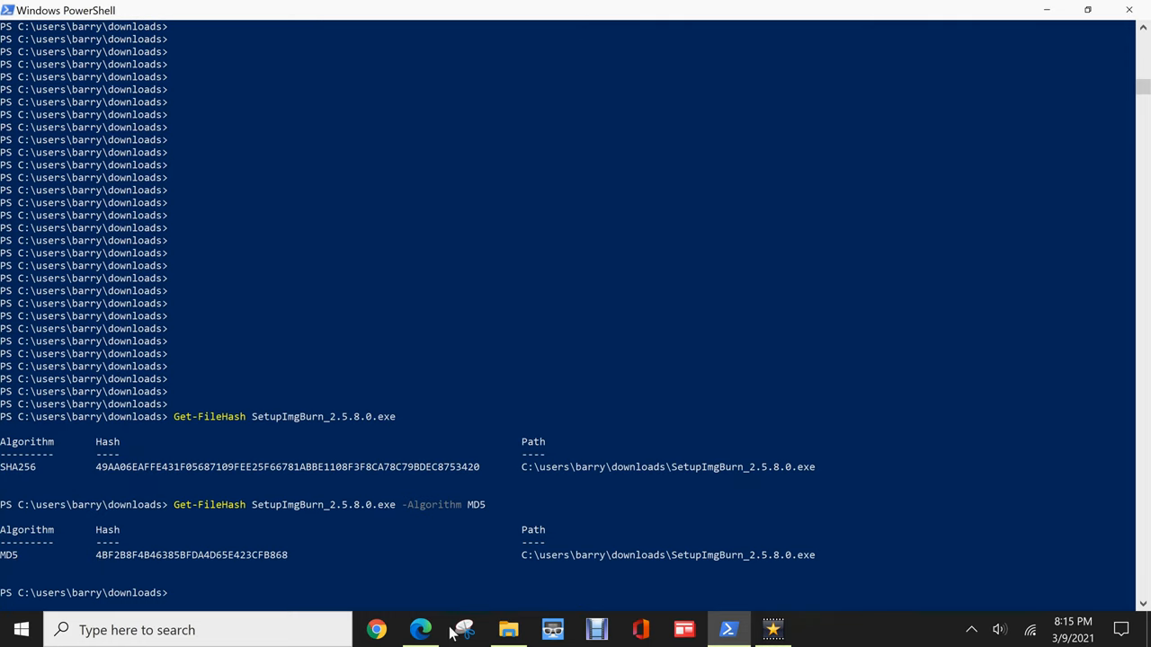
{"action": "left_click", "coordinate": [420, 629]}
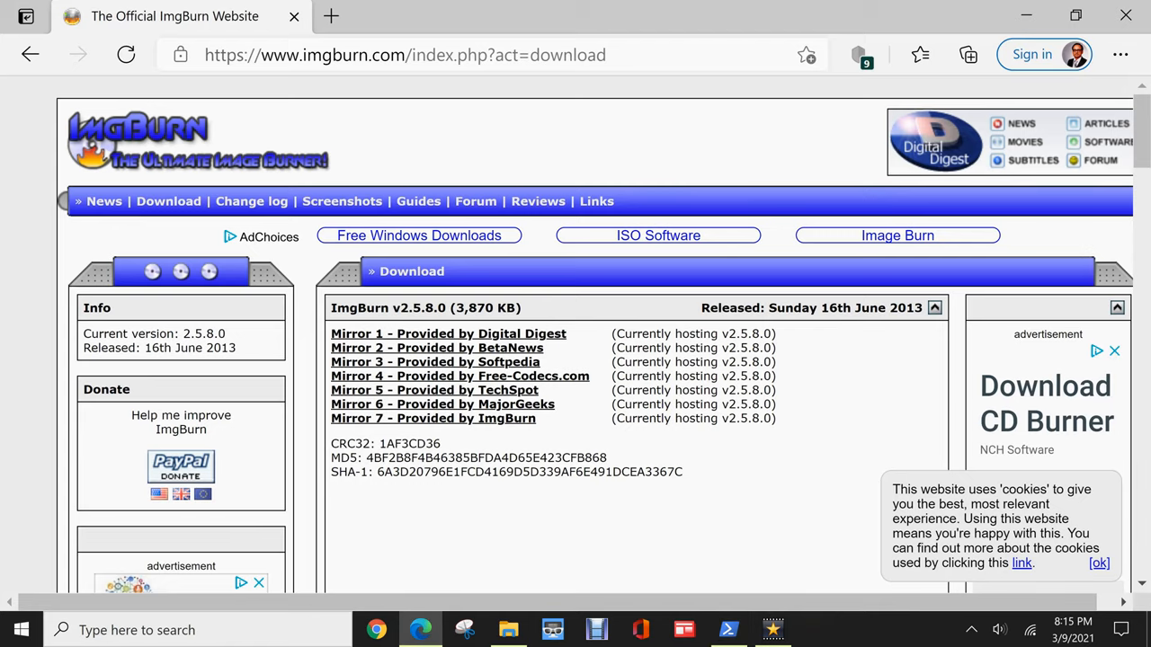
- Compute the installer's SHA-1 with Get-FileHash -Algorithm SHA1, matching the page's 6A3D2079…
{"action": "left_click", "coordinate": [727, 629]}
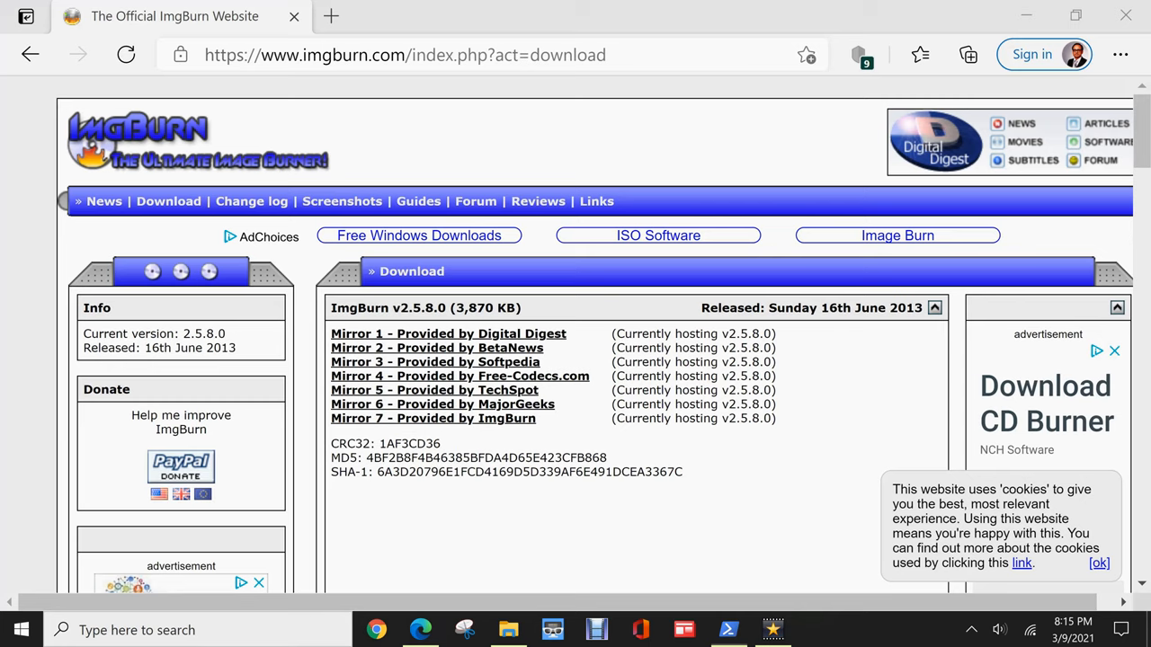
{"action": "left_click", "coordinate": [727, 629]}
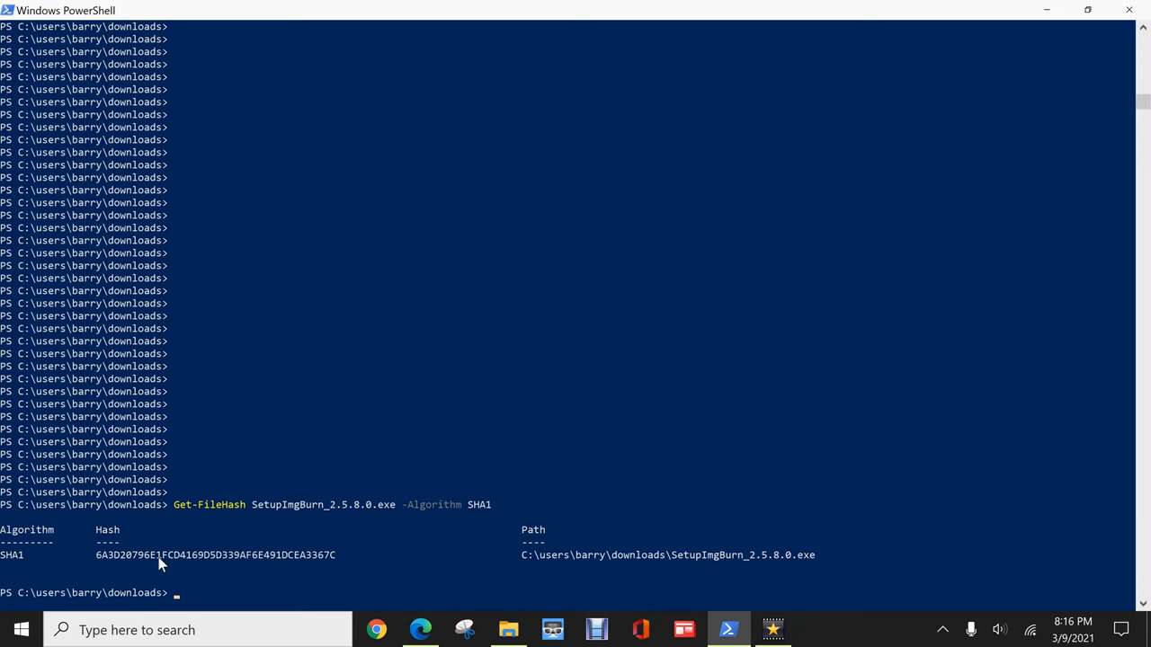
{"action": "mouse_move", "coordinate": [309, 562]}
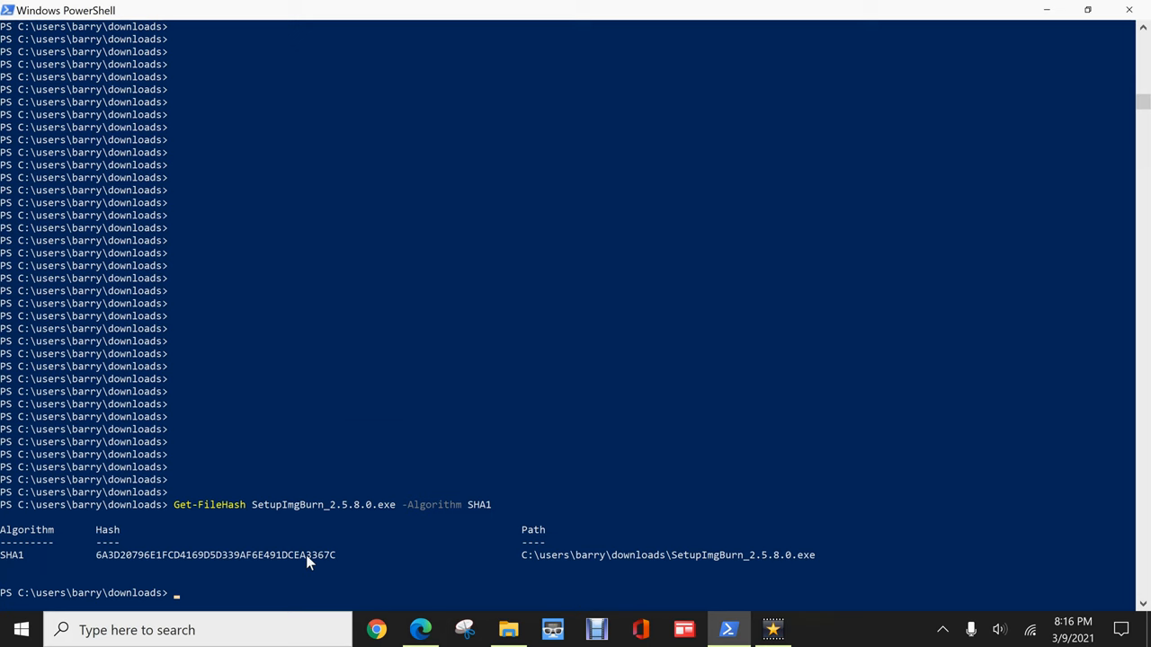
{"action": "mouse_move", "coordinate": [440, 625]}
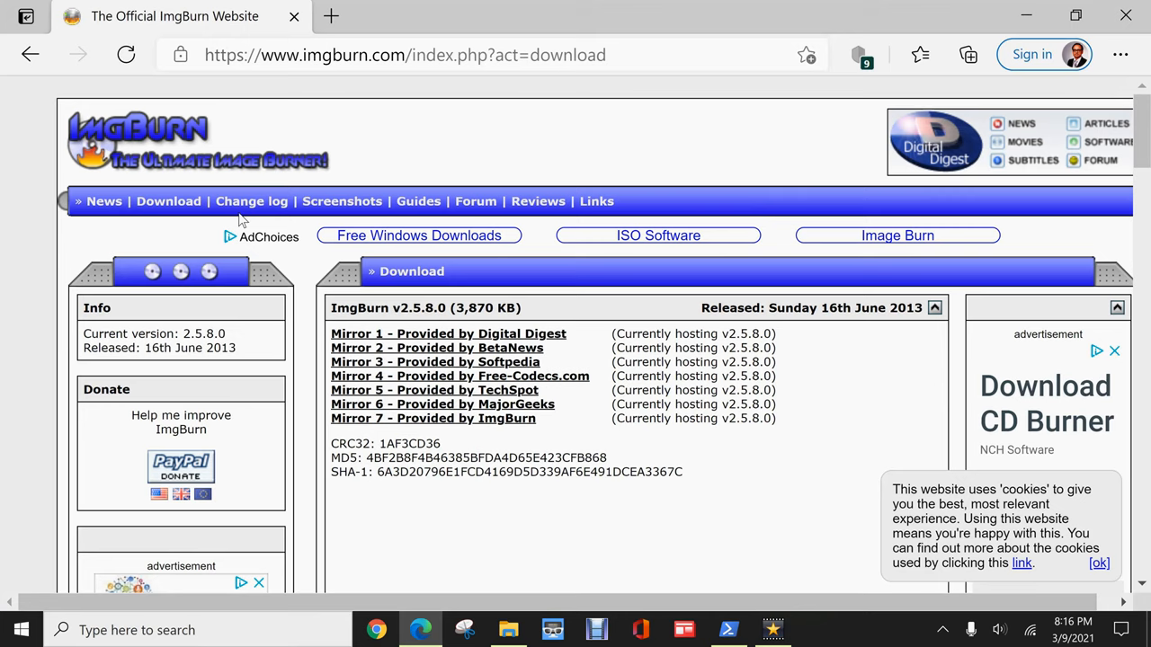
{"action": "mouse_move", "coordinate": [657, 523]}
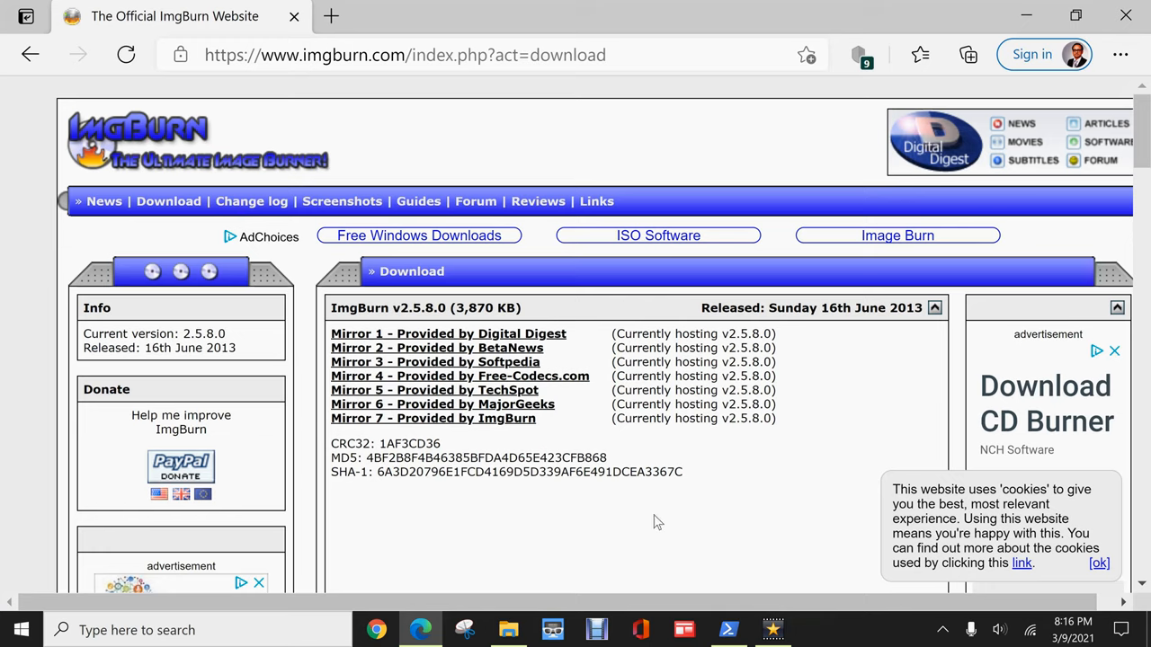
{"action": "mouse_move", "coordinate": [441, 514]}
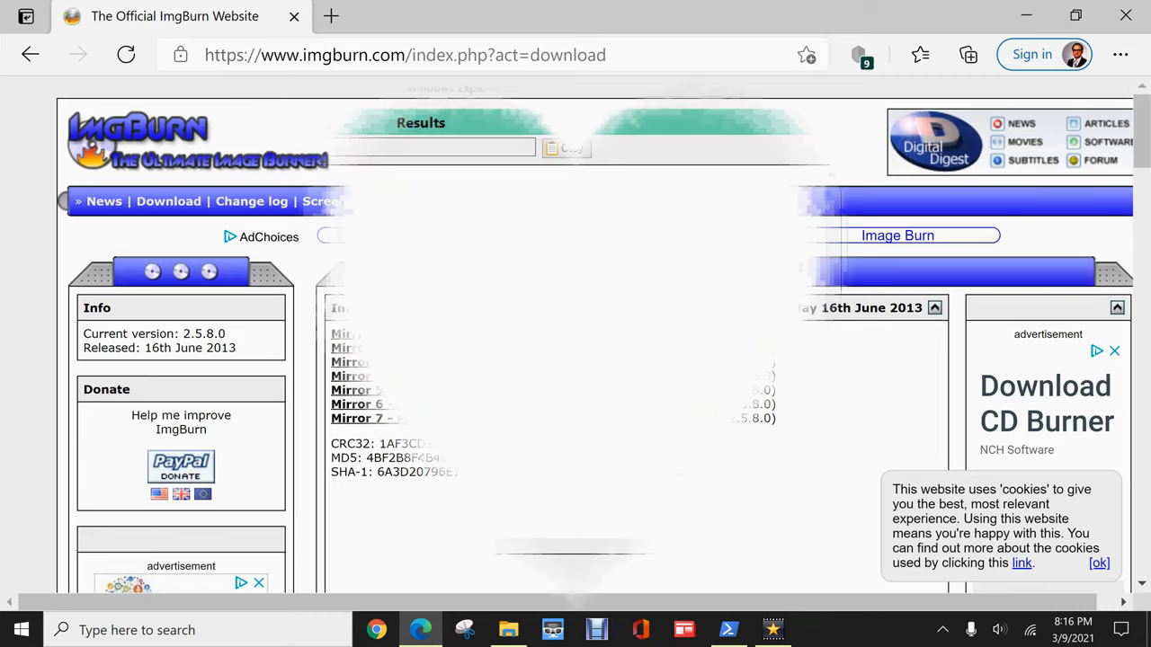
- Bring Hash Tool forward and start a Windows search for Microsoft Store
{"action": "left_click", "coordinate": [432, 634]}
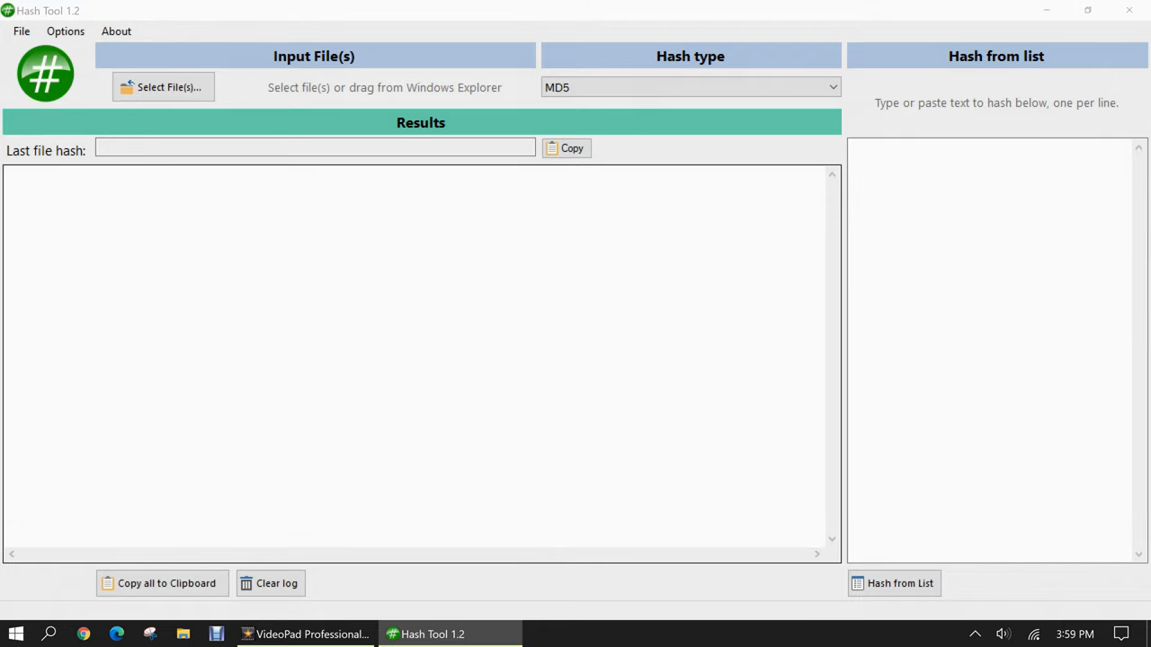
{"action": "mouse_move", "coordinate": [333, 138]}
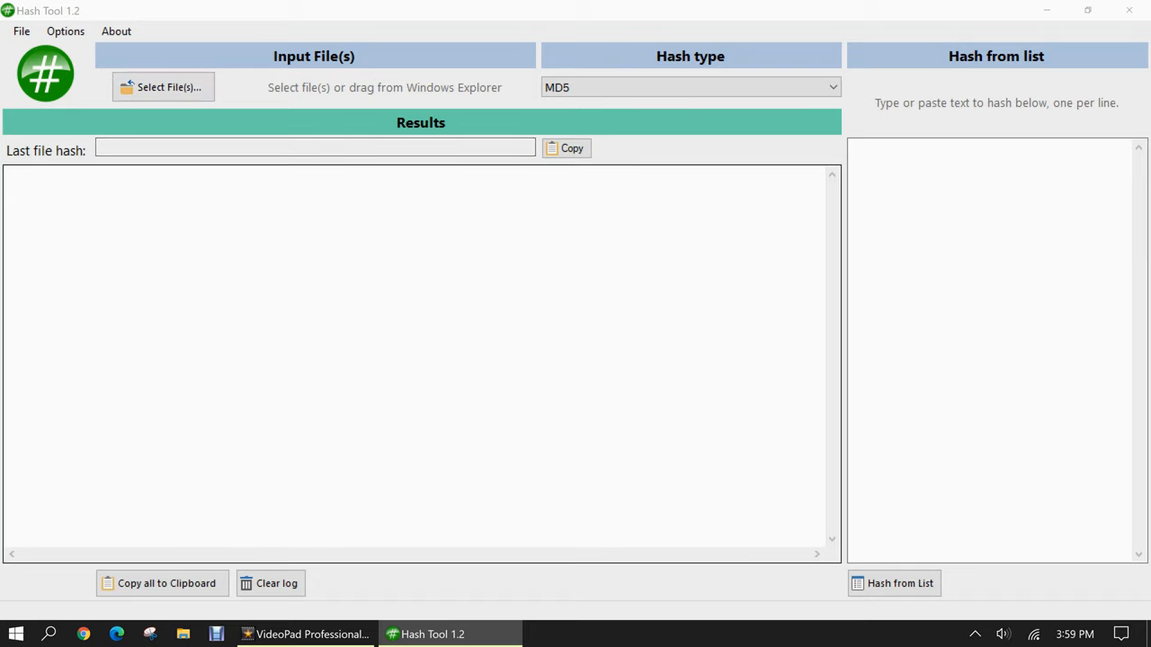
{"action": "mouse_move", "coordinate": [52, 557]}
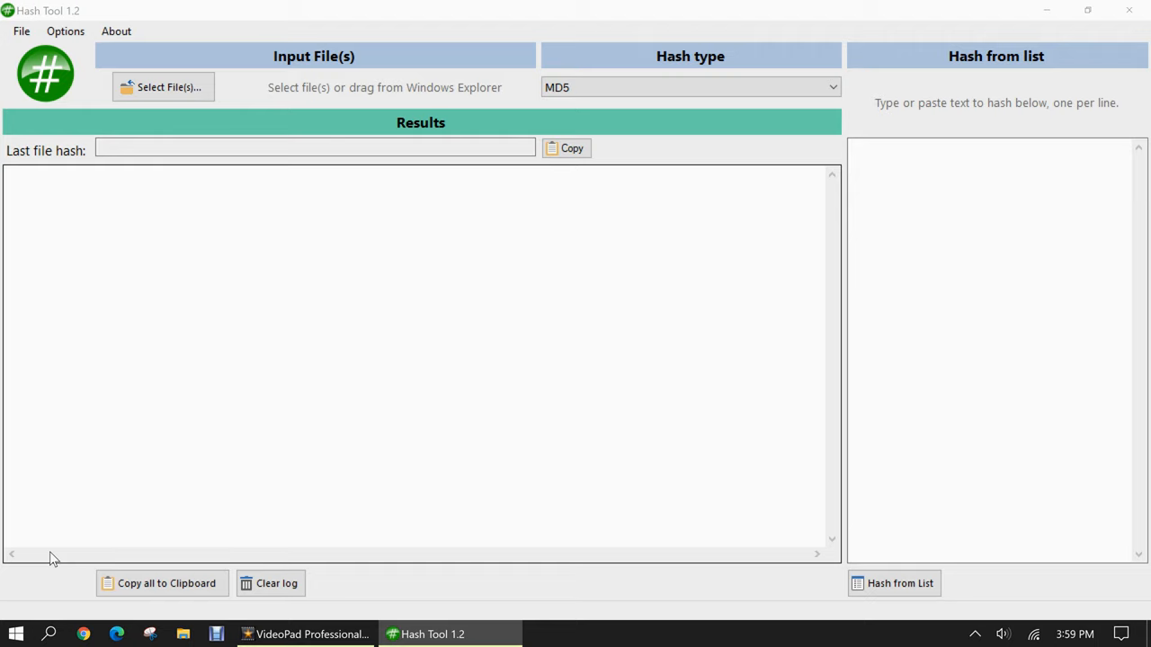
{"action": "left_click", "coordinate": [15, 634]}
{"action": "type", "text": "micro"}
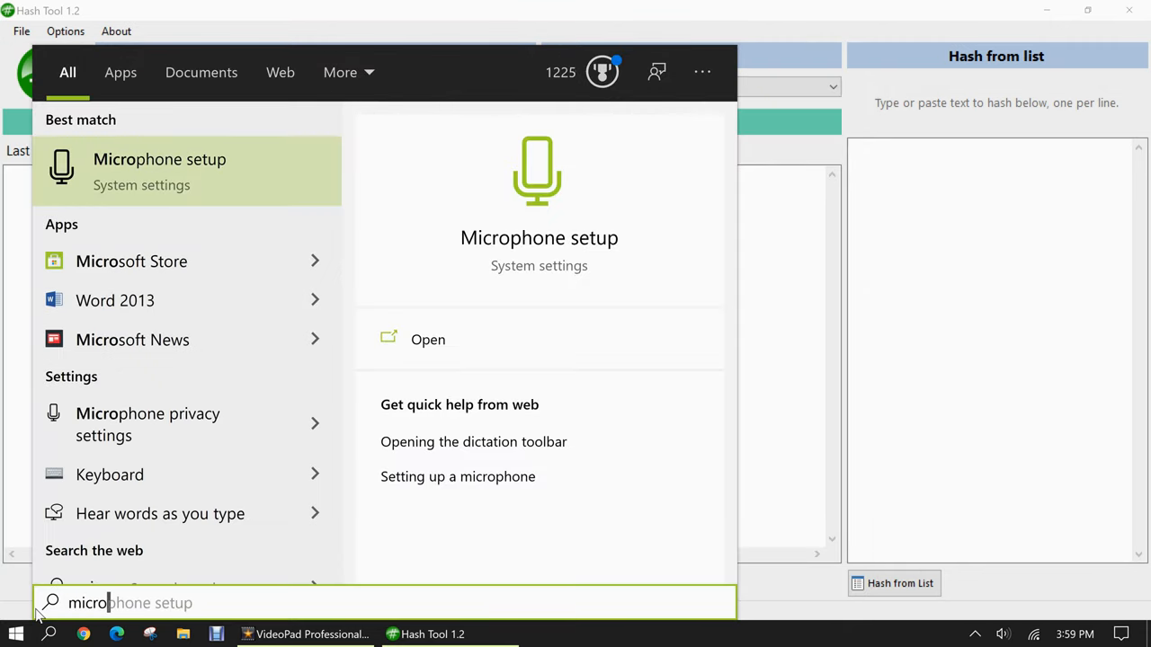
- Search Microsoft Store for 'hash tool' and show the Hash Tool app page
{"action": "left_click", "coordinate": [131, 260]}
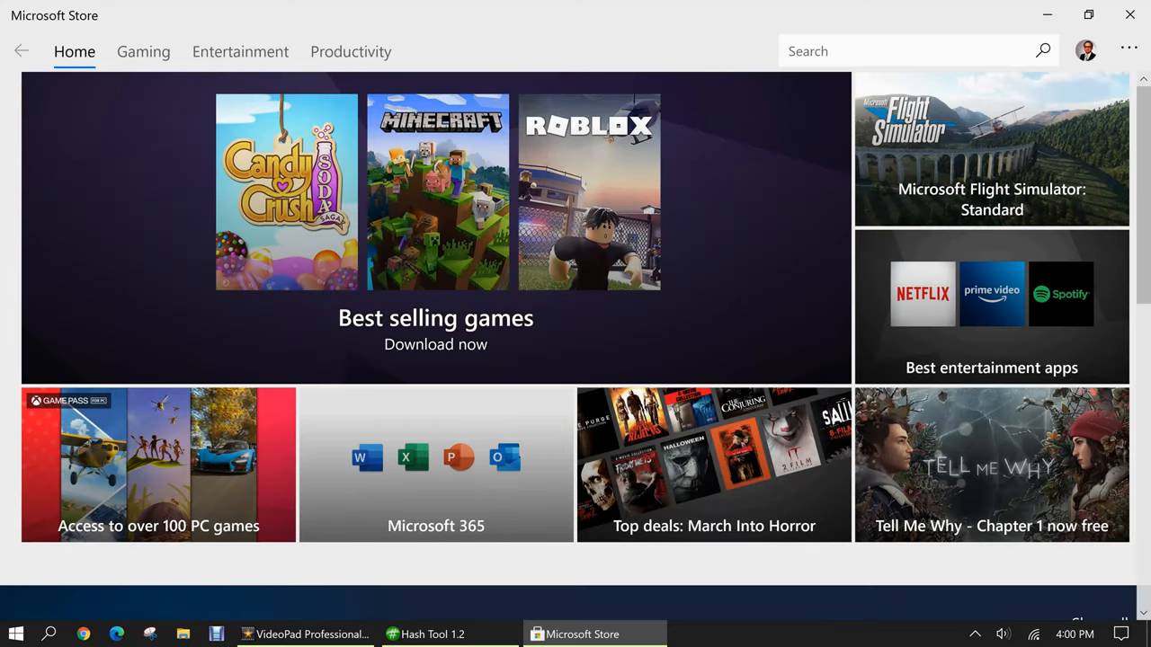
{"action": "type", "text": "has"}
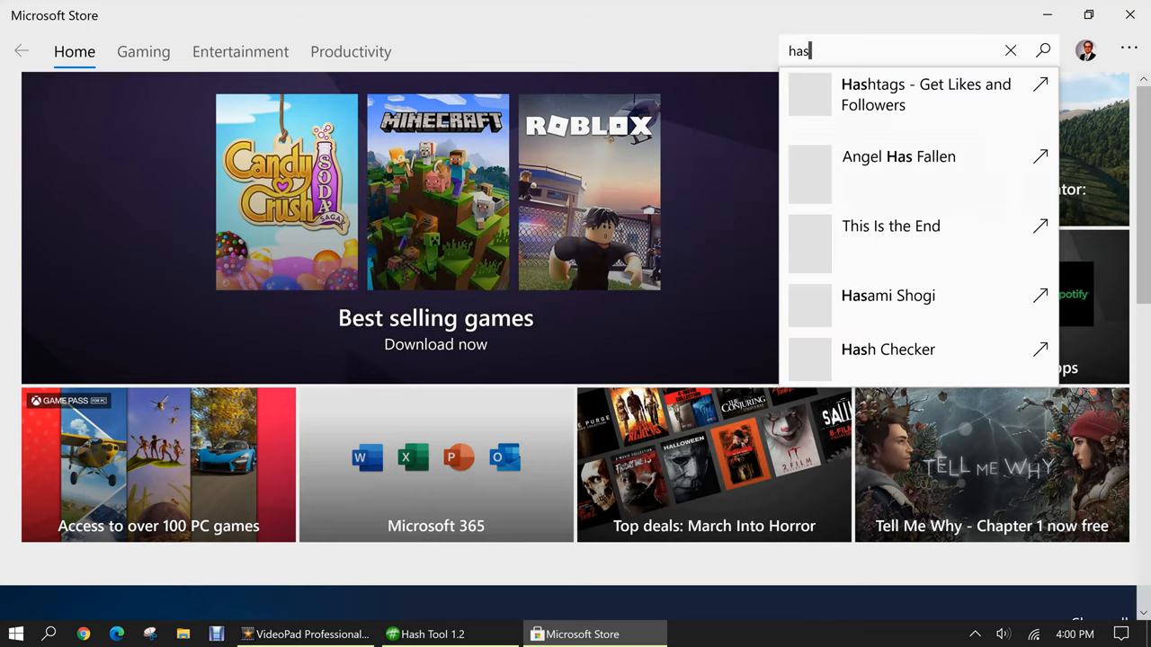
{"action": "key", "text": "enter"}
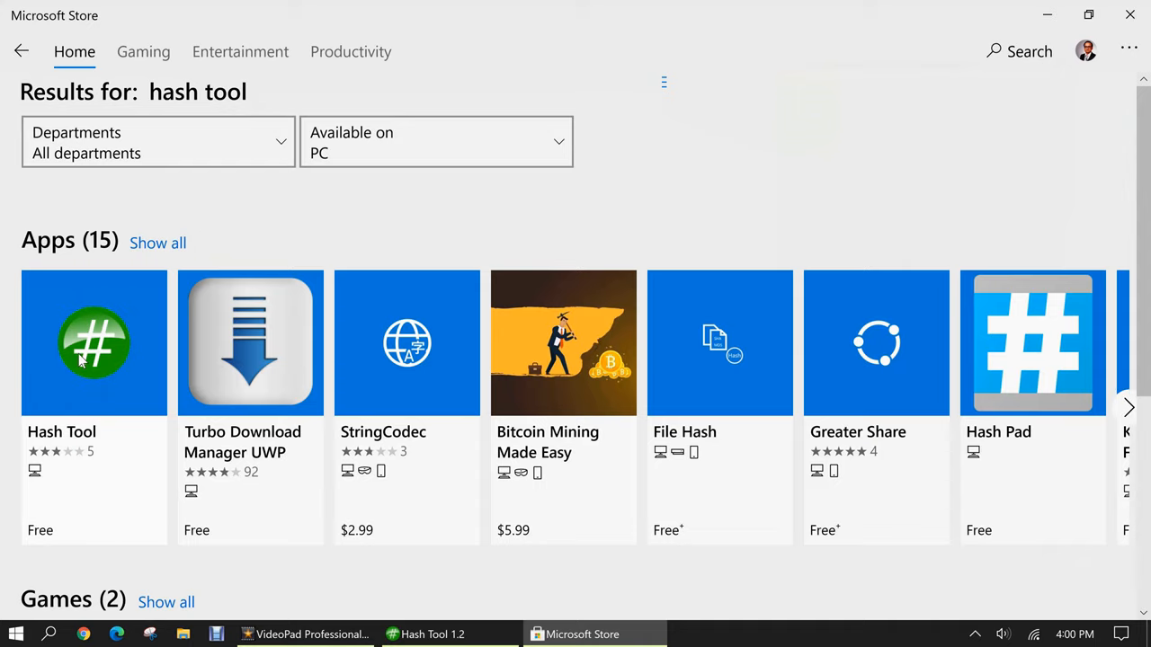
{"action": "left_click", "coordinate": [94, 343]}
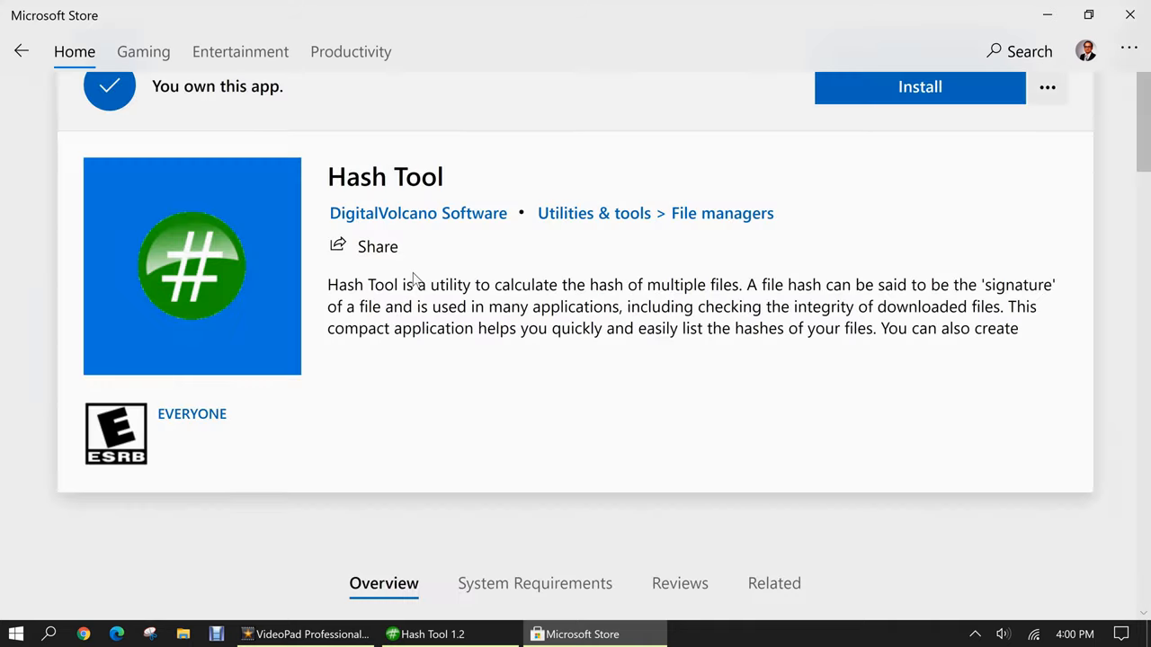
- Install Hash Tool by DigitalVolcano Software and close the Store
{"action": "left_click", "coordinate": [919, 87]}
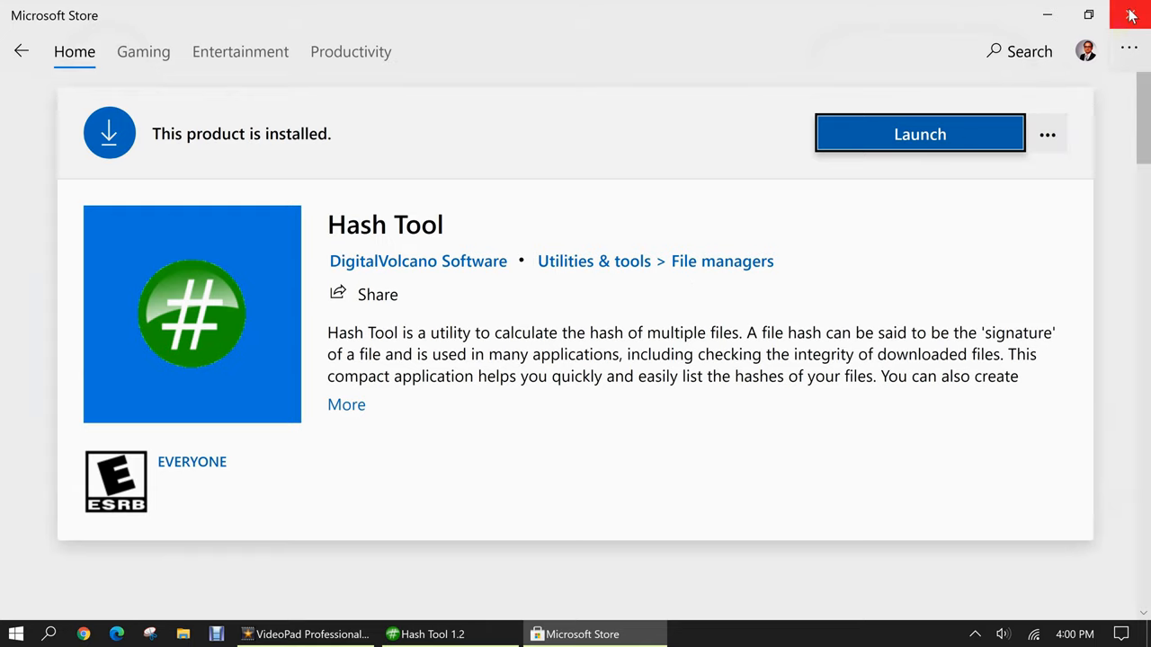
{"action": "left_click", "coordinate": [919, 133]}
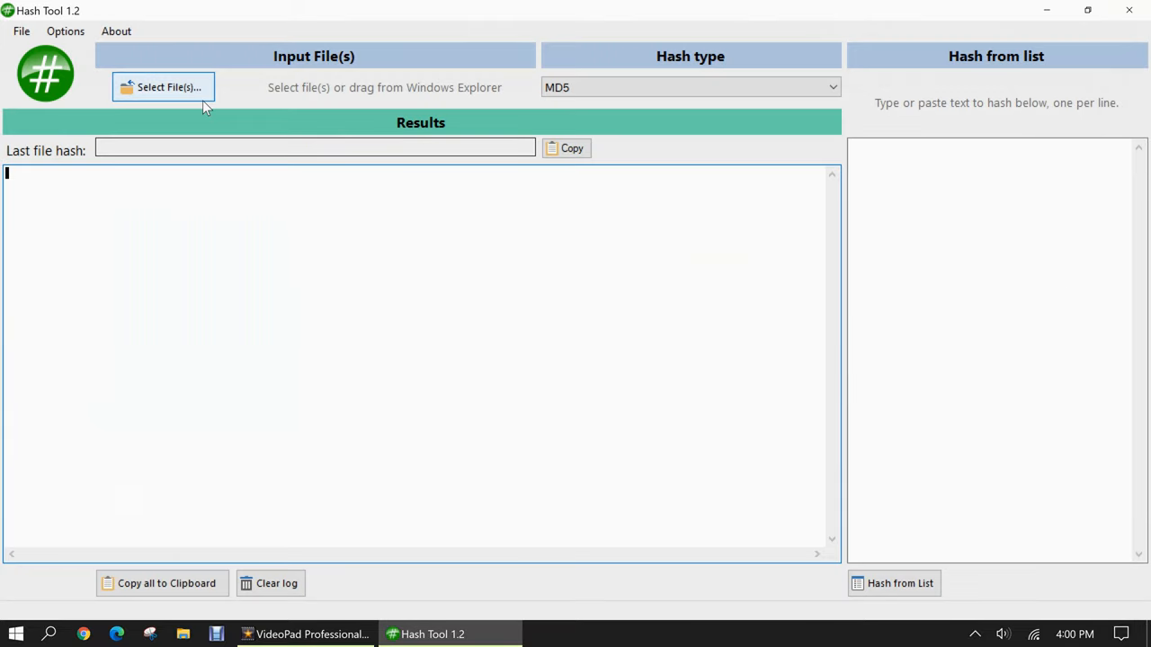
- Hash the three love-letter .txt files in C:\rahul with MD5, each giving a different result
{"action": "left_click", "coordinate": [162, 86]}
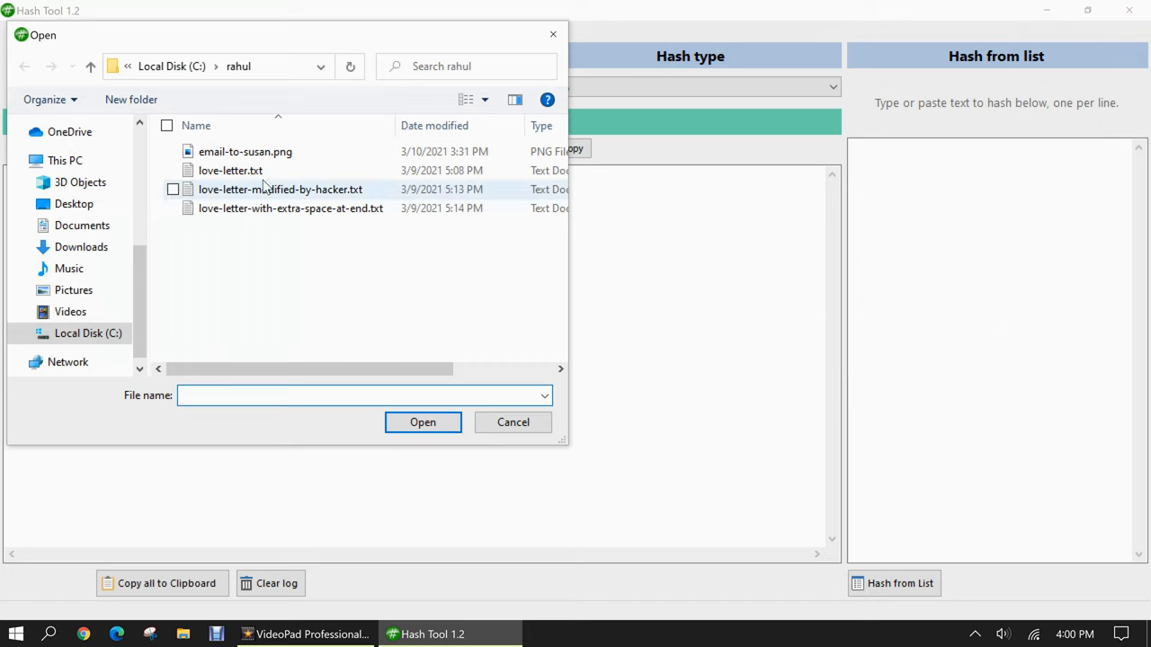
{"action": "left_click", "coordinate": [230, 170]}
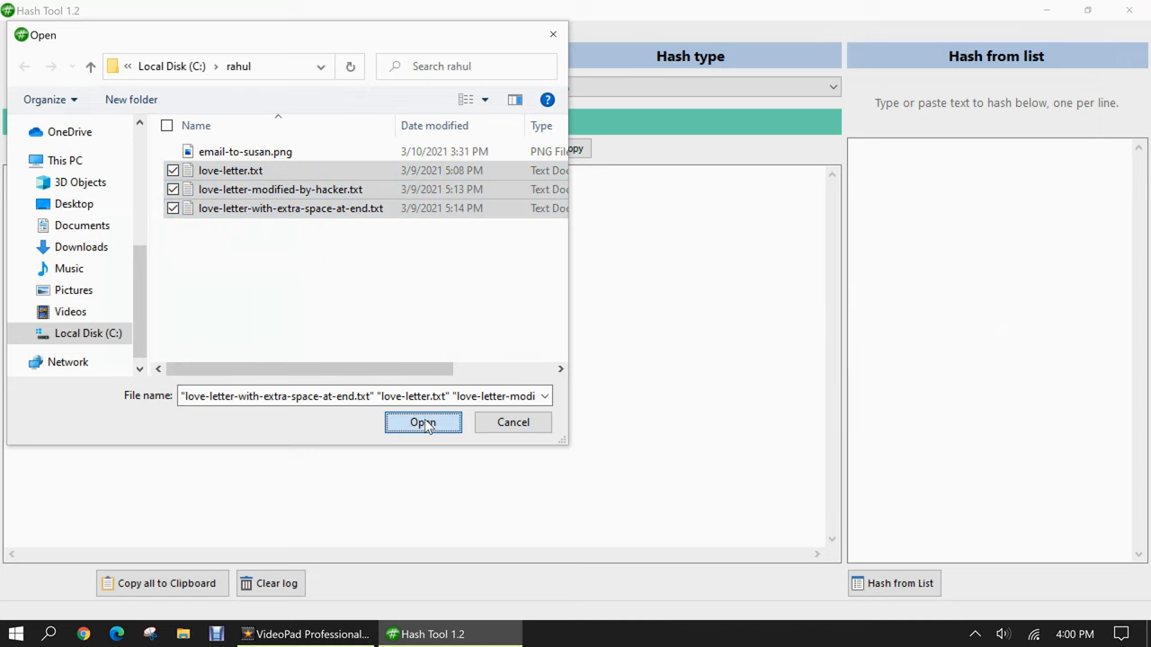
{"action": "left_click", "coordinate": [423, 422]}
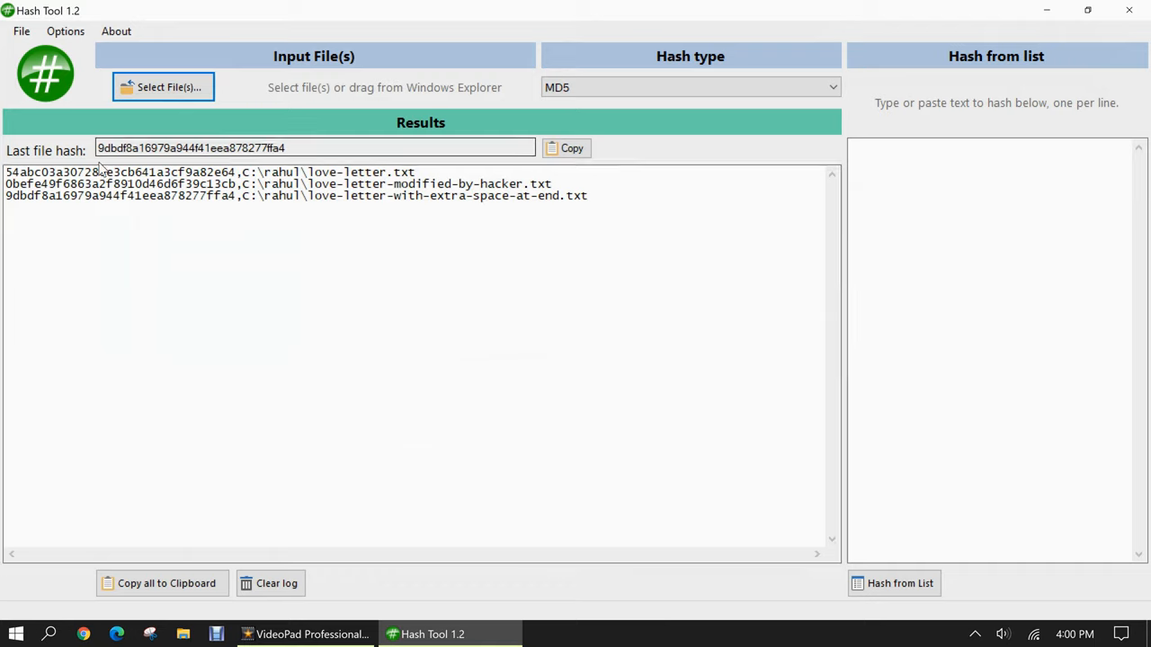
{"action": "mouse_move", "coordinate": [282, 119]}
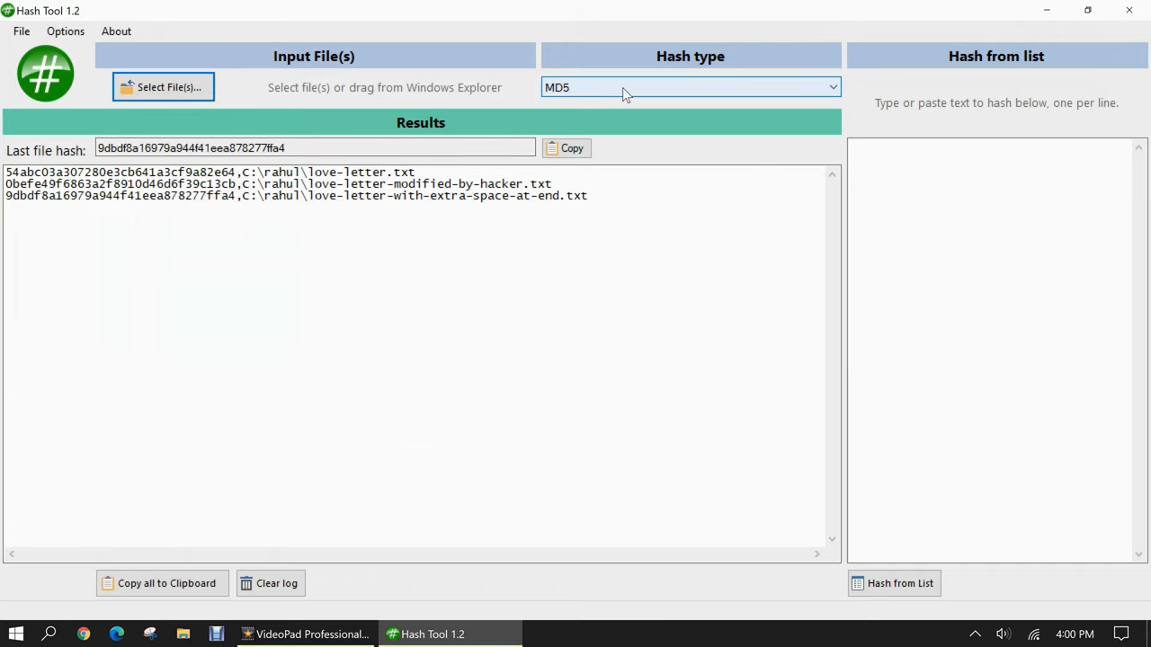
- Switch Hash Tool to SHA-256 and hash the same three love-letter files again
{"action": "left_click", "coordinate": [690, 88]}
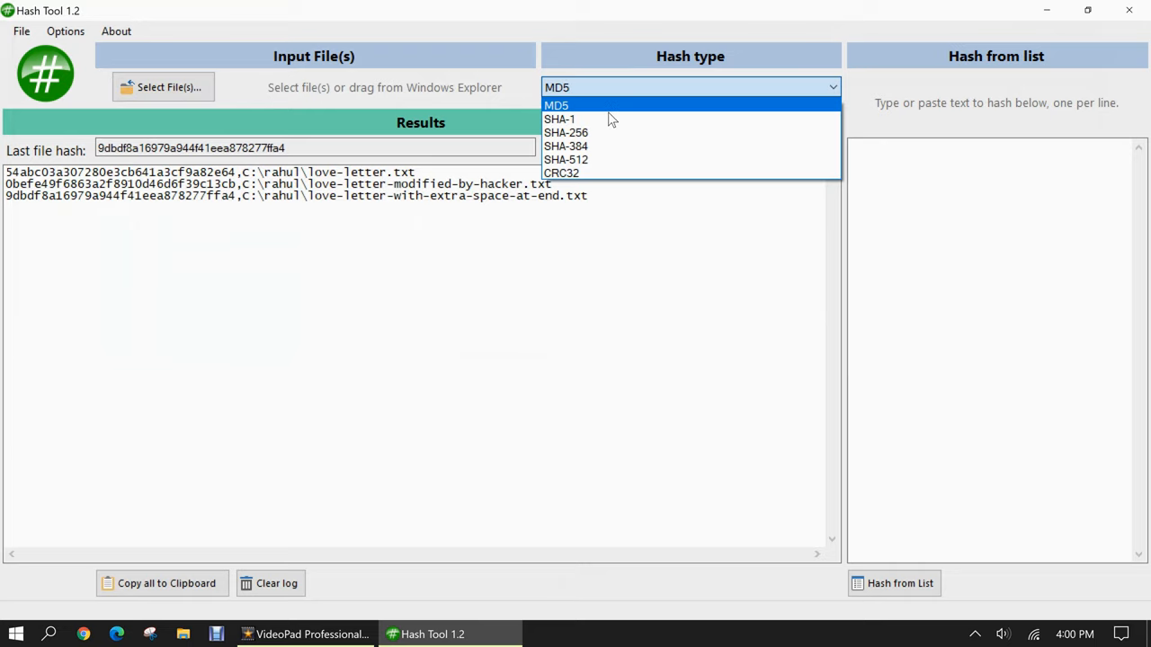
{"action": "left_click", "coordinate": [566, 132]}
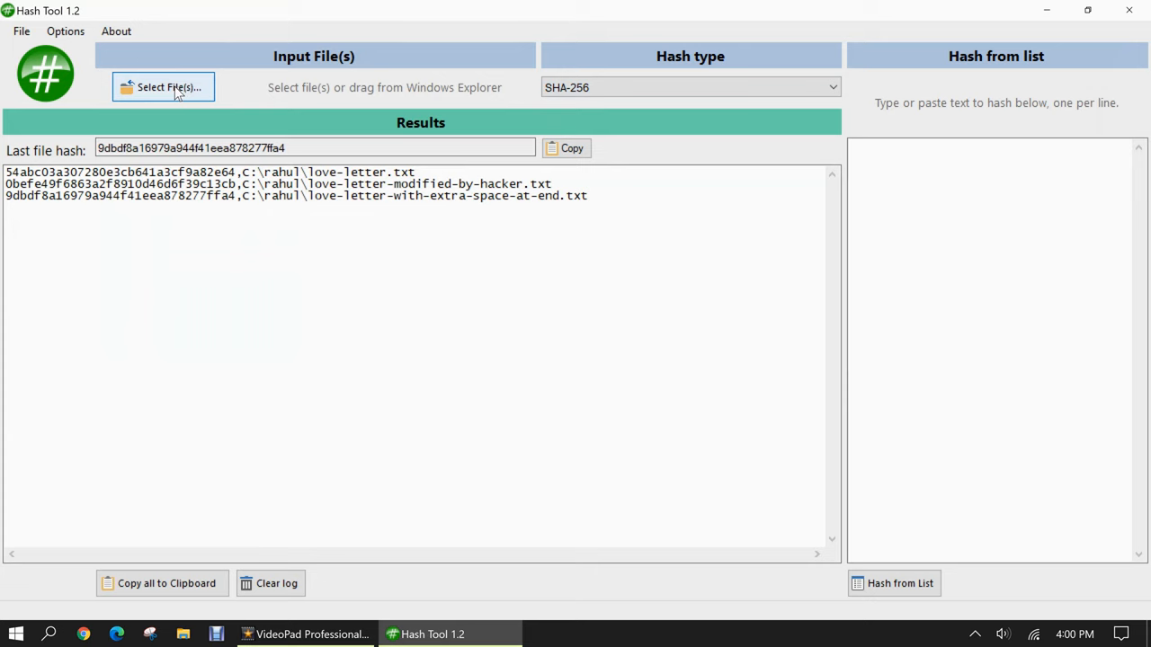
{"action": "left_click", "coordinate": [163, 87]}
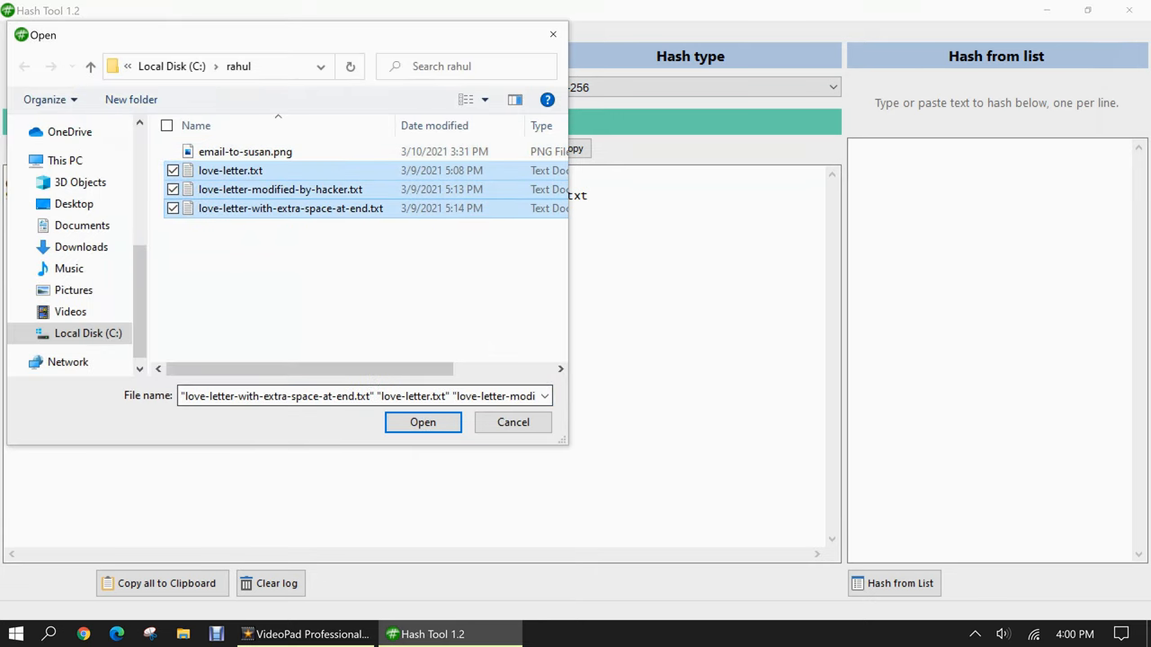
{"action": "left_click", "coordinate": [423, 423]}
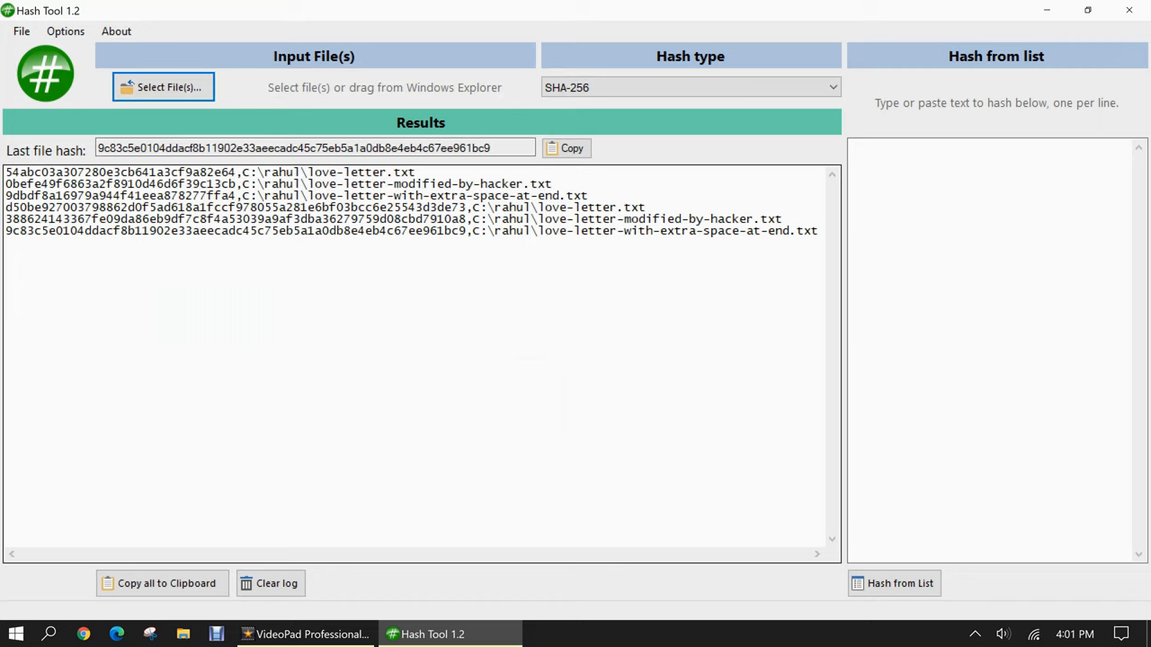
{"action": "mouse_move", "coordinate": [414, 130]}
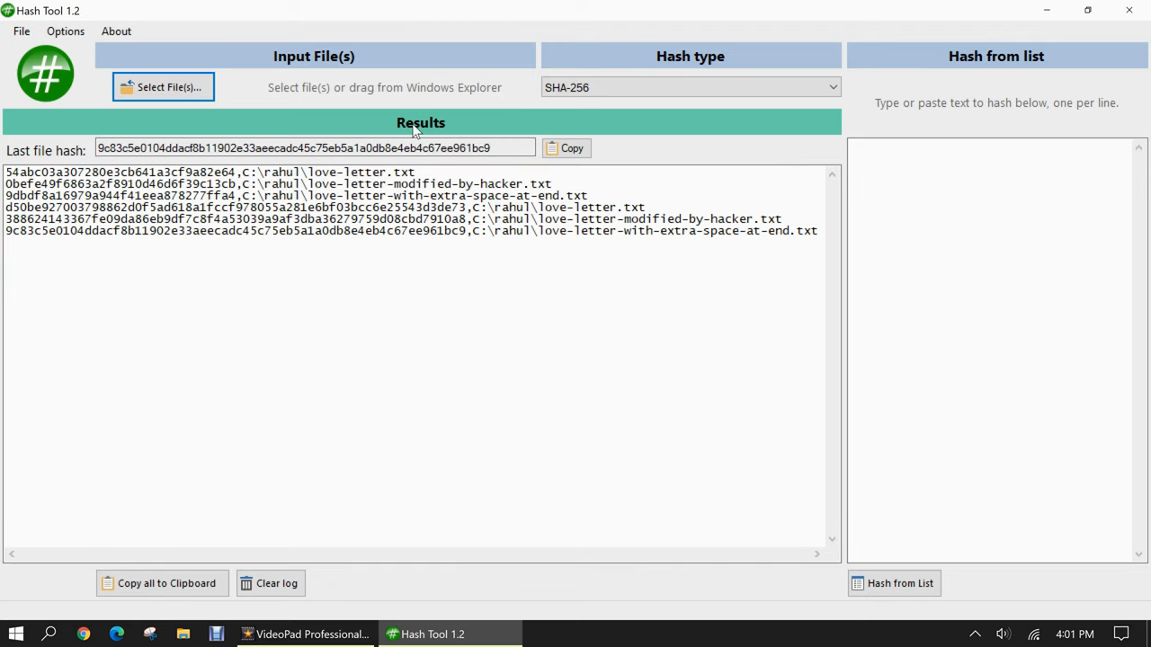